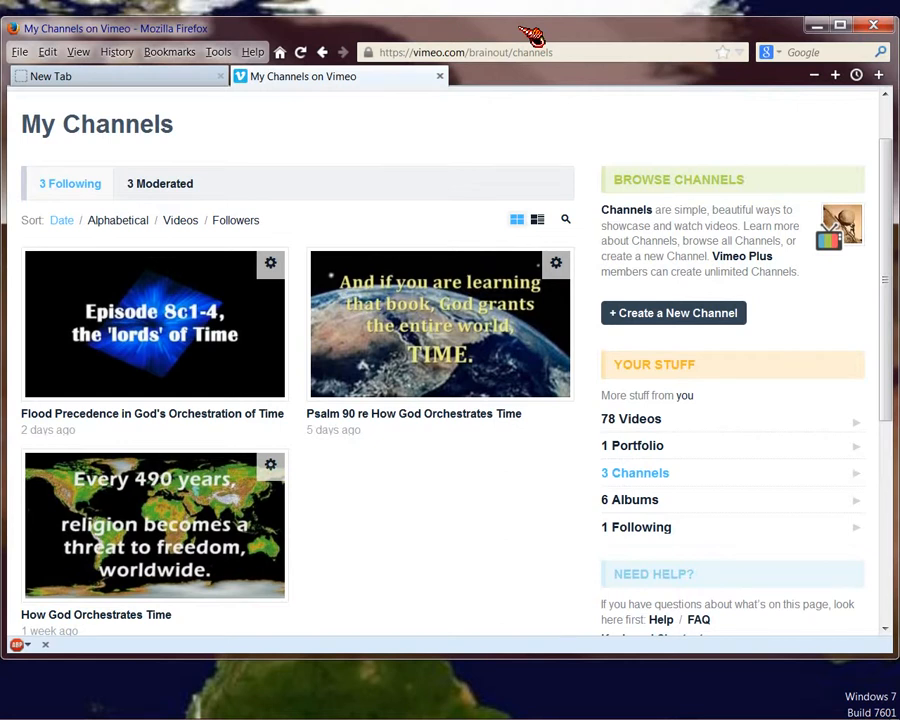
pyautogui.moveTo(146, 52)
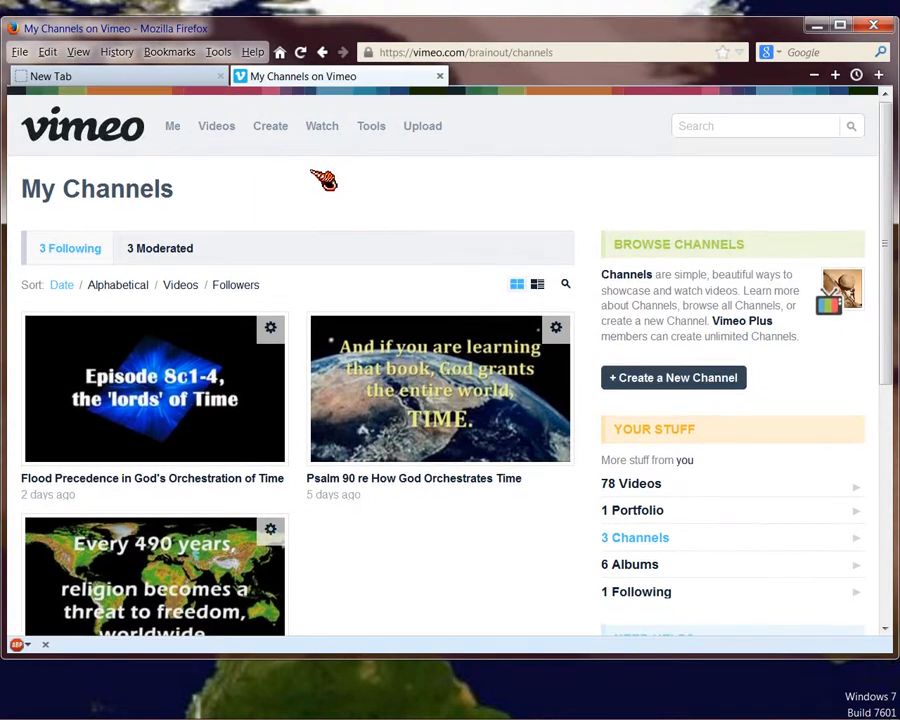
pyautogui.moveTo(322, 126)
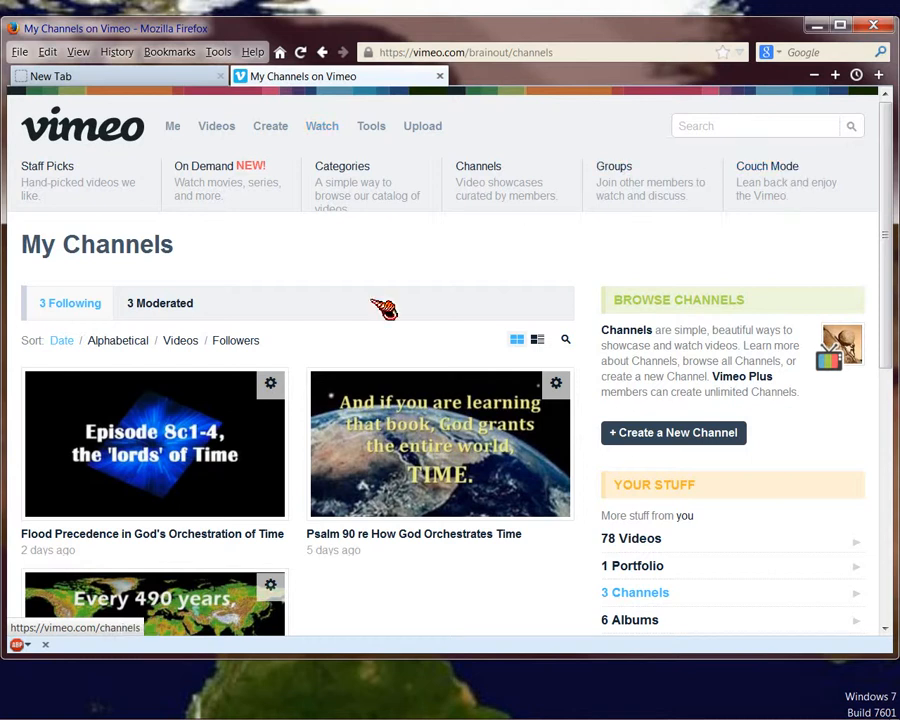
pyautogui.moveTo(270, 126)
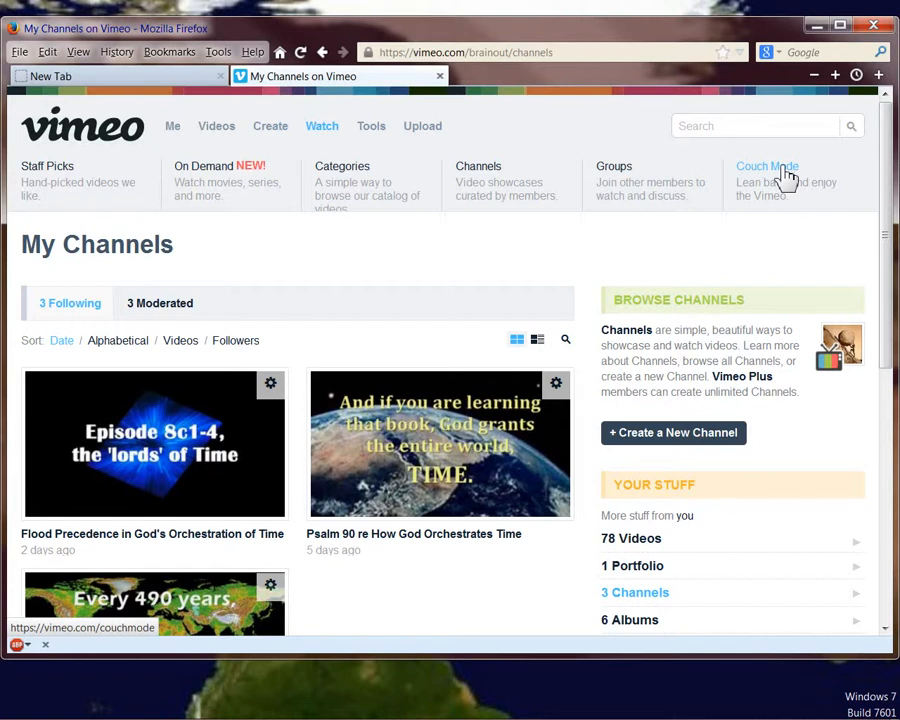
# - Scroll down My Channels to see all three followed channels and the help links
pyautogui.scroll(-3)
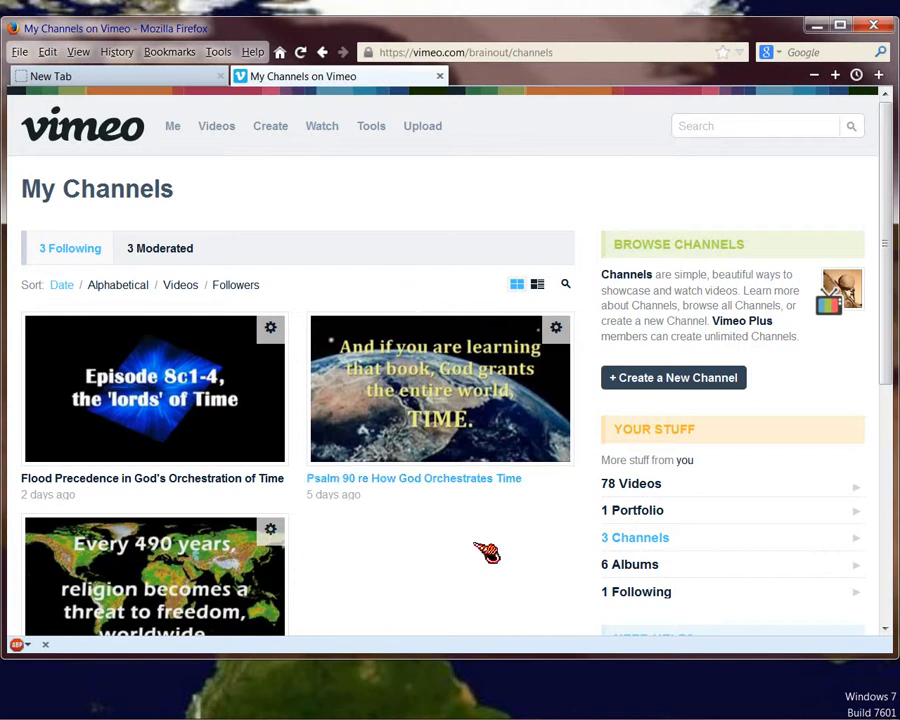
pyautogui.scroll(-3)
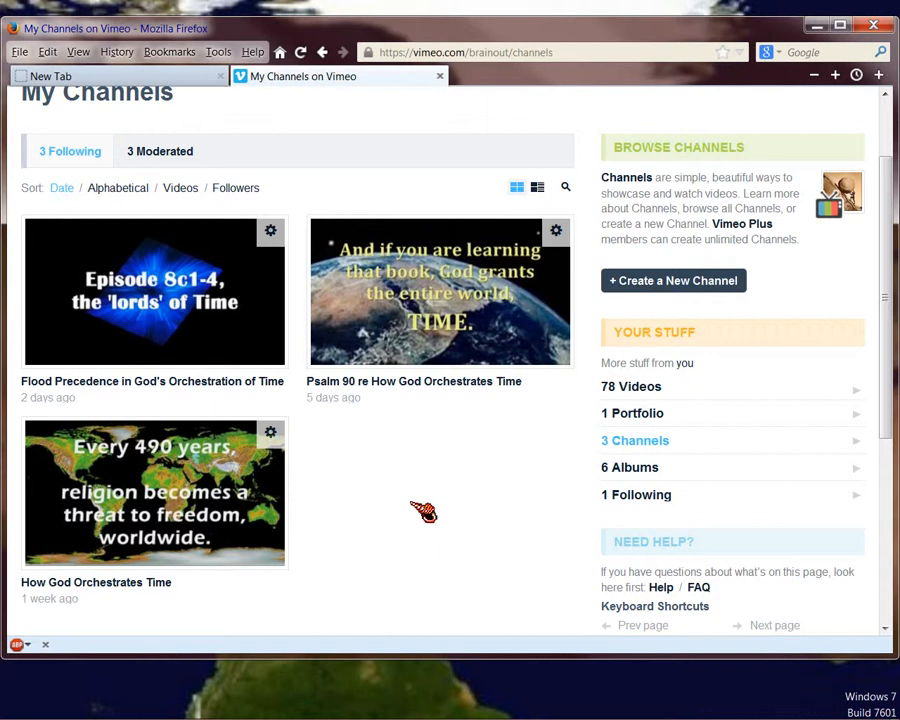
pyautogui.moveTo(369, 508)
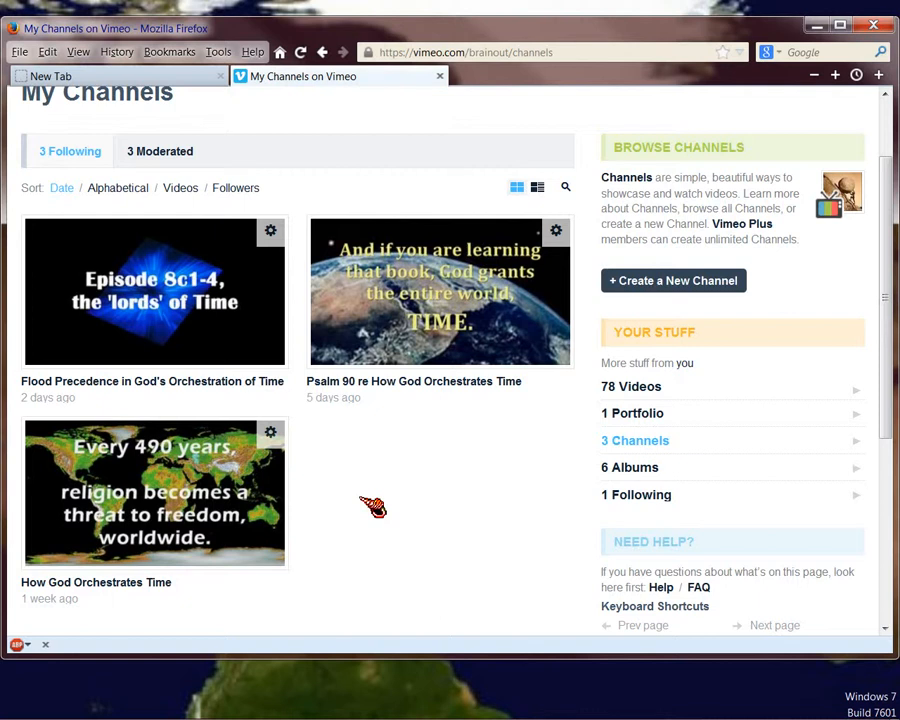
pyautogui.moveTo(258, 506)
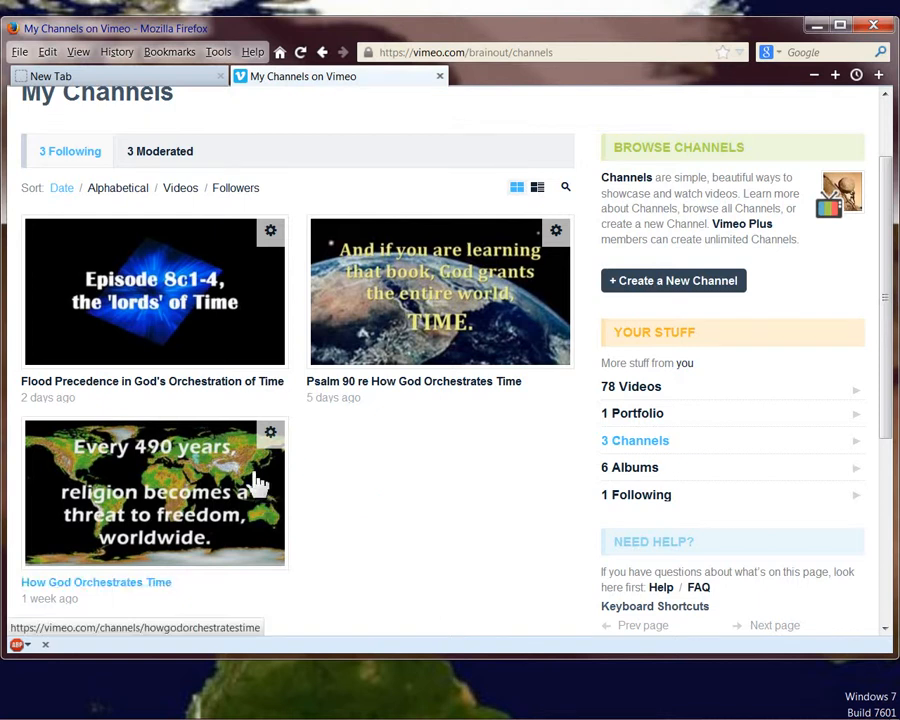
pyautogui.moveTo(262, 488)
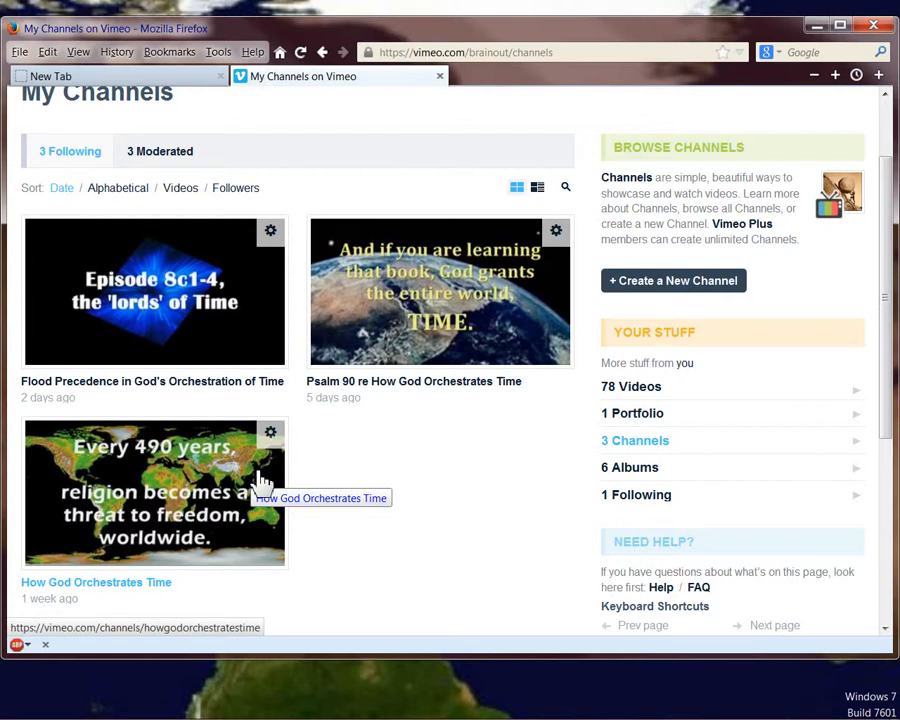
pyautogui.moveTo(80, 595)
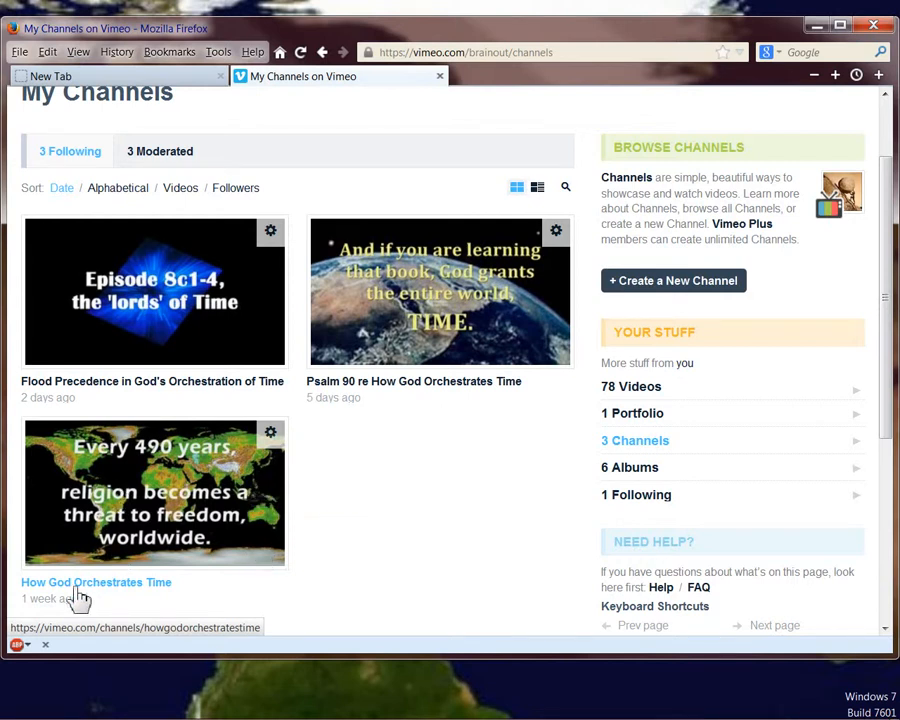
pyautogui.moveTo(88, 594)
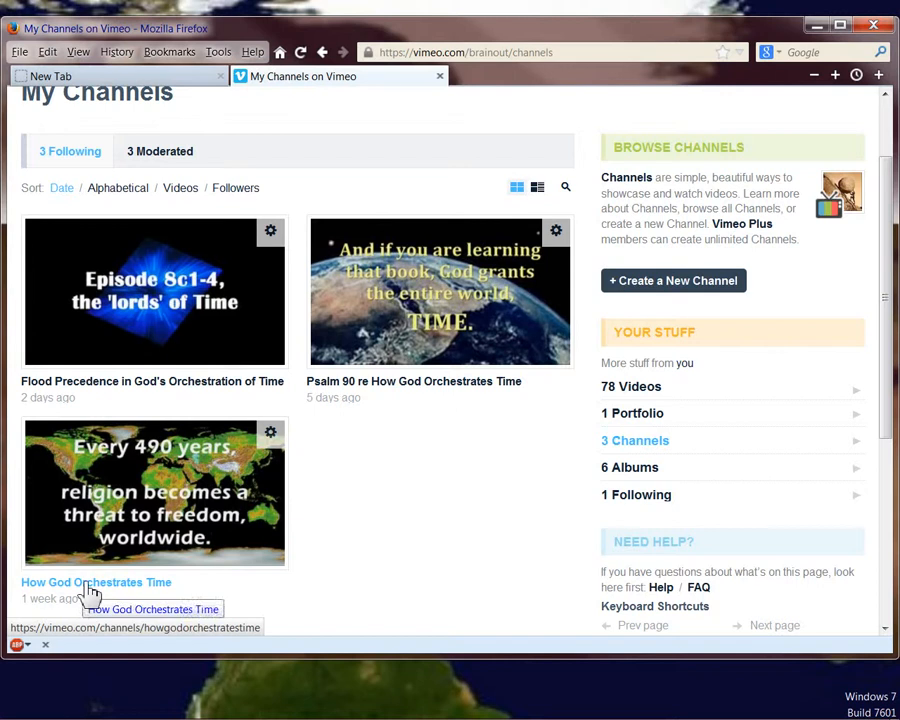
pyautogui.moveTo(215, 508)
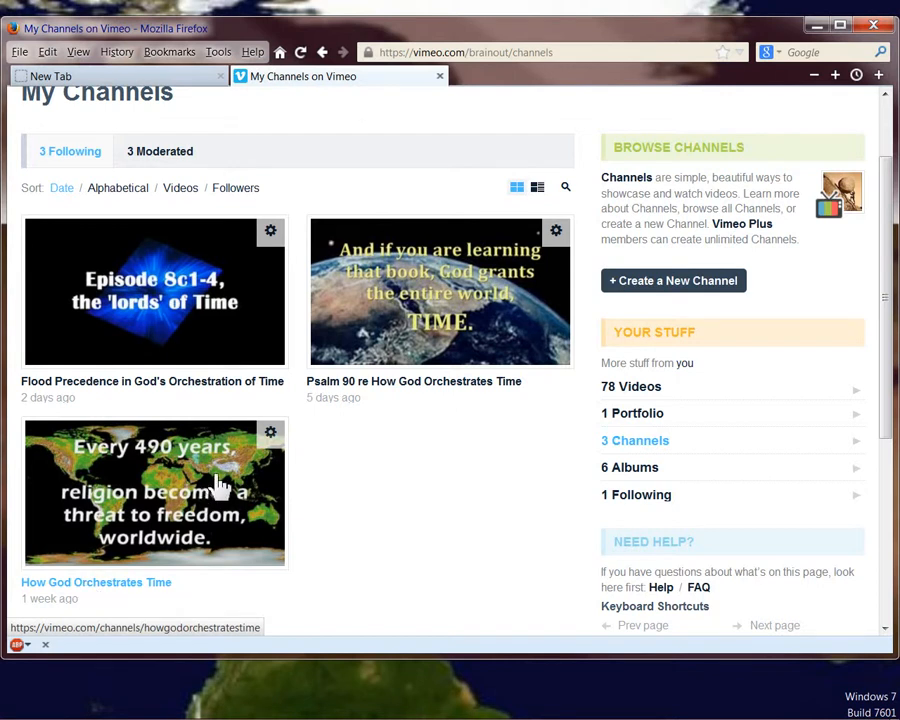
pyautogui.moveTo(218, 510)
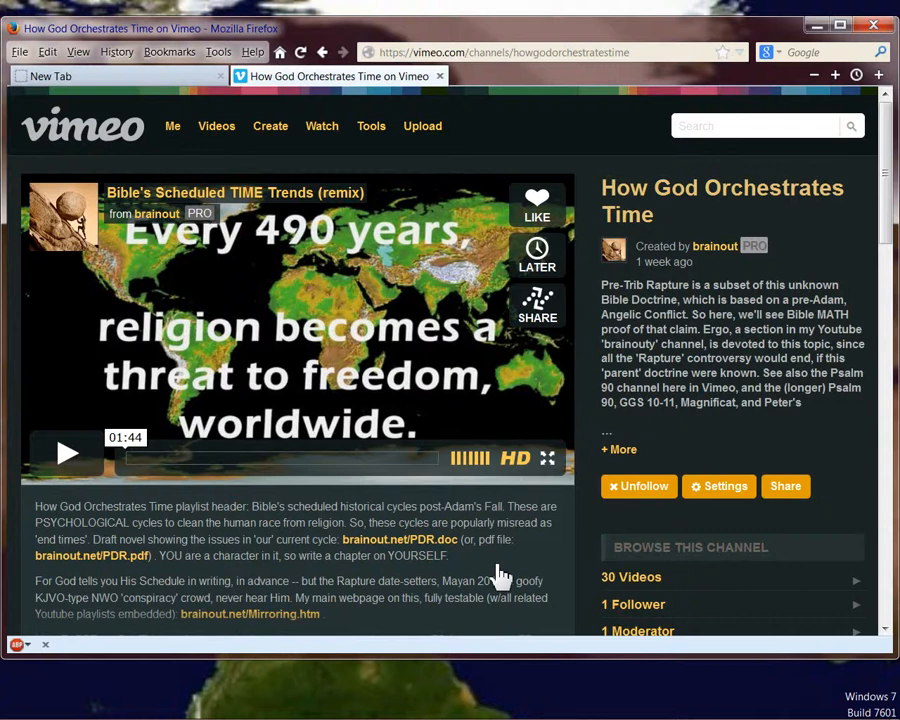
pyautogui.moveTo(512, 553)
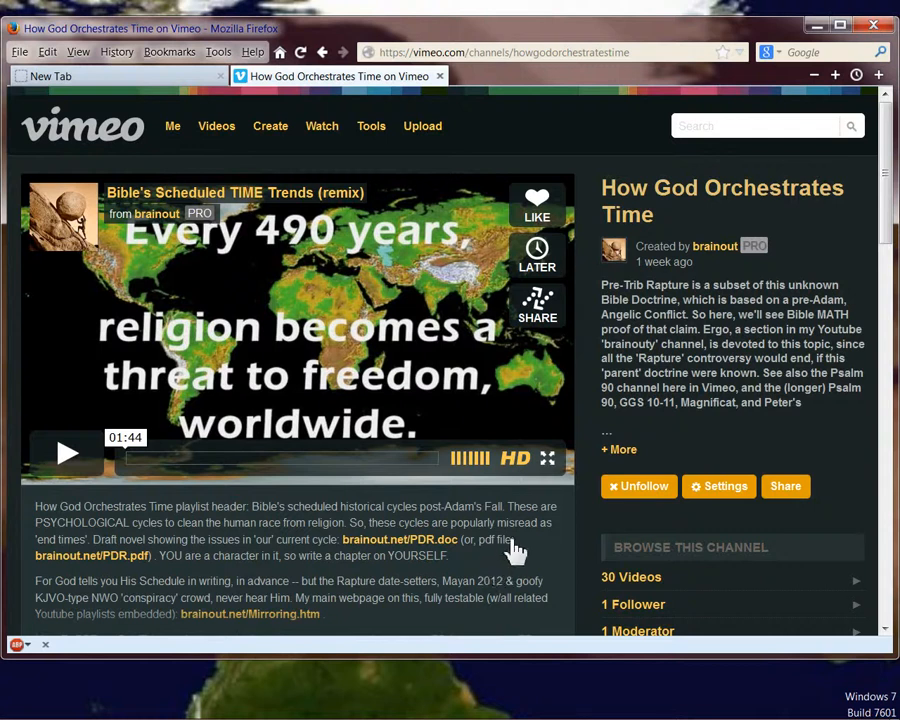
pyautogui.moveTo(402, 542)
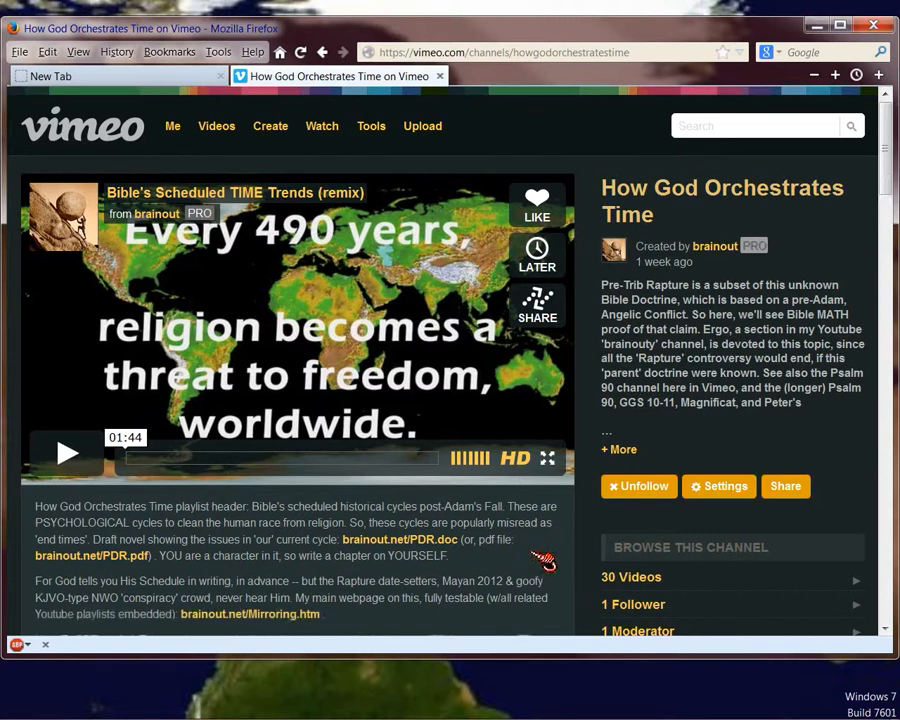
pyautogui.scroll(-3)
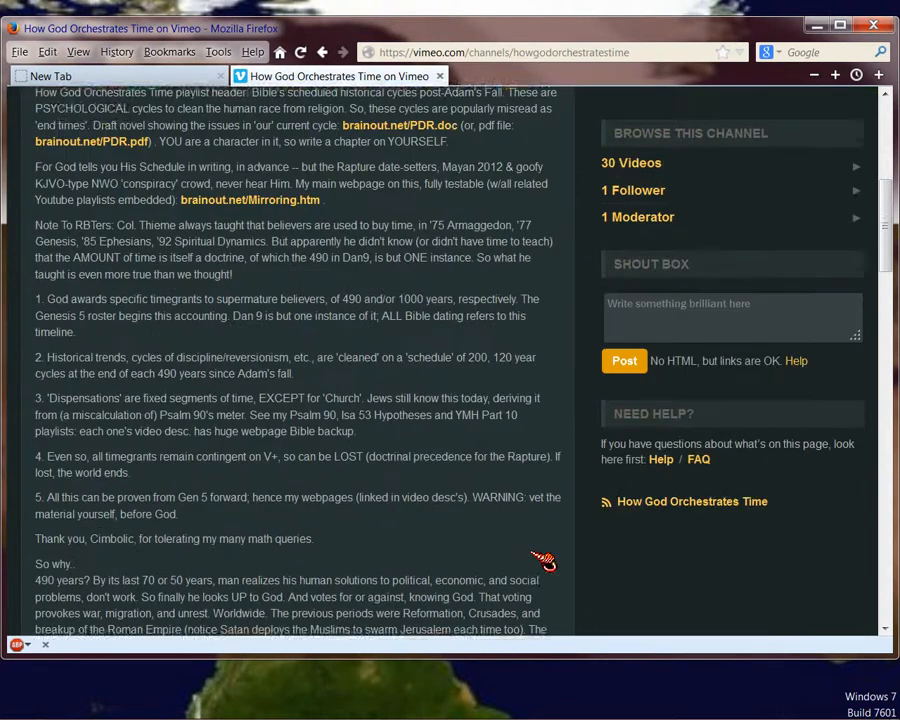
pyautogui.scroll(-3)
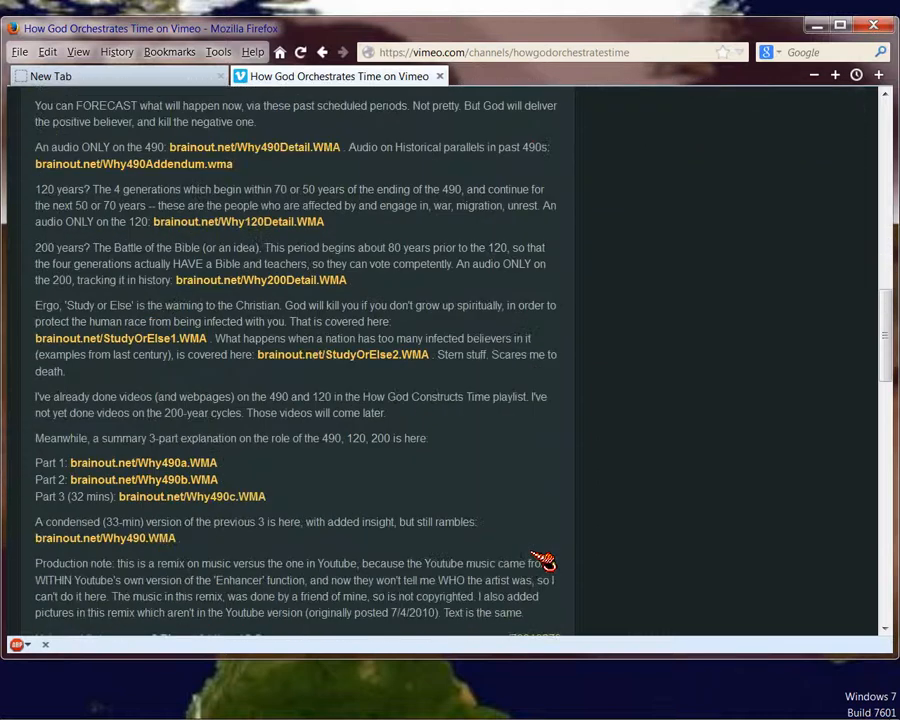
pyautogui.scroll(-3)
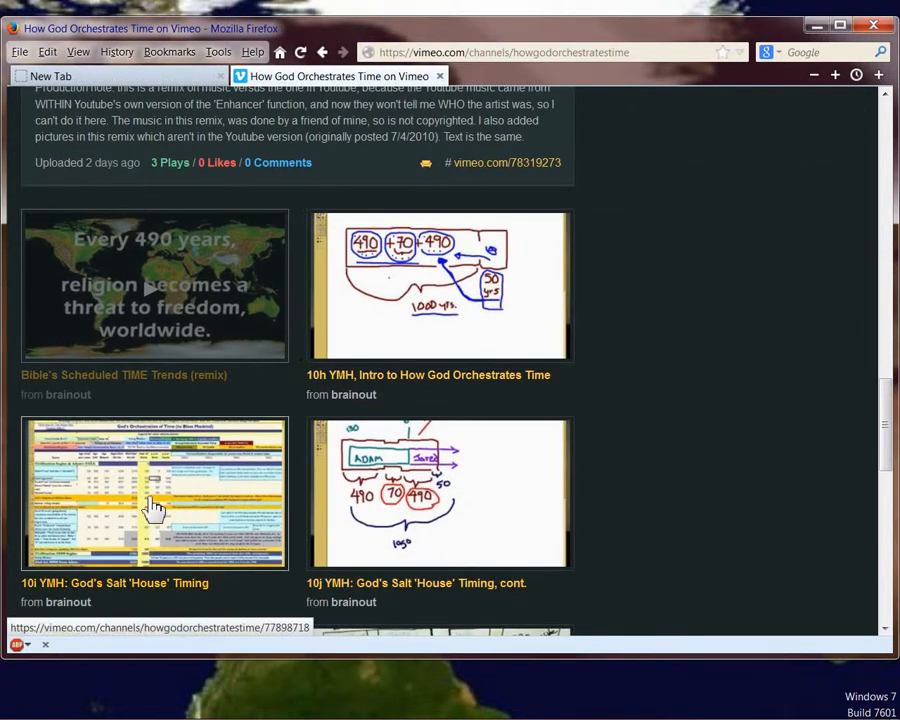
pyautogui.scroll(-3)
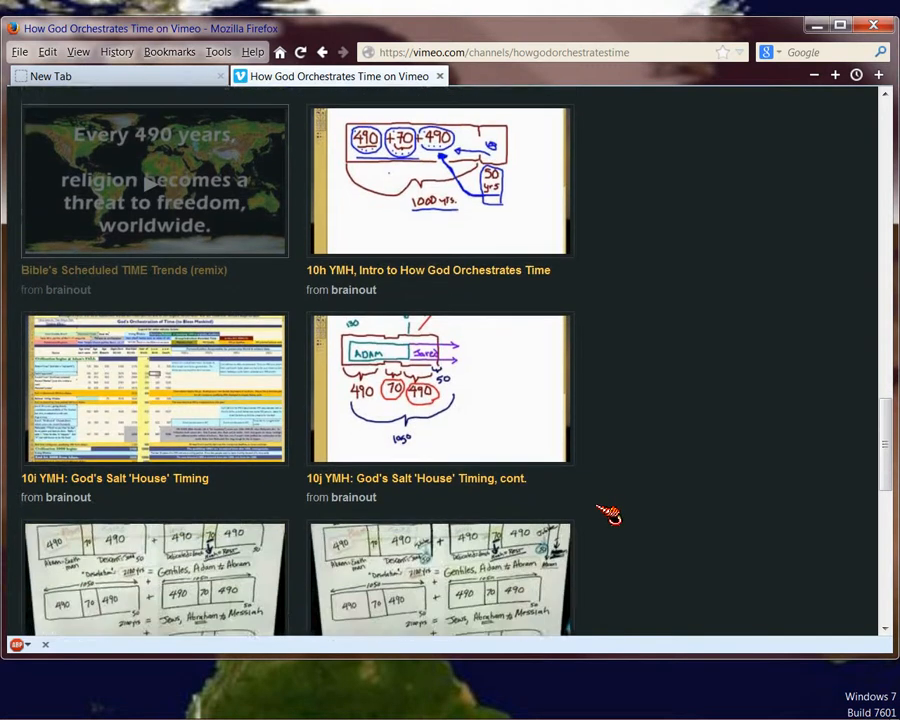
pyautogui.scroll(-3)
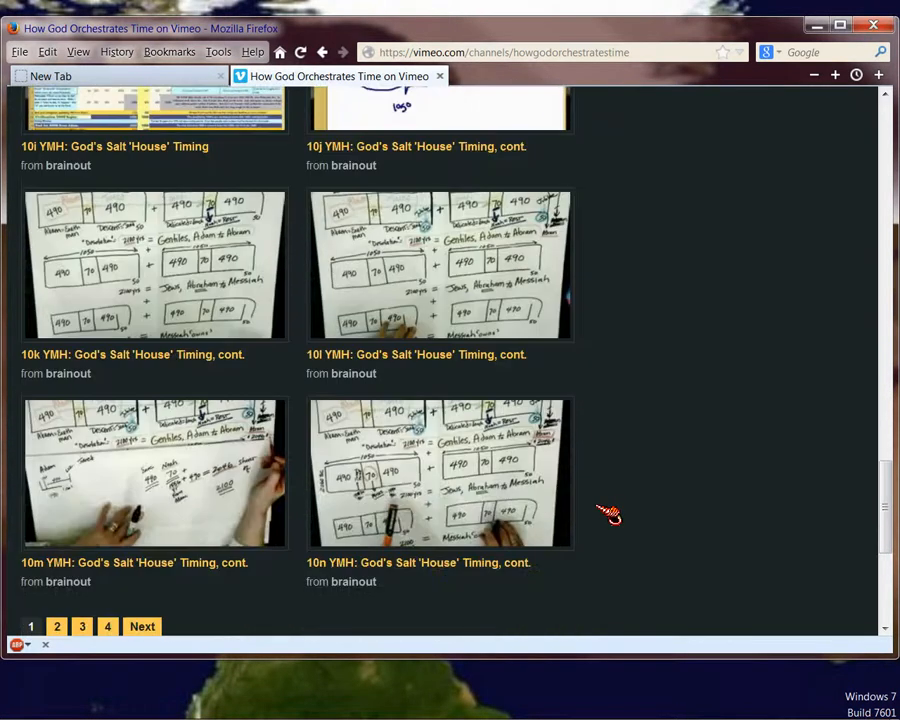
pyautogui.scroll(-3)
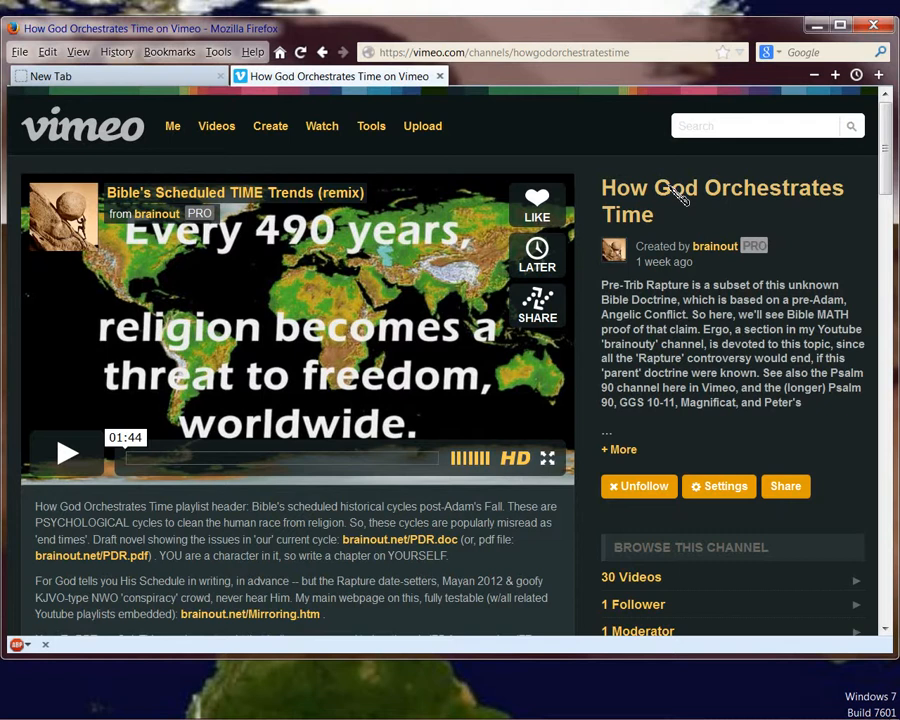
pyautogui.moveTo(674, 213)
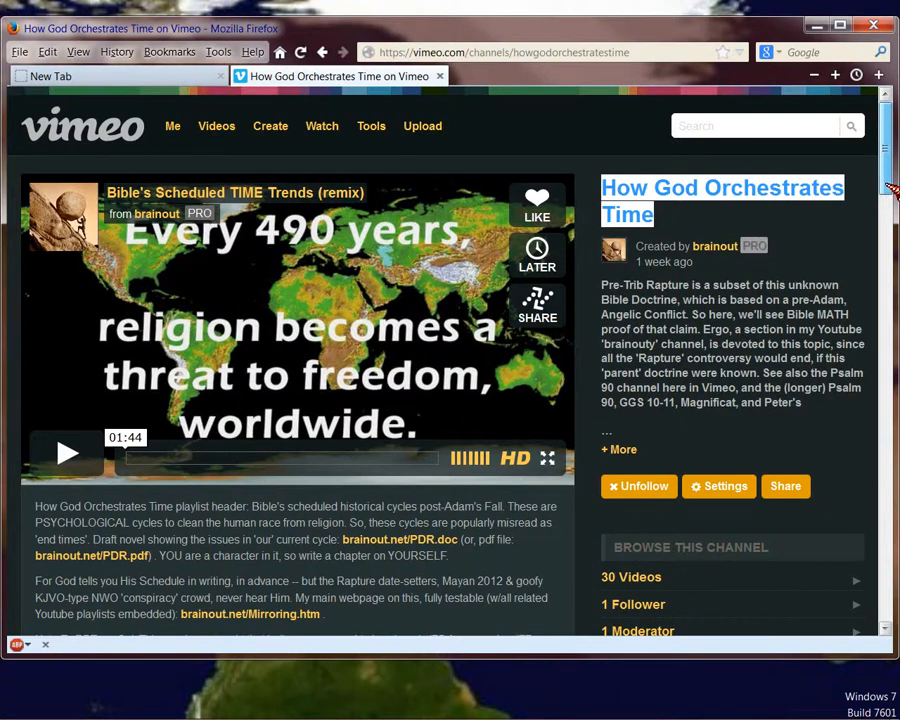
pyautogui.scroll(-3)
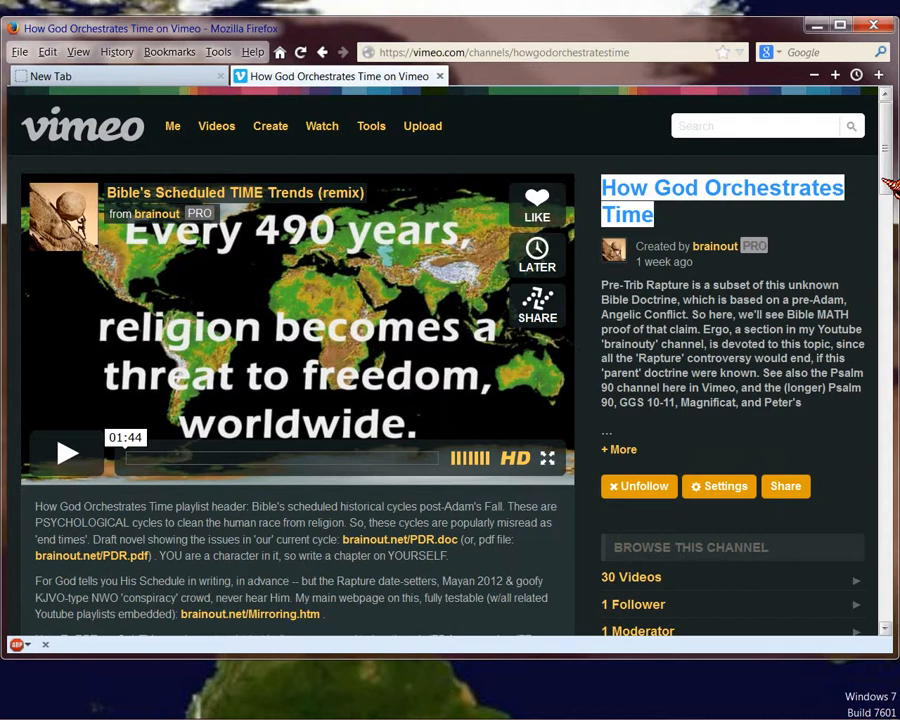
pyautogui.scroll(-3)
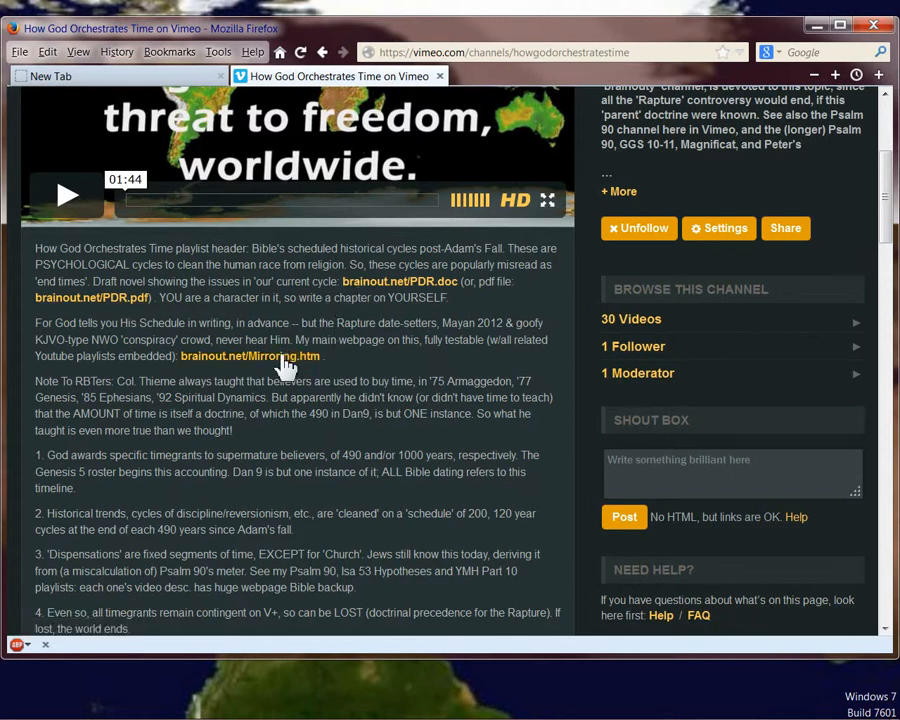
# - Scroll past the How God Orchestrates Time description to the 10h–10j video thumbnails
pyautogui.scroll(-3)
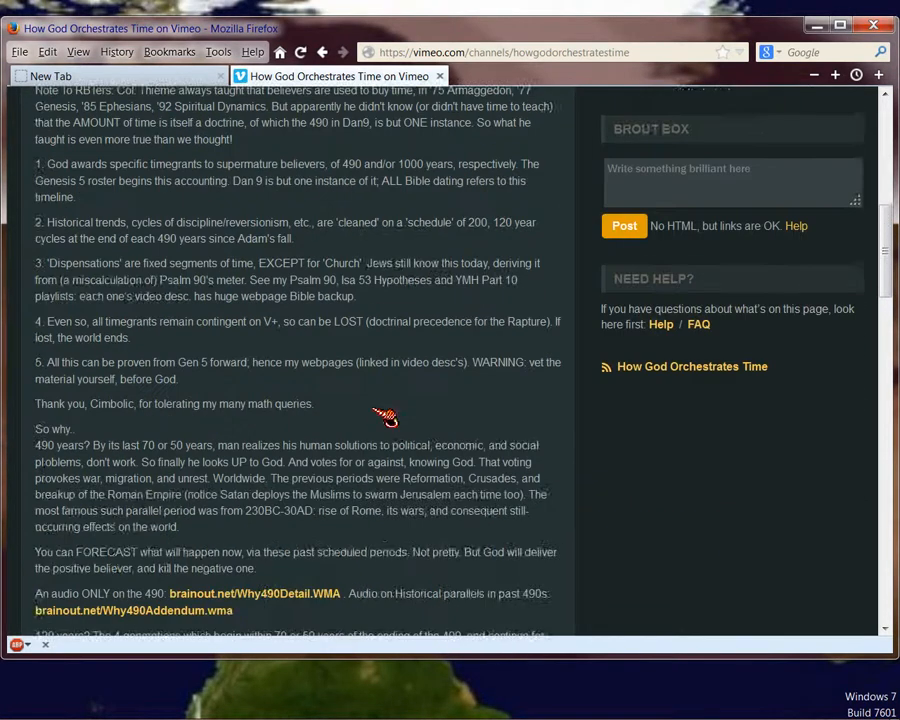
pyautogui.scroll(-3)
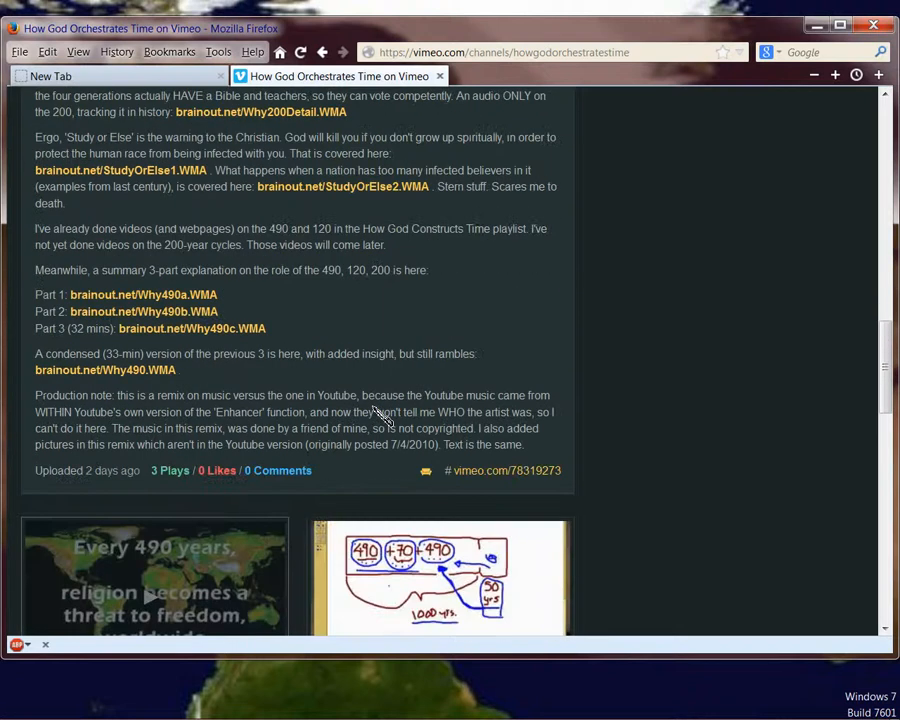
pyautogui.scroll(-3)
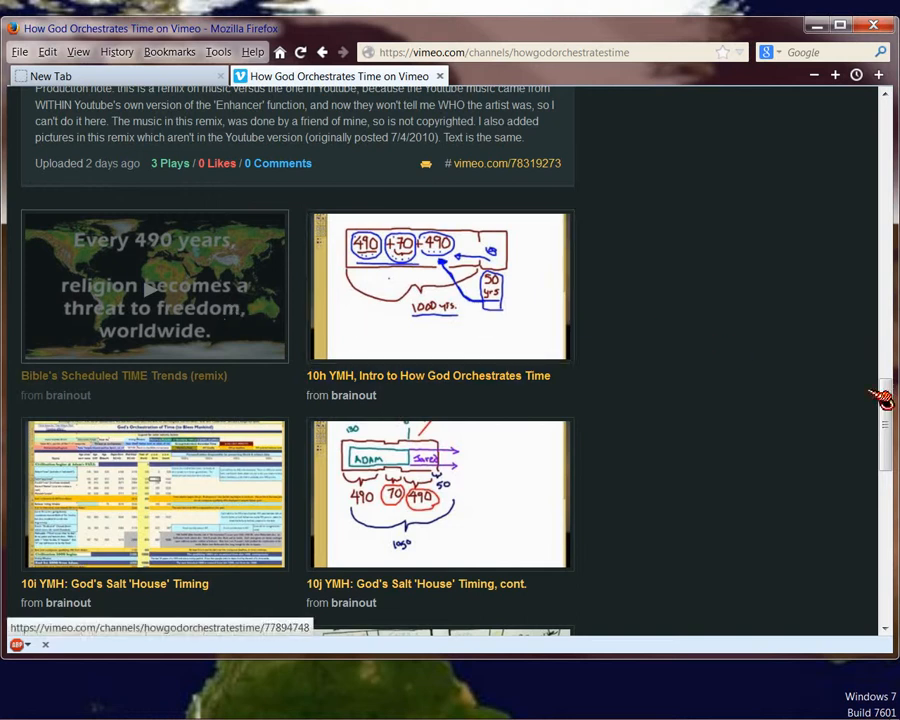
pyautogui.scroll(3)
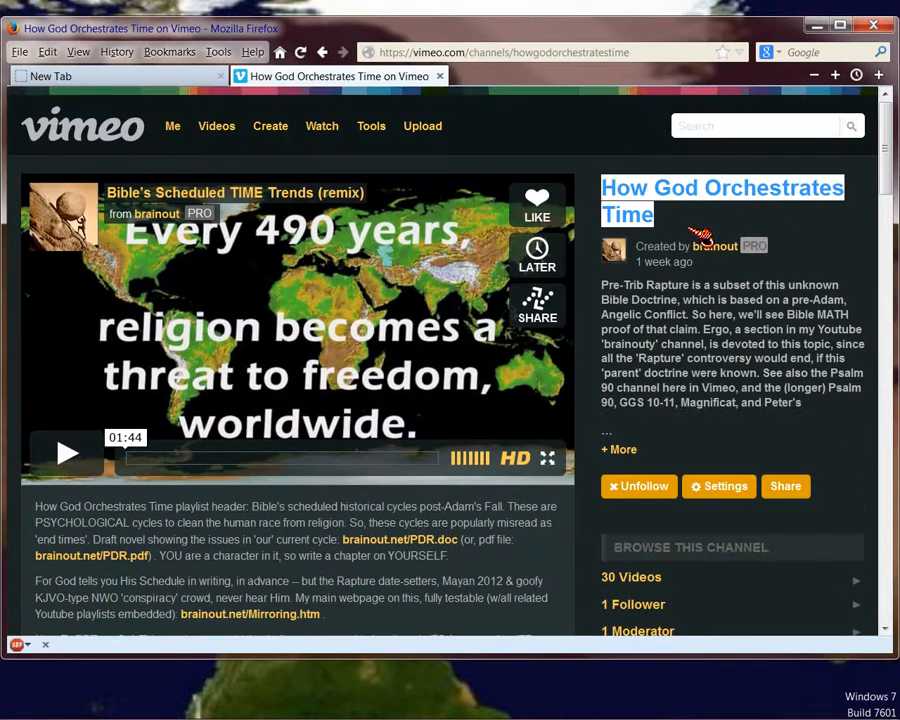
pyautogui.moveTo(705, 230)
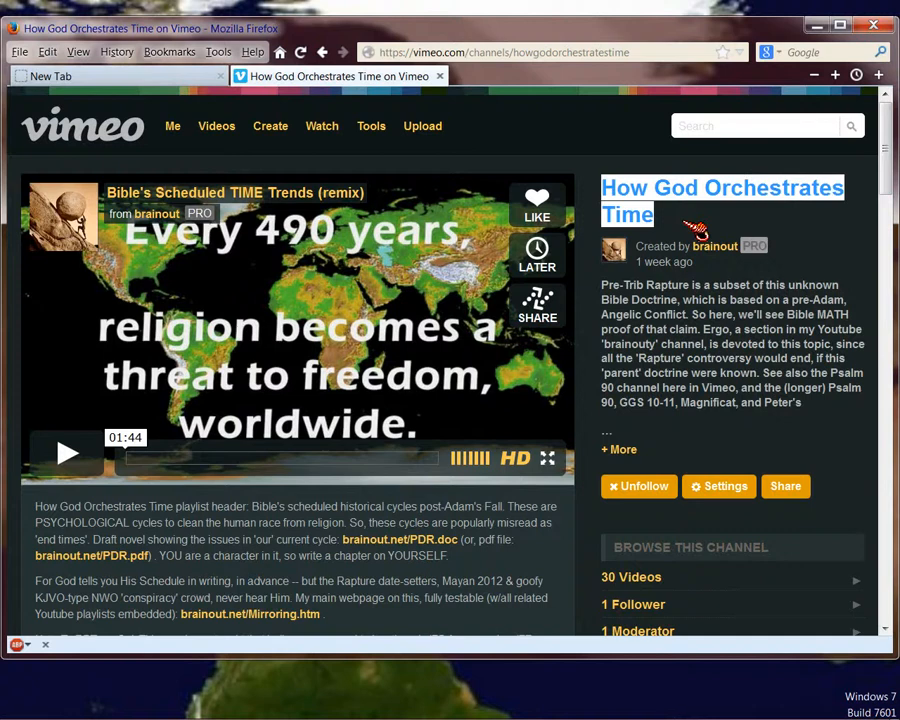
pyautogui.scroll(-3)
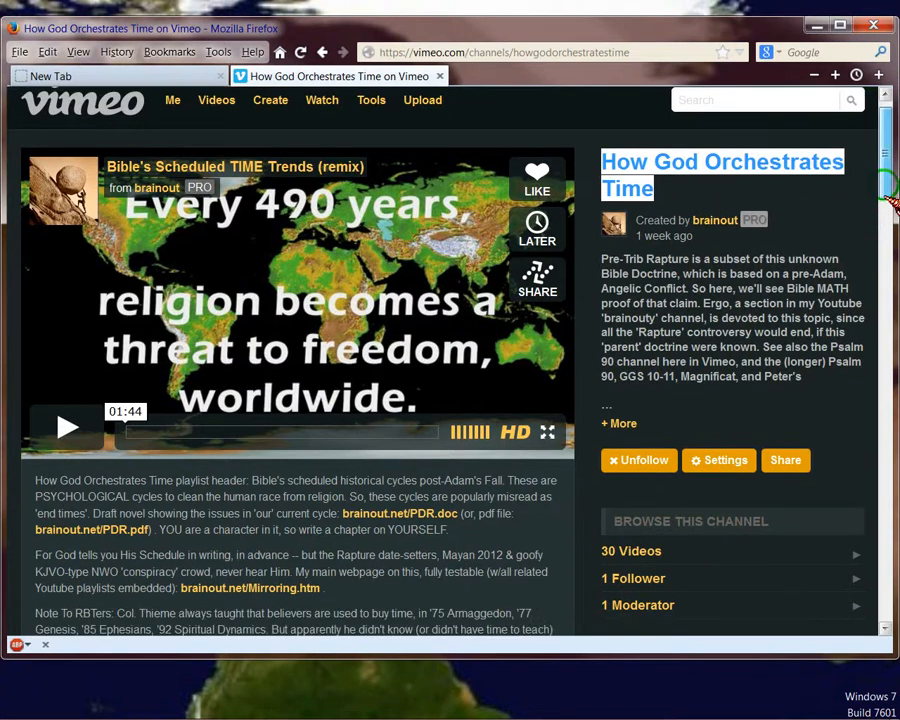
pyautogui.scroll(-3)
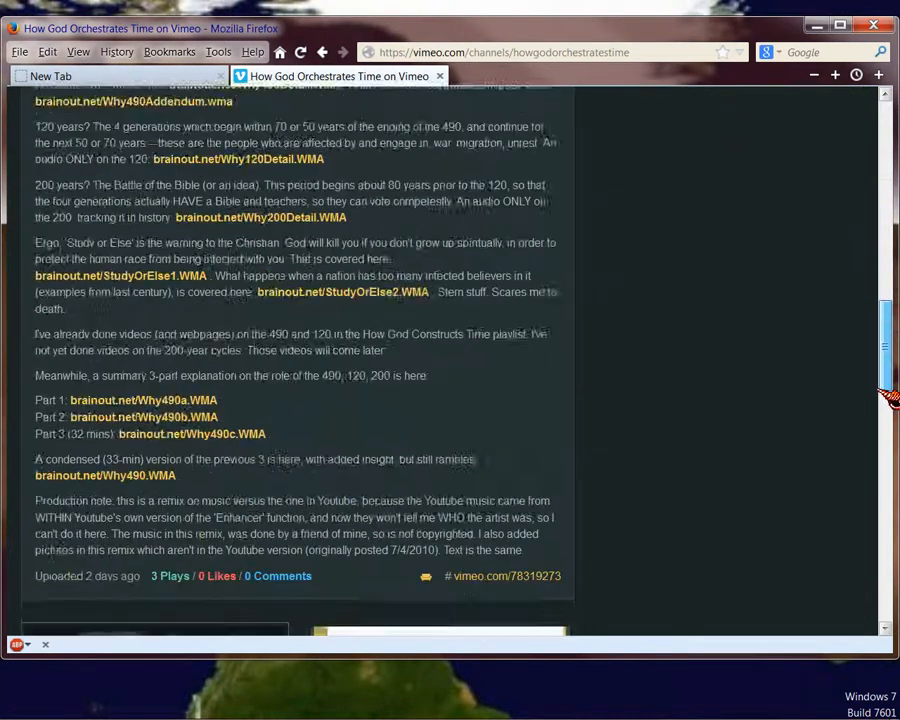
pyautogui.scroll(-3)
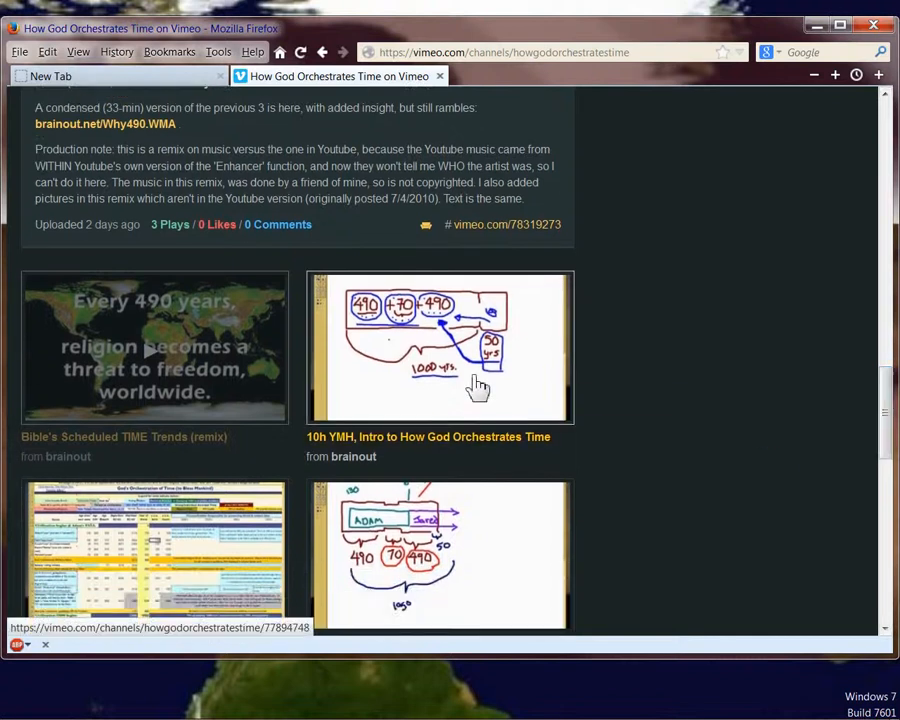
pyautogui.scroll(-3)
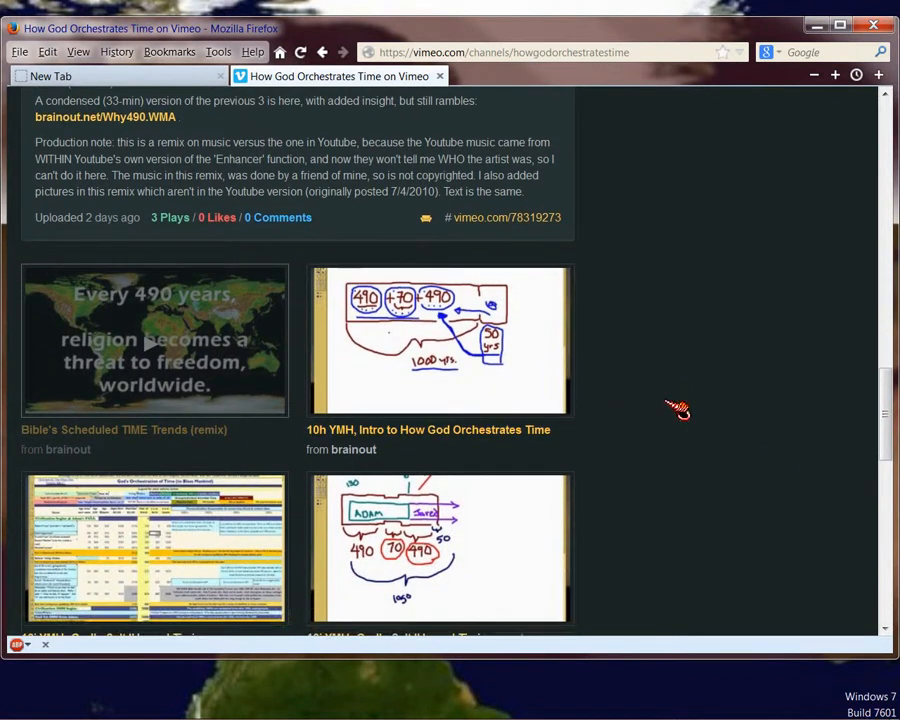
pyautogui.scroll(-3)
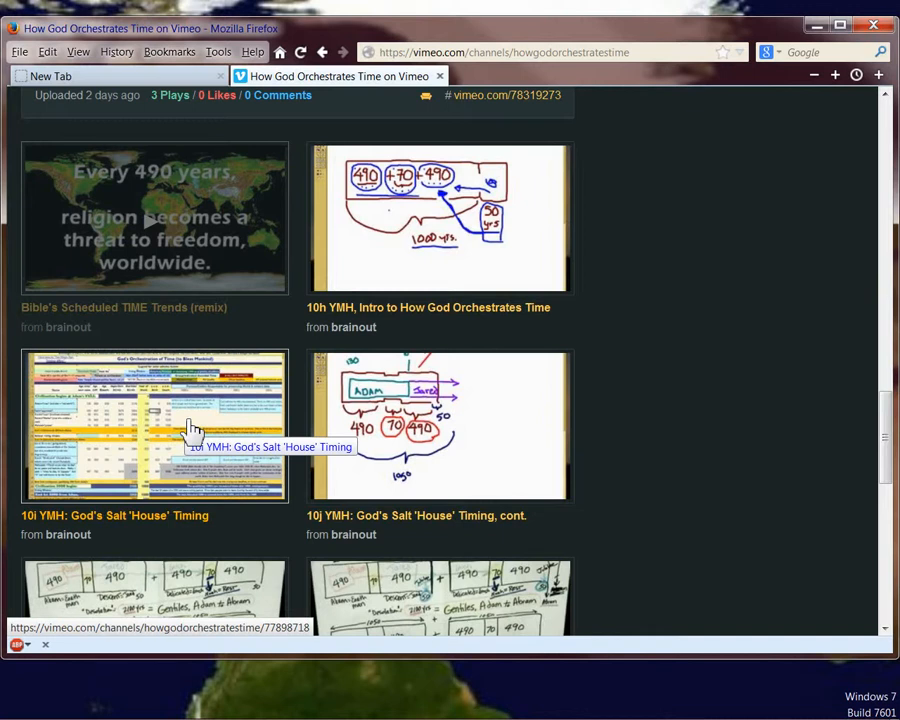
# - Browse videos 10k–10n down to the page list, then scroll back up
pyautogui.scroll(-3)
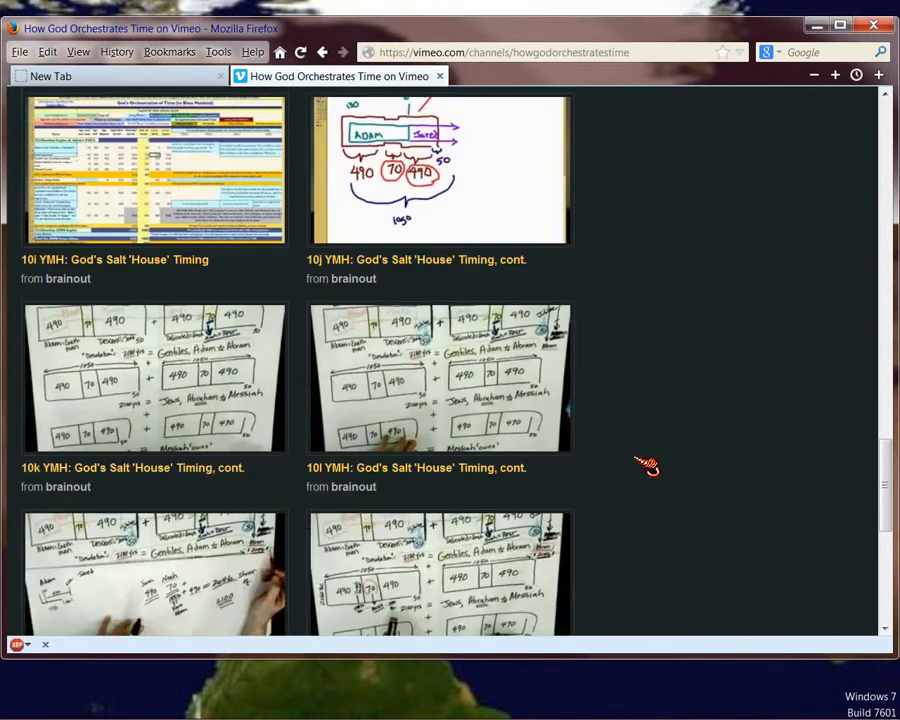
pyautogui.moveTo(234, 378)
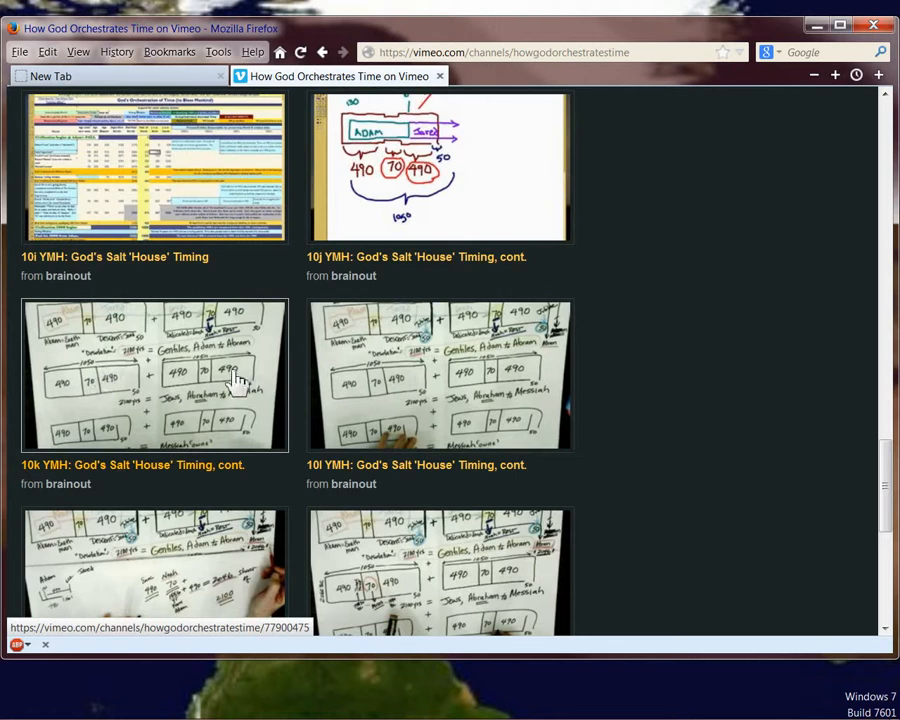
pyautogui.moveTo(459, 381)
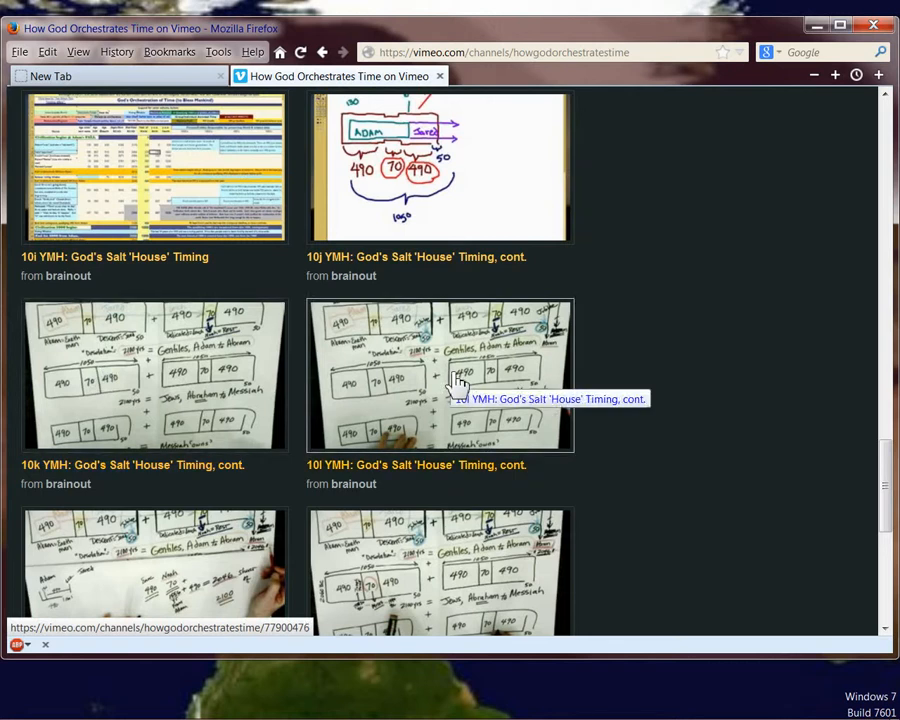
pyautogui.scroll(-3)
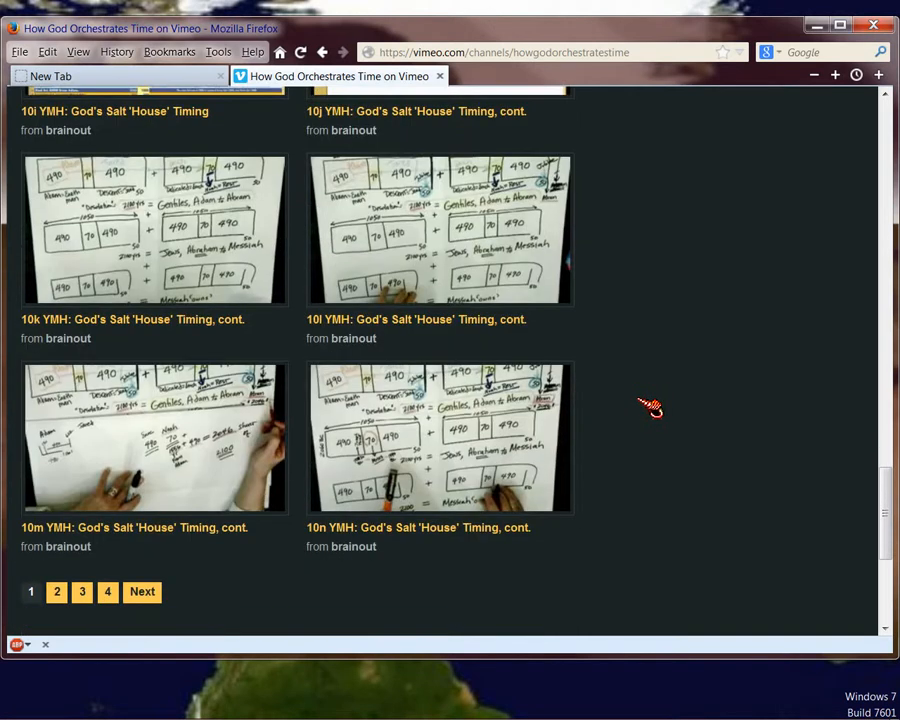
pyautogui.moveTo(400, 487)
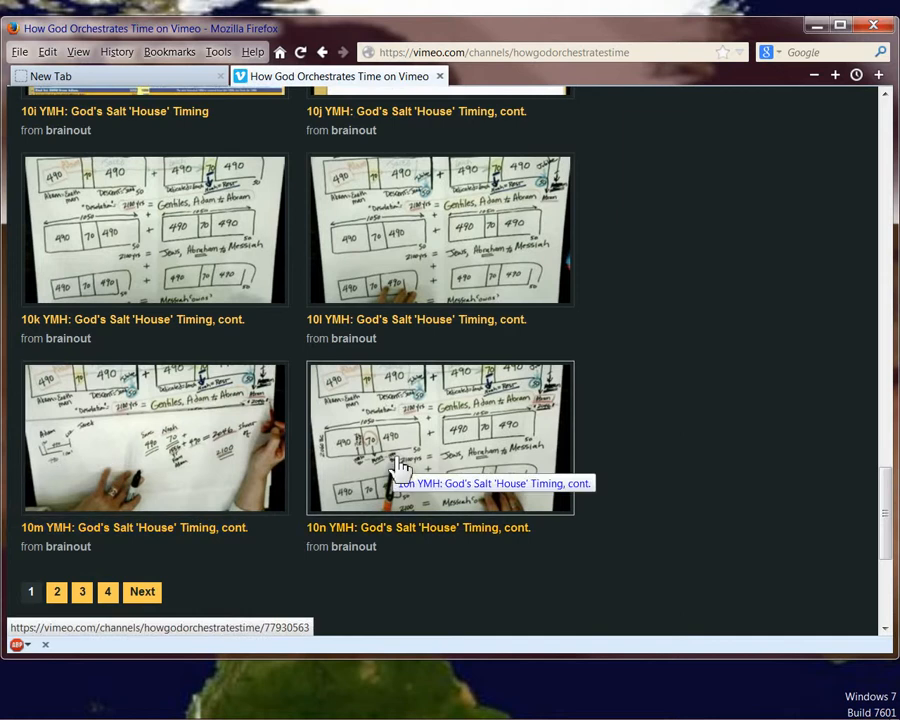
pyautogui.moveTo(770, 543)
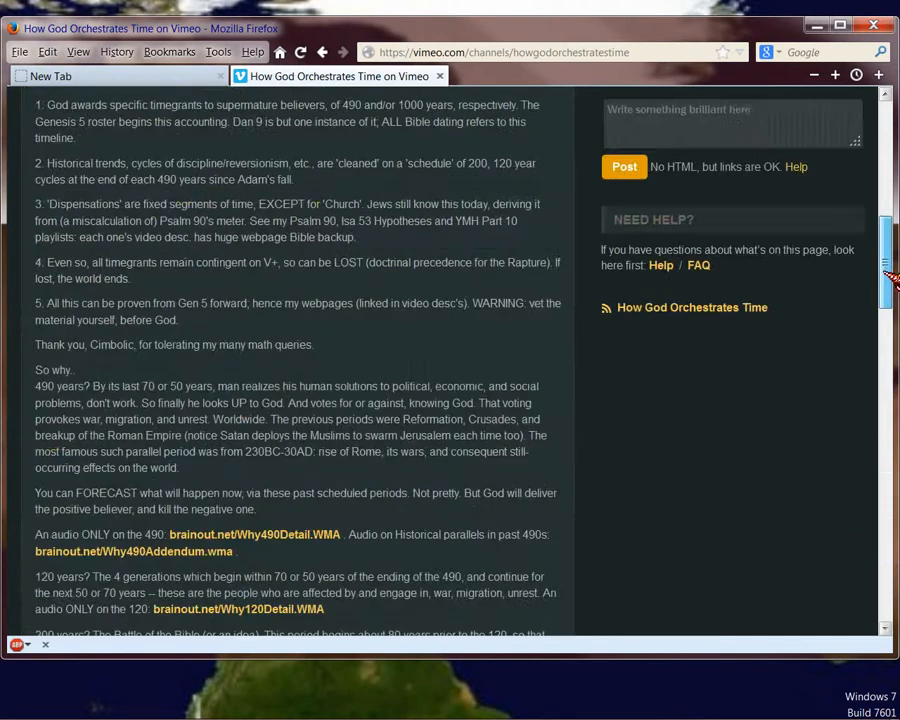
pyautogui.scroll(3)
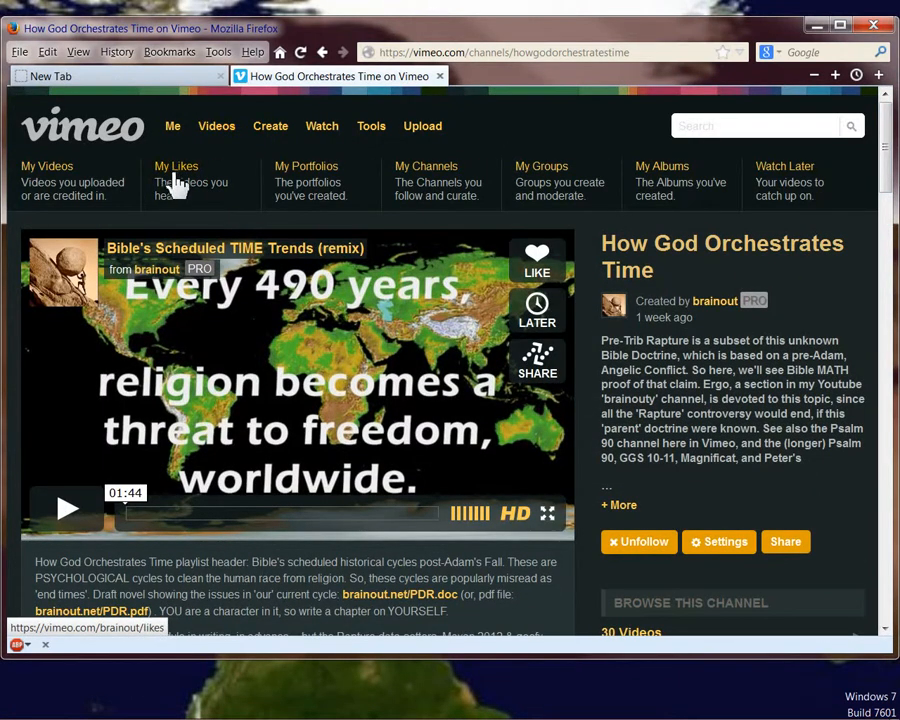
pyautogui.moveTo(286, 180)
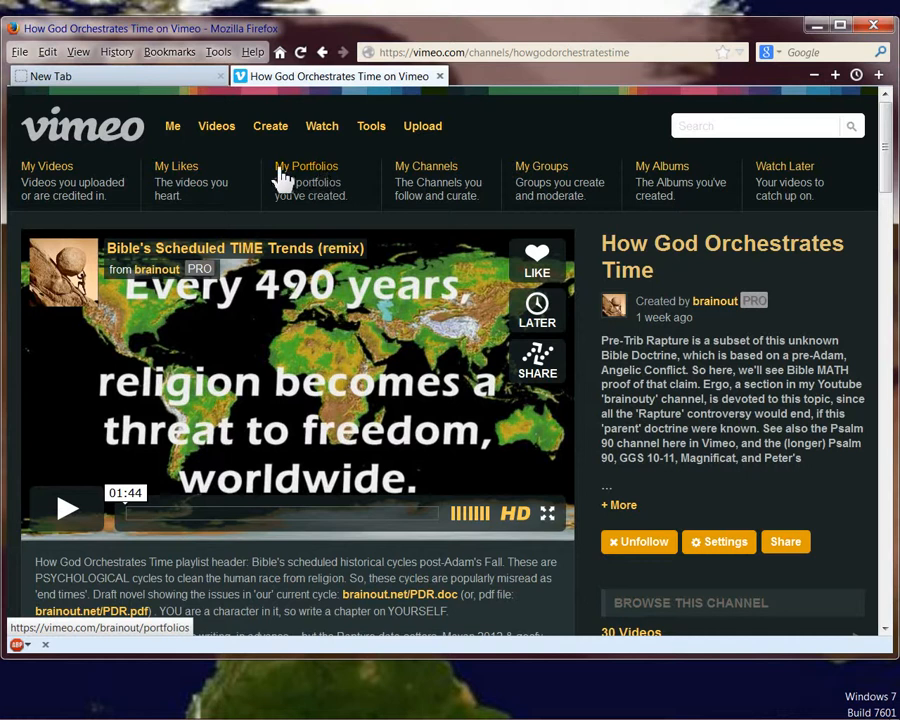
# - Return to My Channels from the navigation bar and scroll its three-channel list
pyautogui.click(426, 166)
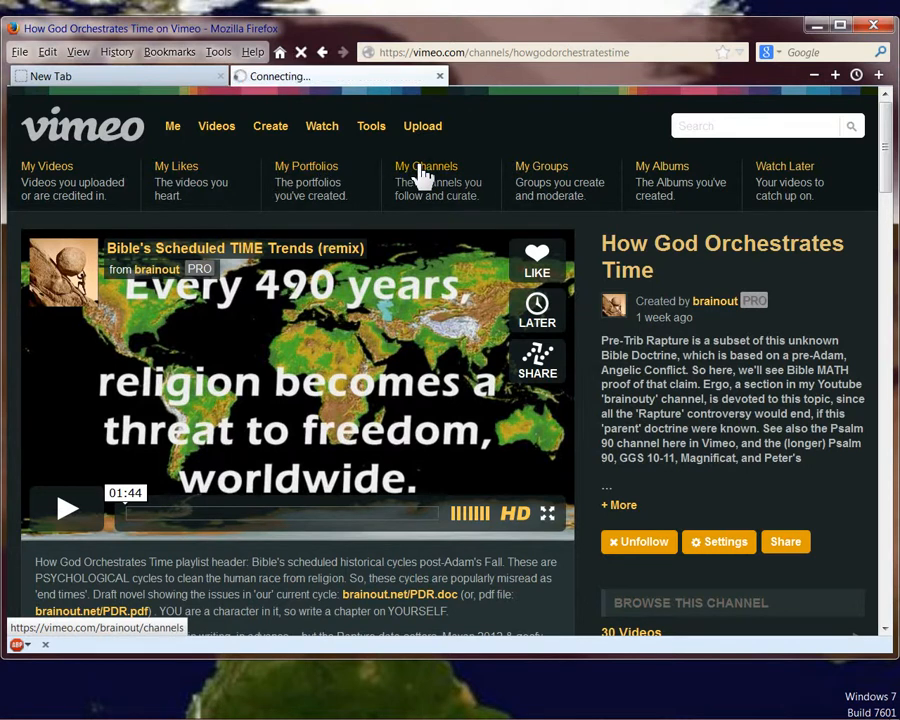
pyautogui.click(426, 166)
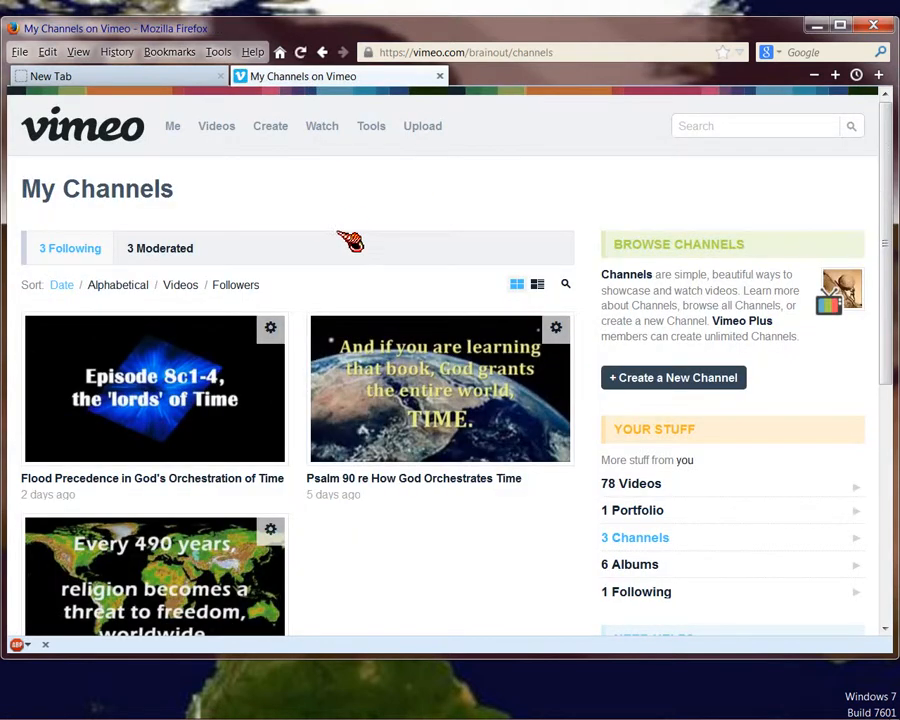
pyautogui.scroll(-3)
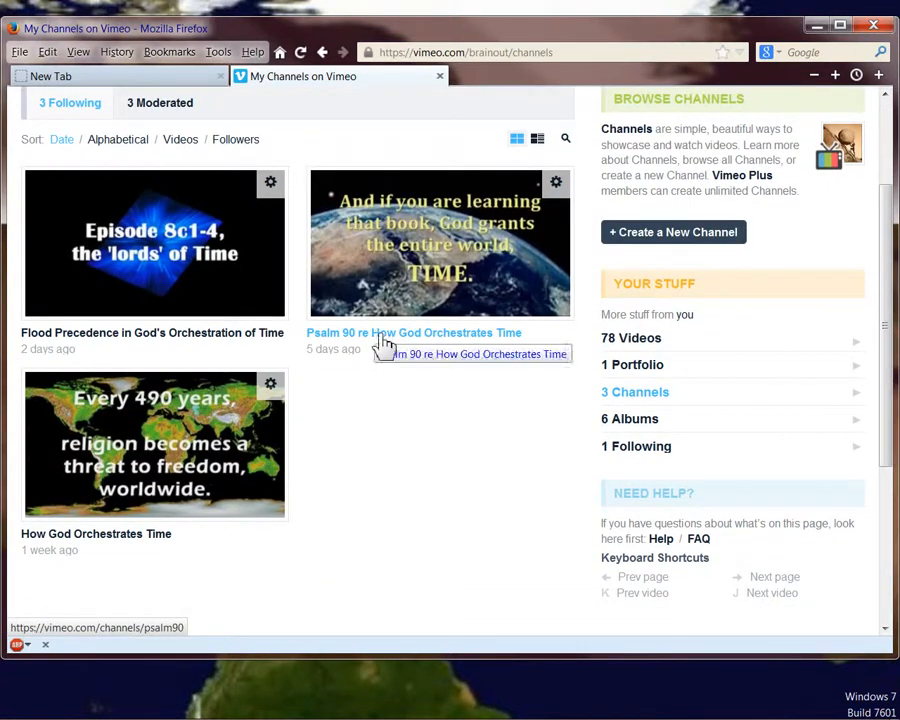
pyautogui.moveTo(385, 345)
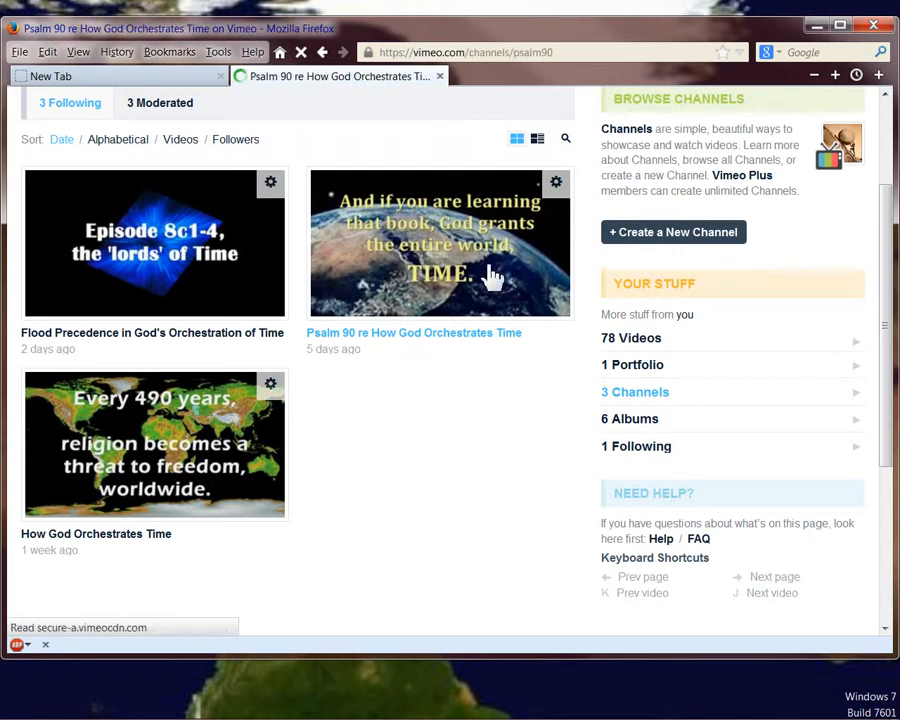
# - Open the Psalm 90 re How God Orchestrates Time channel and scroll to its featured video
pyautogui.click(440, 243)
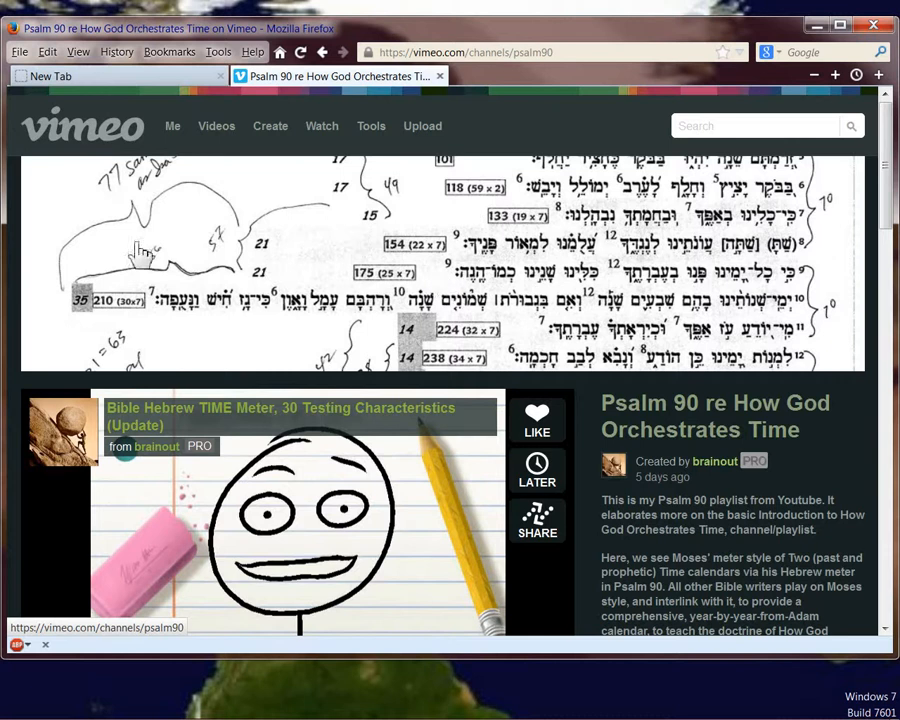
pyautogui.moveTo(490, 262)
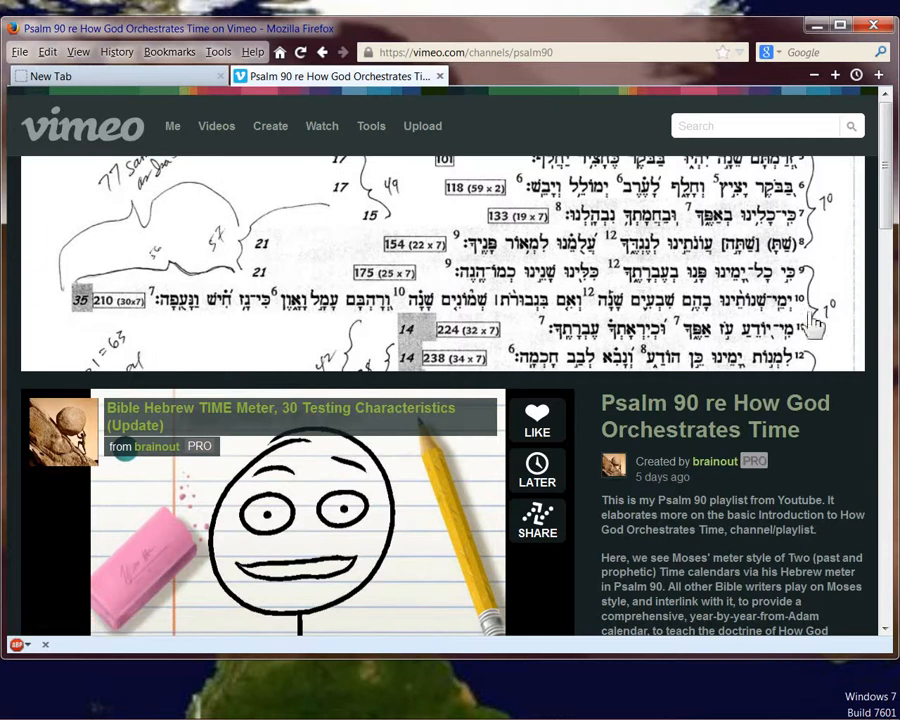
pyautogui.moveTo(625, 295)
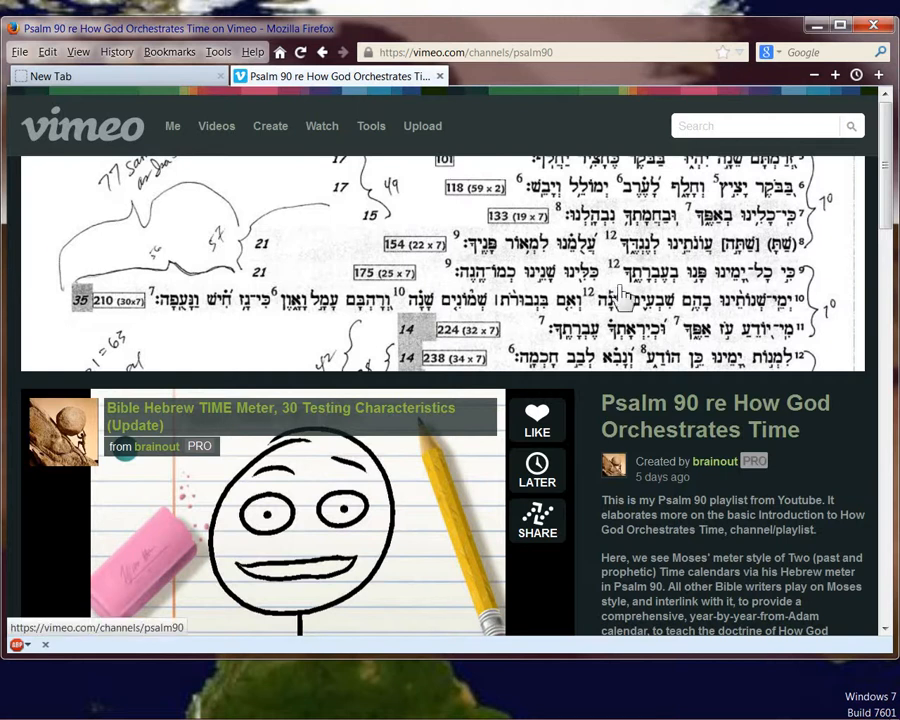
pyautogui.moveTo(620, 295)
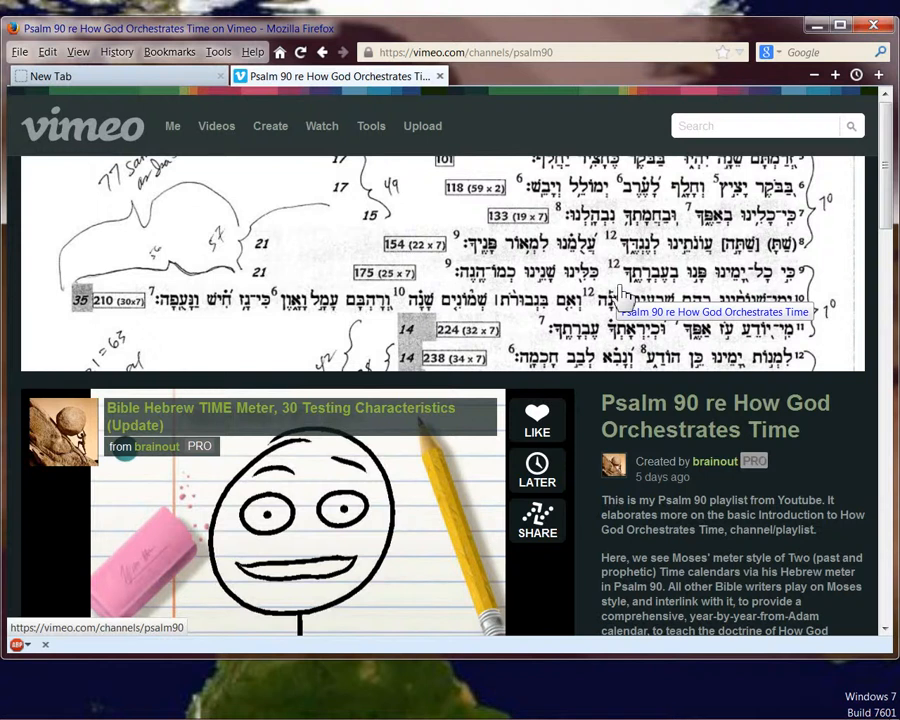
pyautogui.scroll(-3)
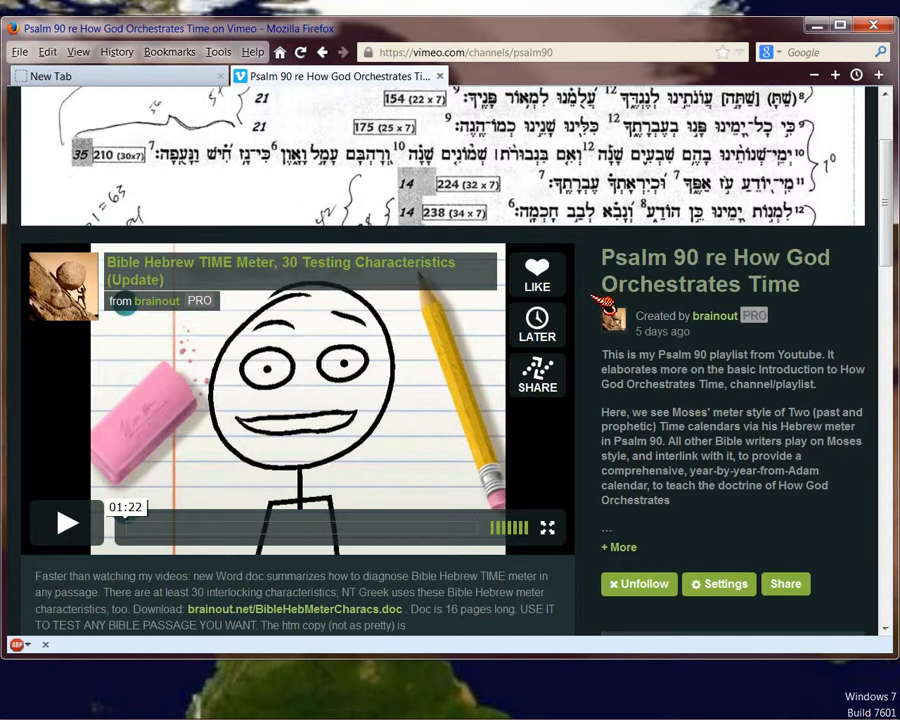
pyautogui.scroll(-3)
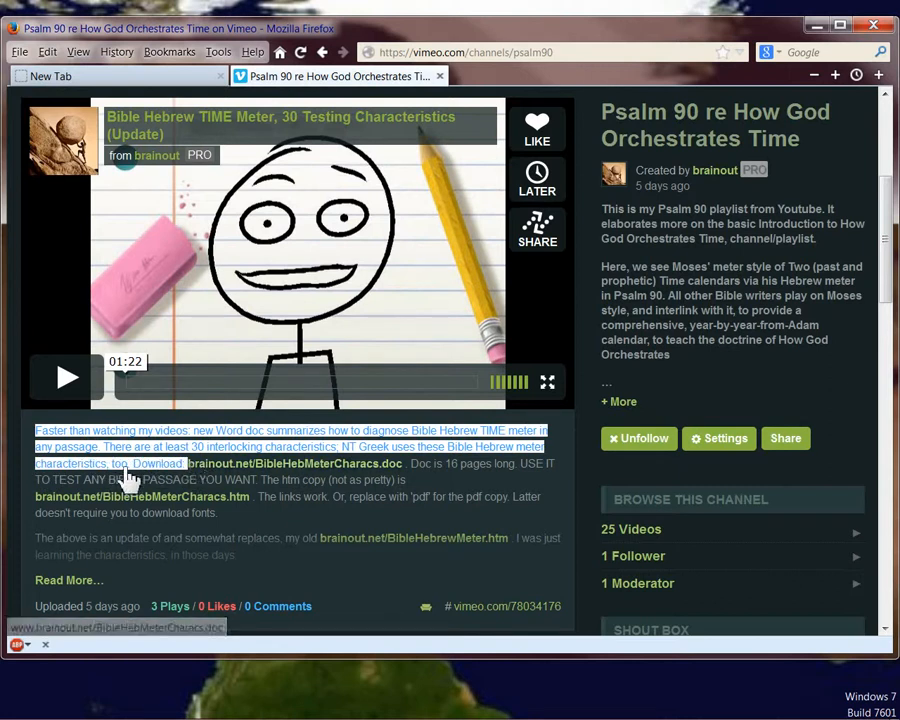
pyautogui.moveTo(151, 505)
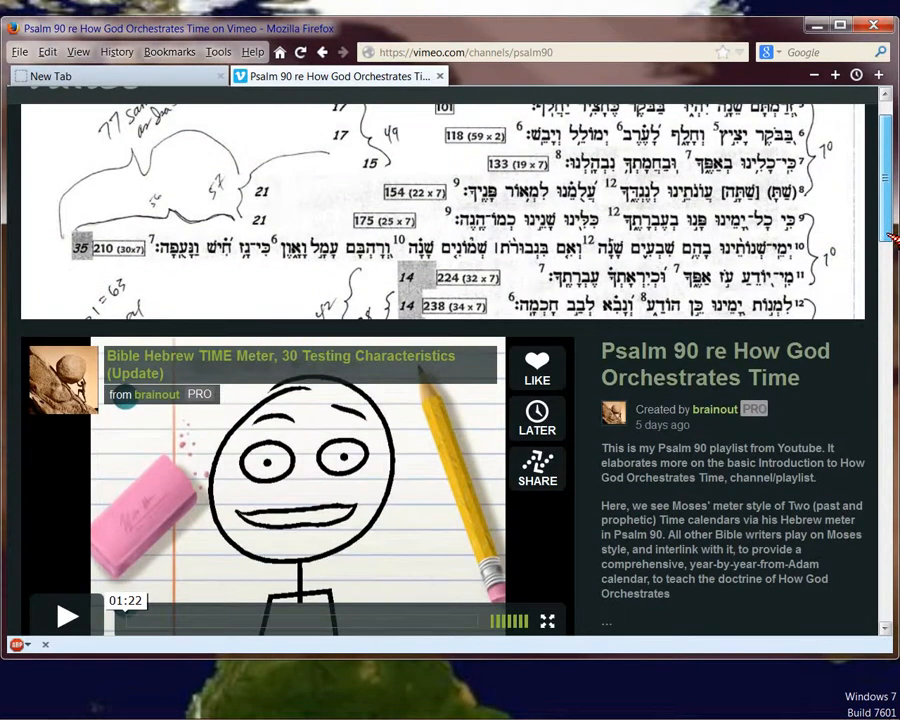
pyautogui.scroll(-3)
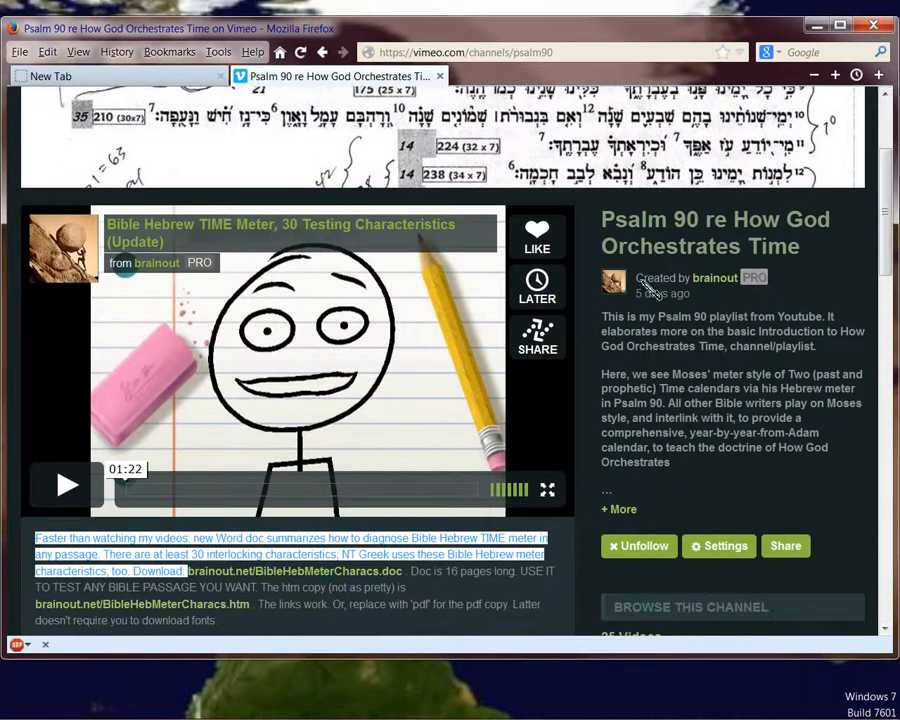
pyautogui.scroll(-3)
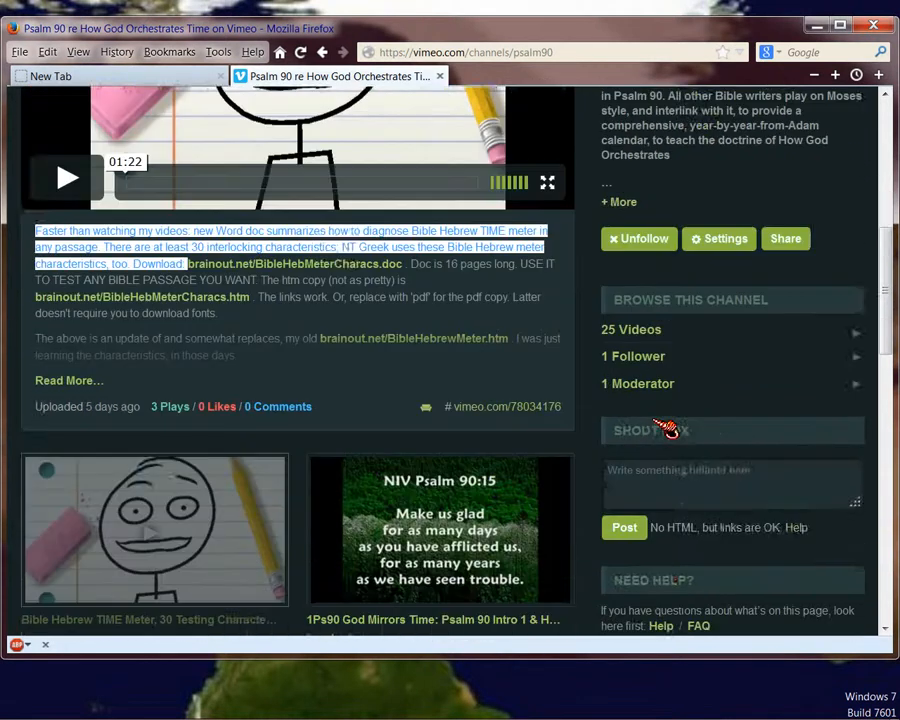
pyautogui.scroll(-3)
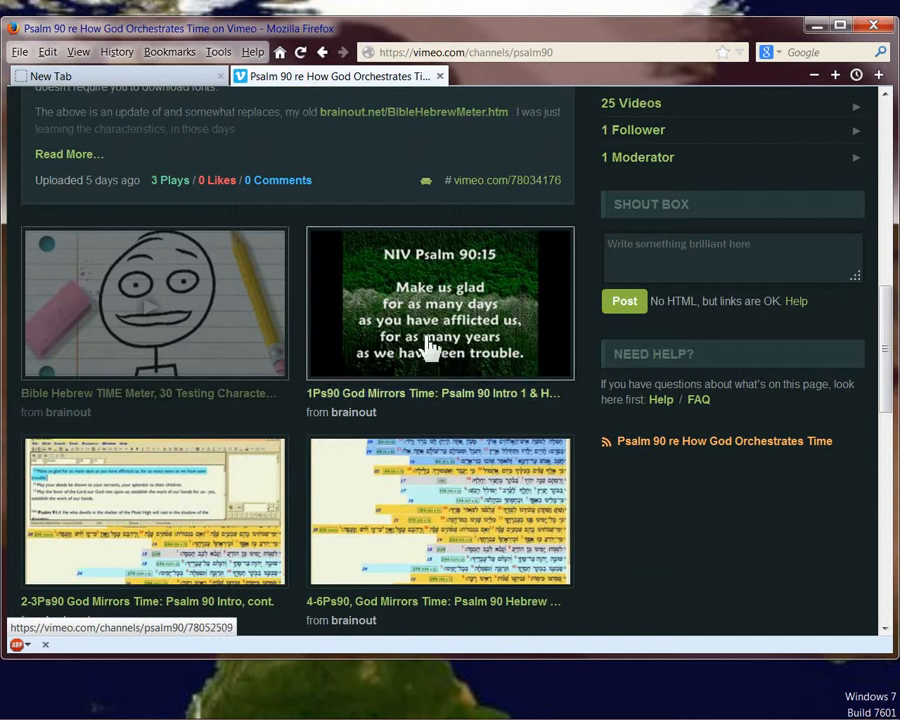
pyautogui.moveTo(497, 525)
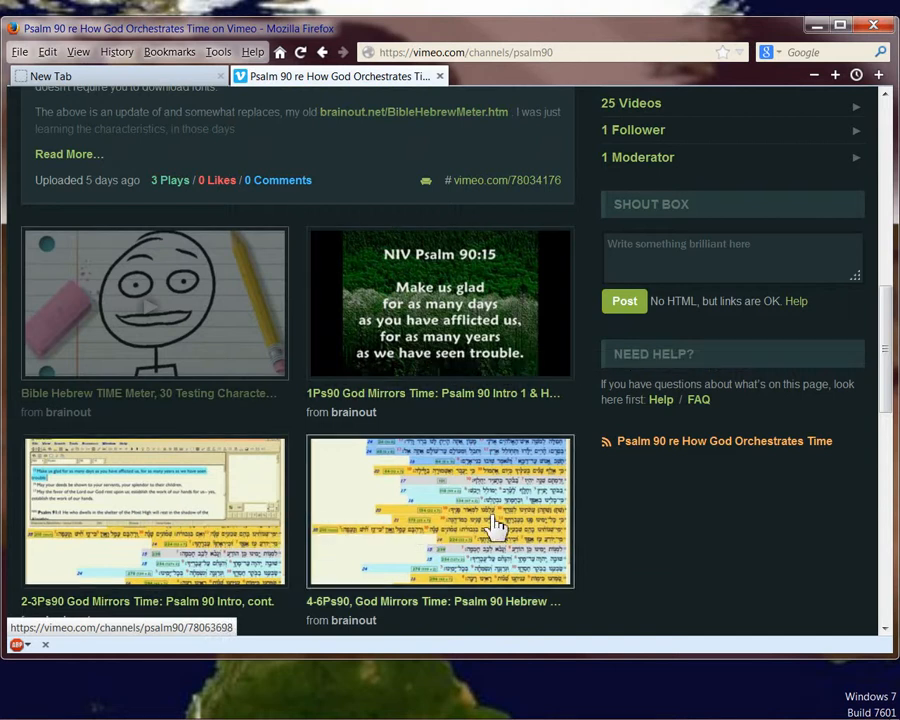
pyautogui.scroll(-3)
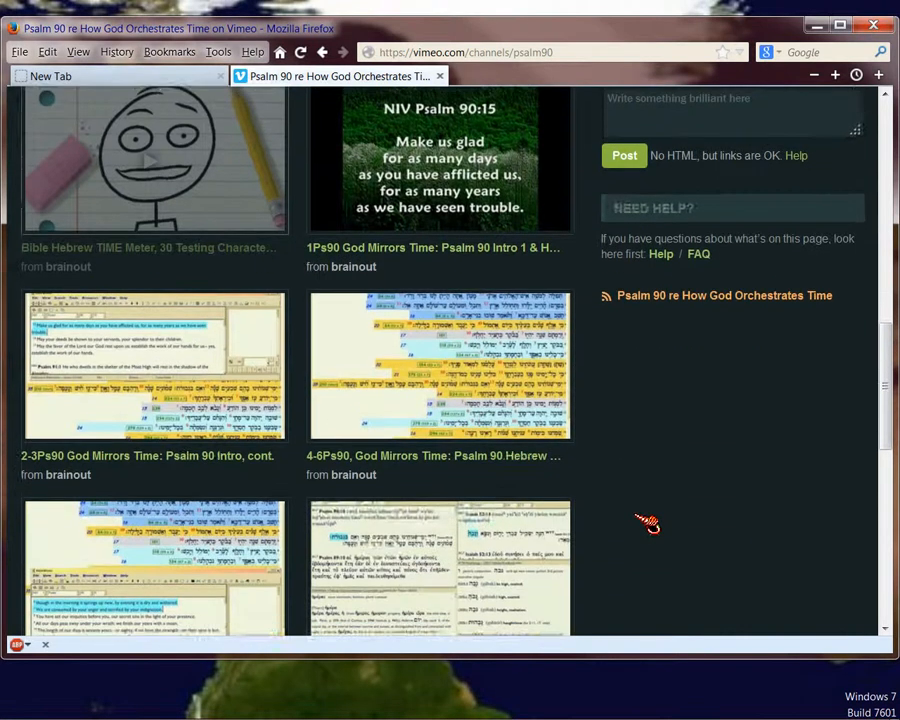
pyautogui.scroll(-3)
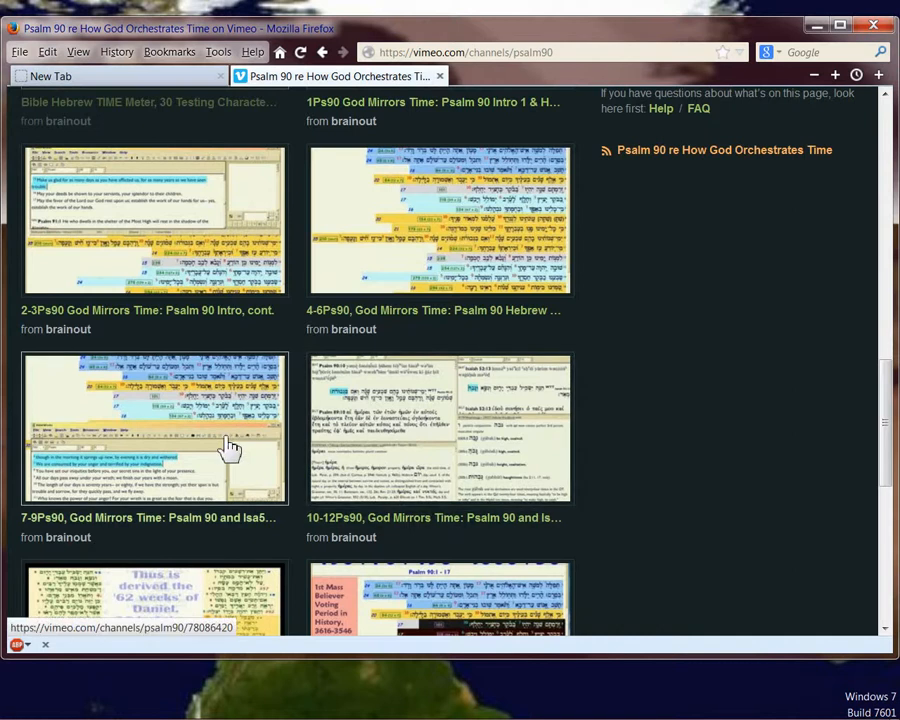
pyautogui.moveTo(442, 451)
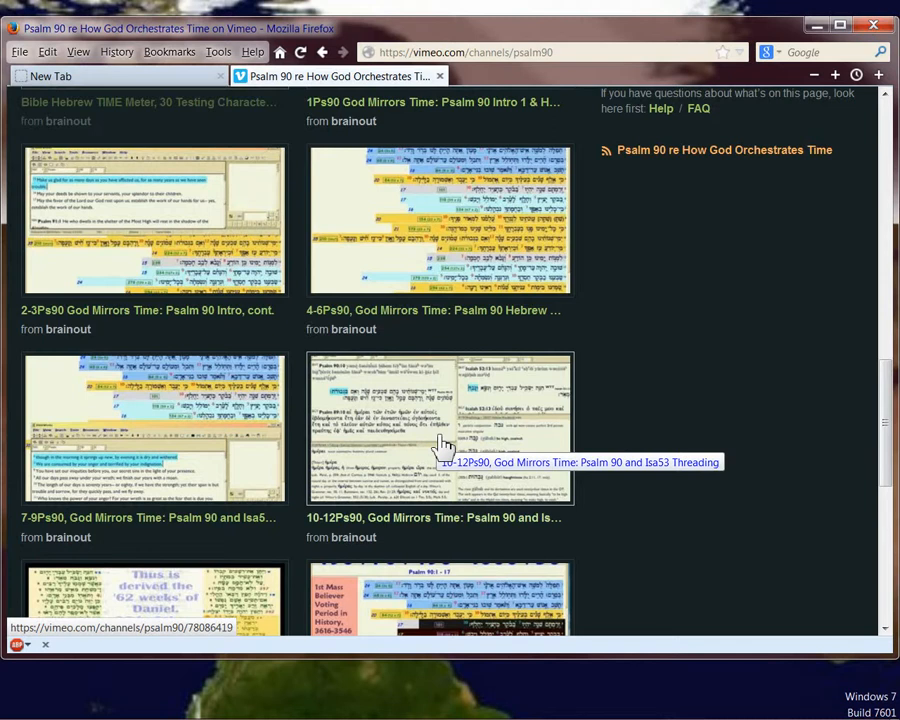
pyautogui.scroll(-3)
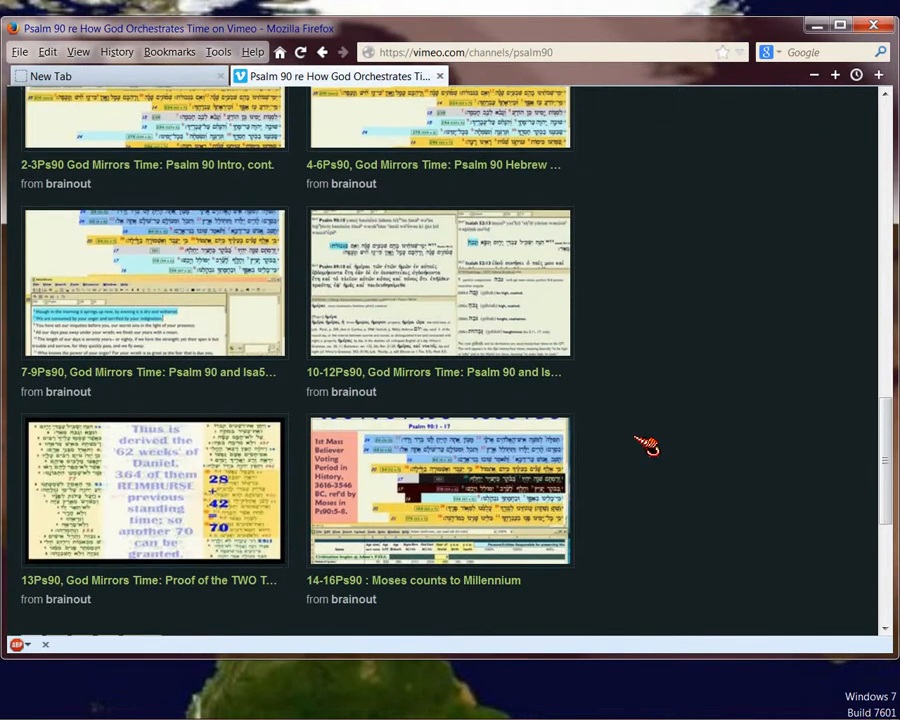
pyautogui.moveTo(290, 497)
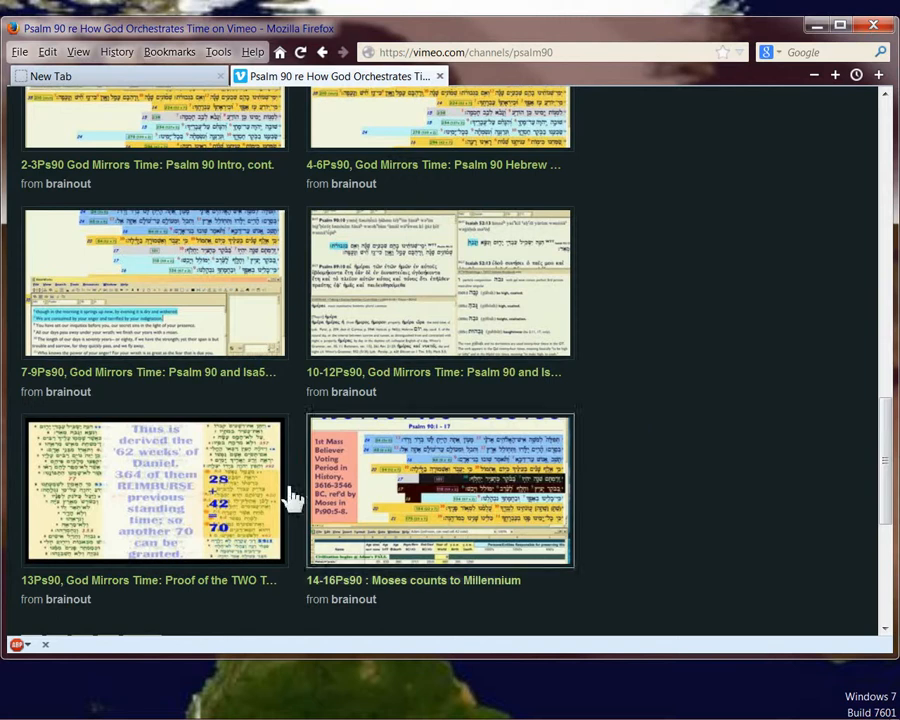
pyautogui.moveTo(127, 522)
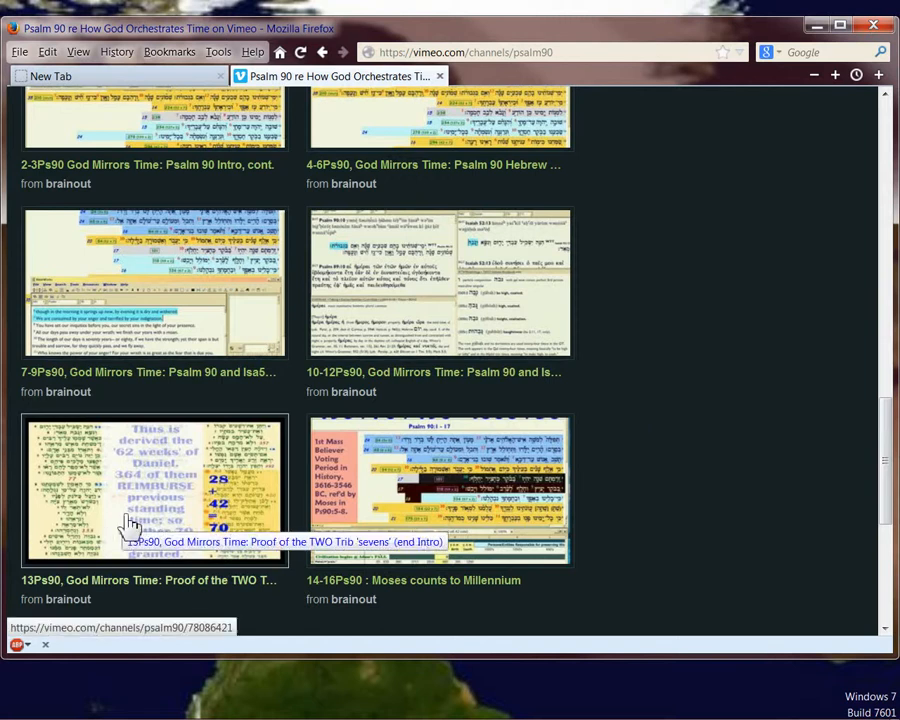
pyautogui.moveTo(436, 530)
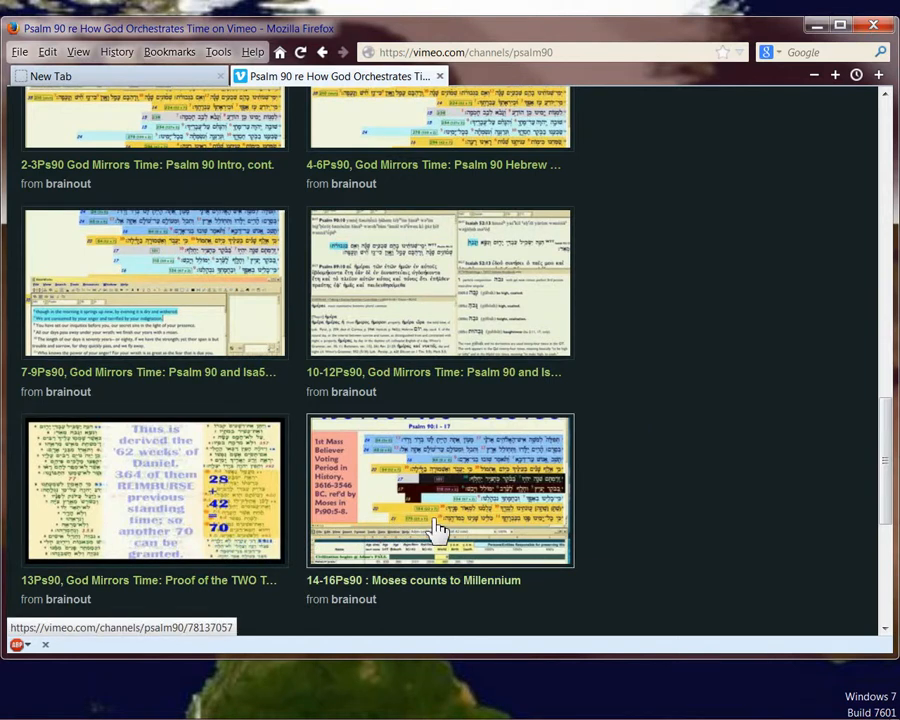
pyautogui.scroll(-3)
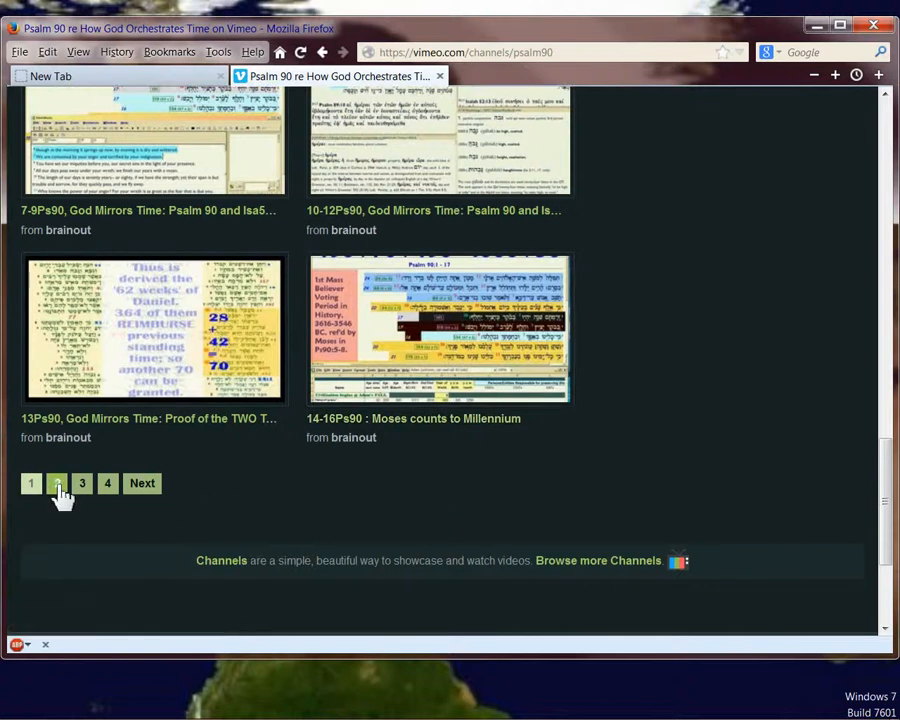
# - Show page 3 of the Psalm 90 channel and scroll down to 23gPs90 and 24Ps90
pyautogui.click(57, 483)
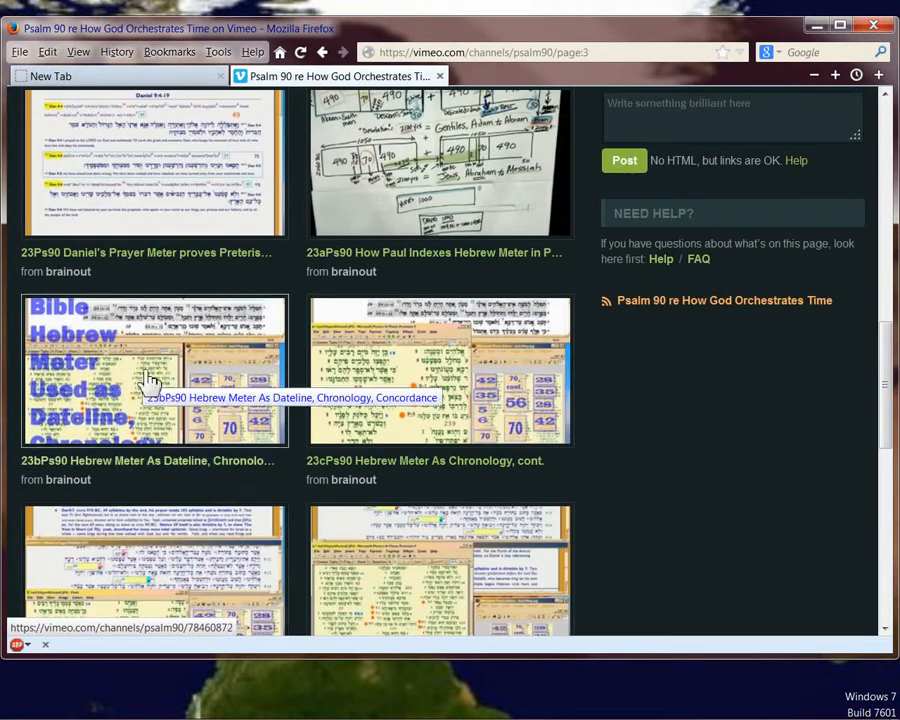
pyautogui.moveTo(370, 570)
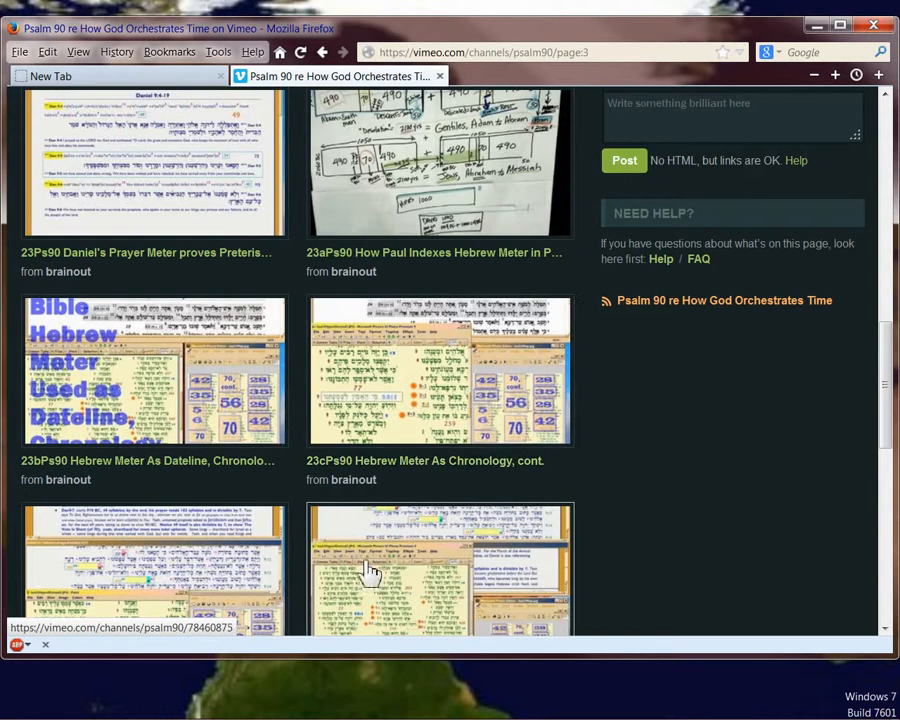
pyautogui.scroll(-3)
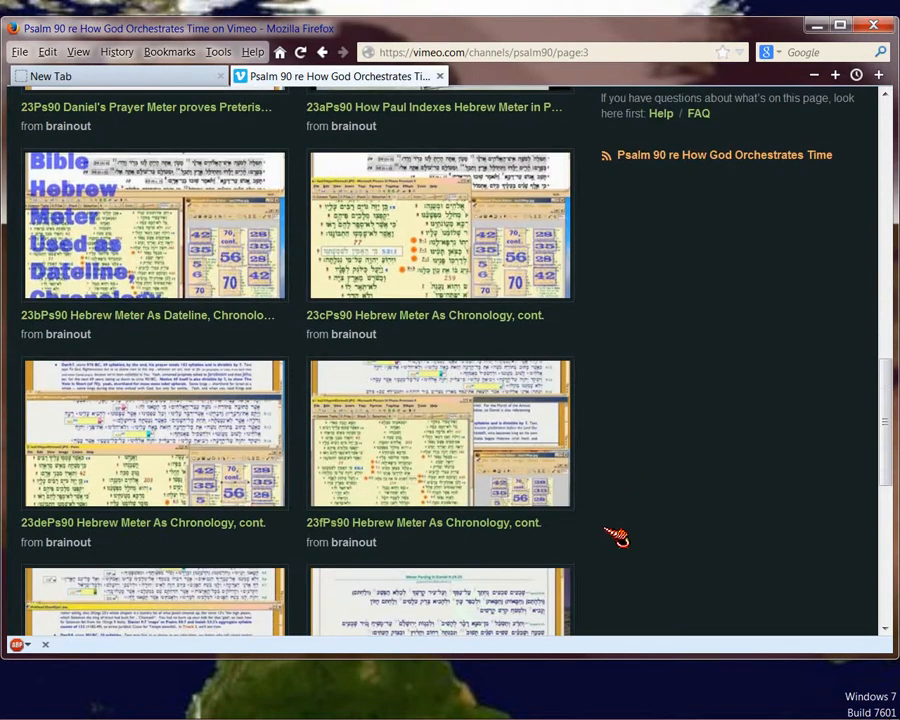
pyautogui.scroll(-3)
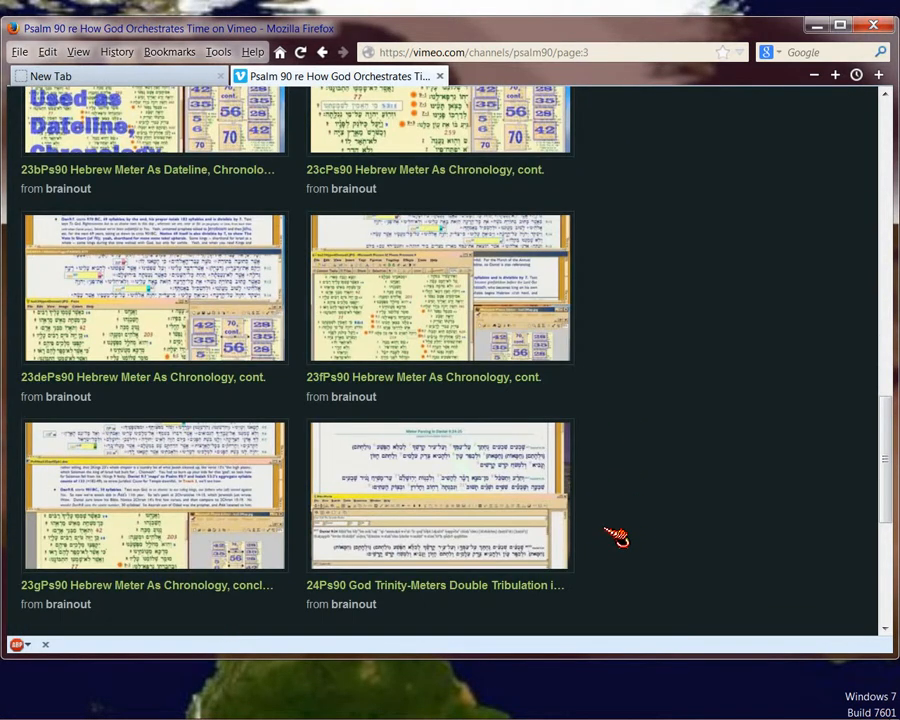
pyautogui.scroll(-3)
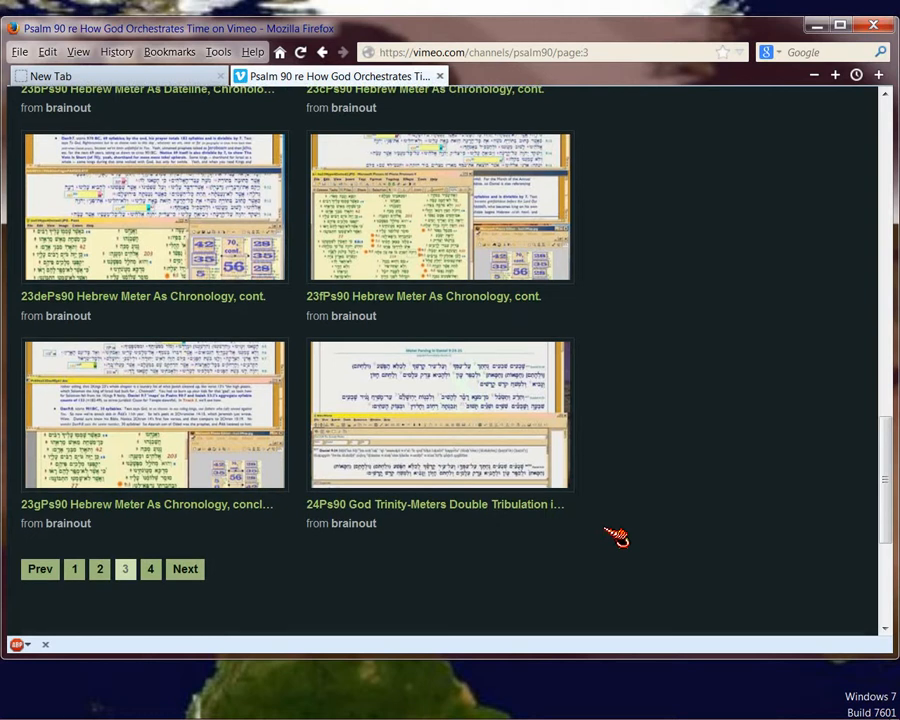
pyautogui.moveTo(173, 240)
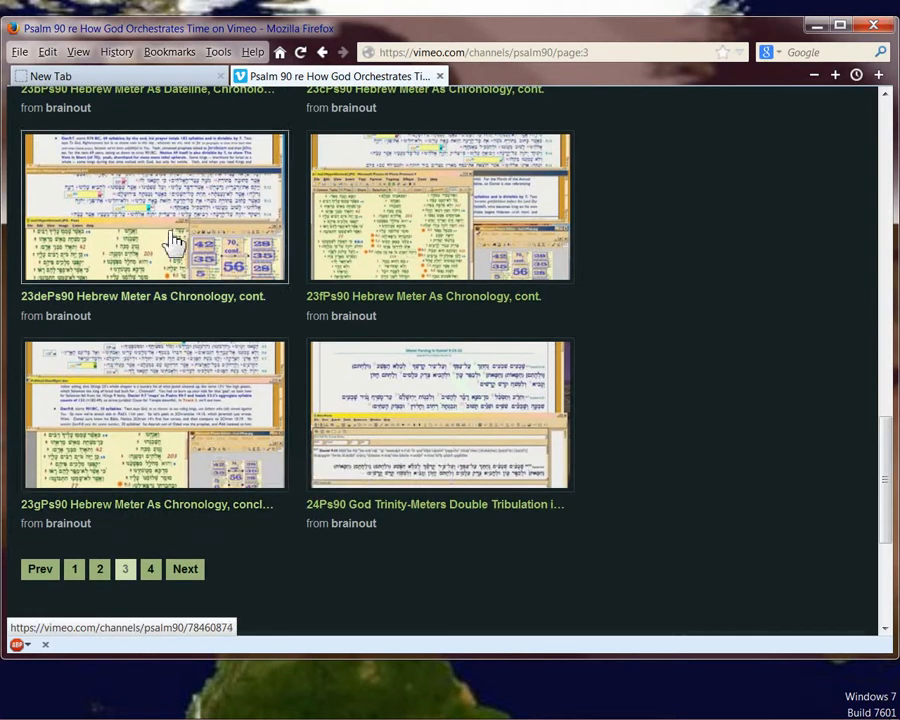
pyautogui.moveTo(608, 322)
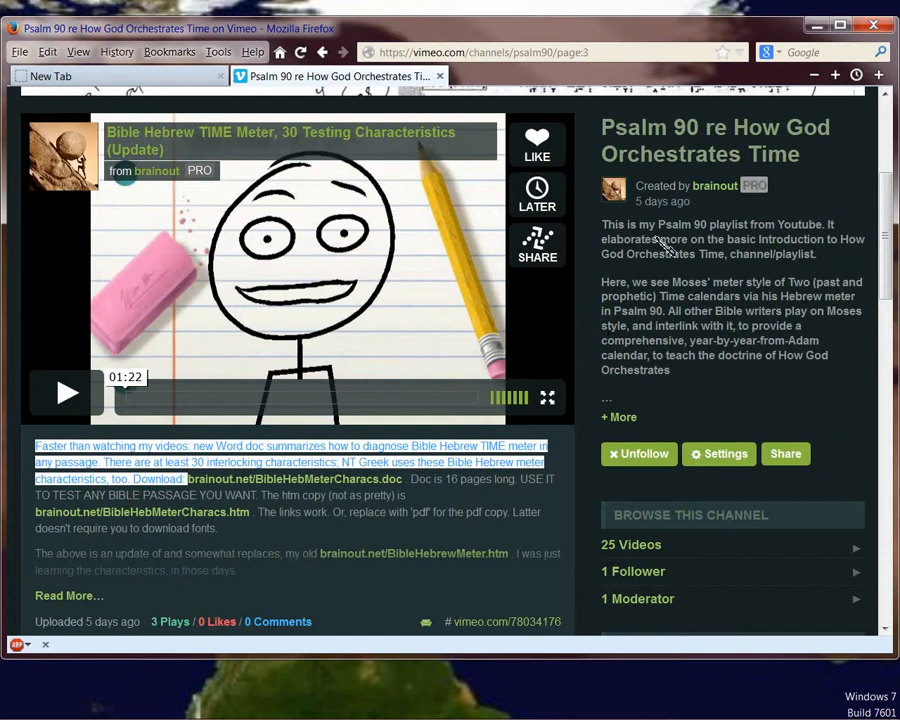
pyautogui.moveTo(655, 280)
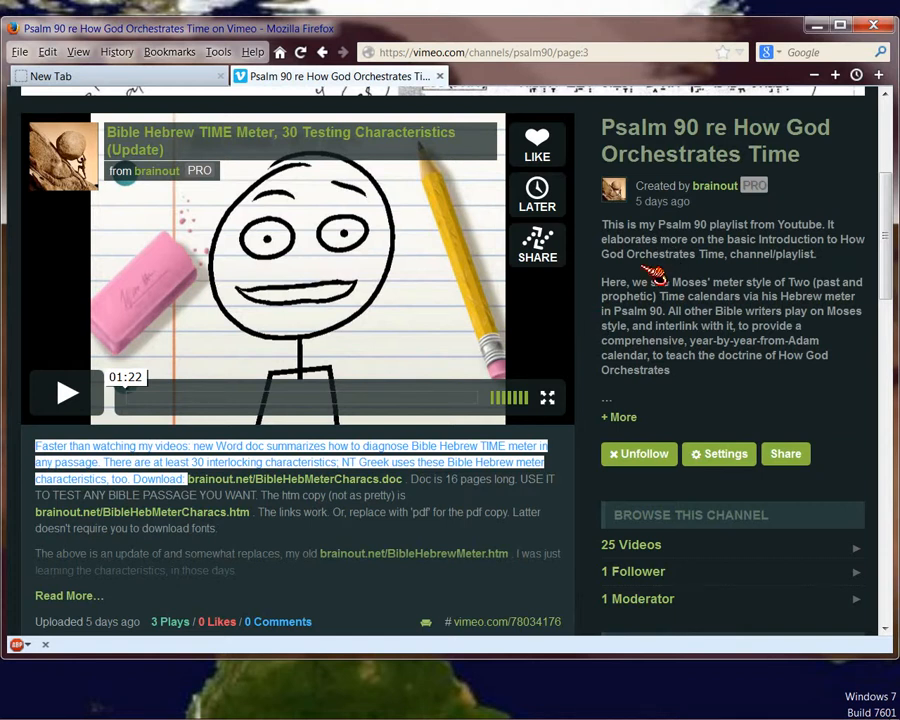
pyautogui.moveTo(650, 278)
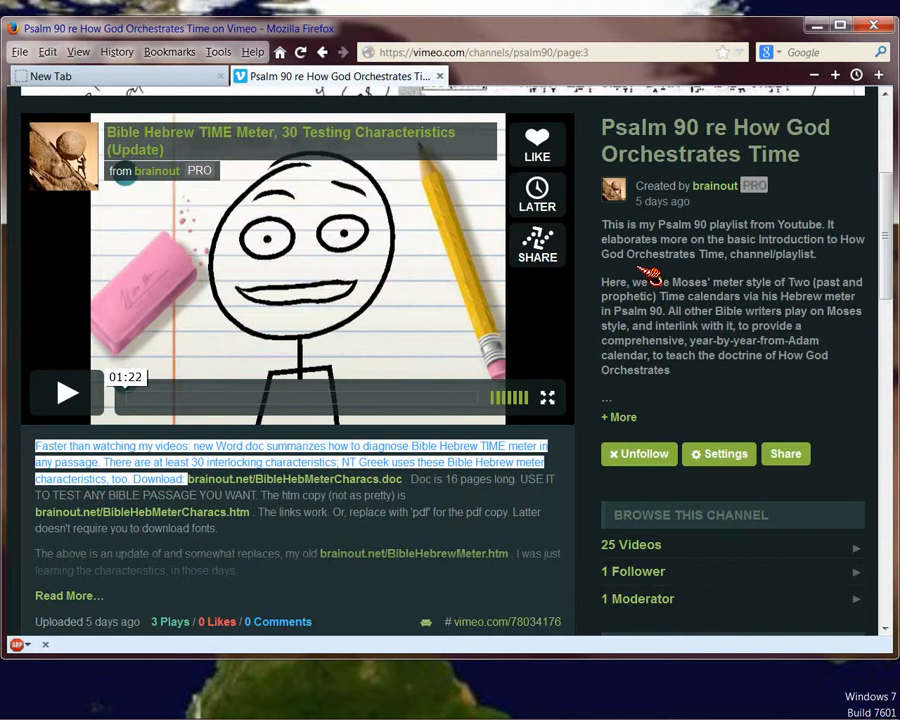
pyautogui.moveTo(657, 267)
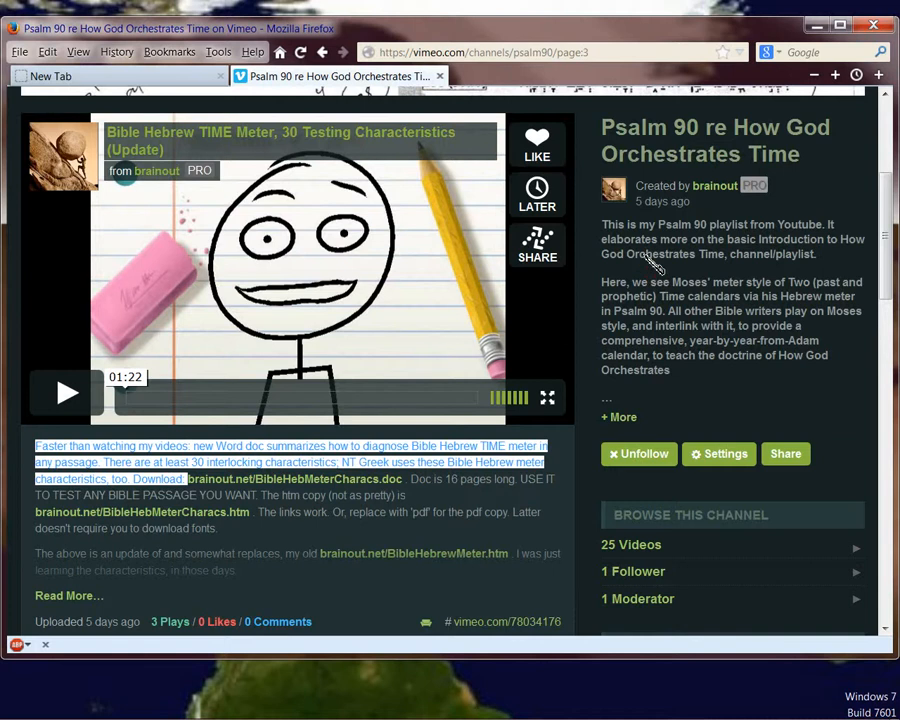
pyautogui.moveTo(667, 159)
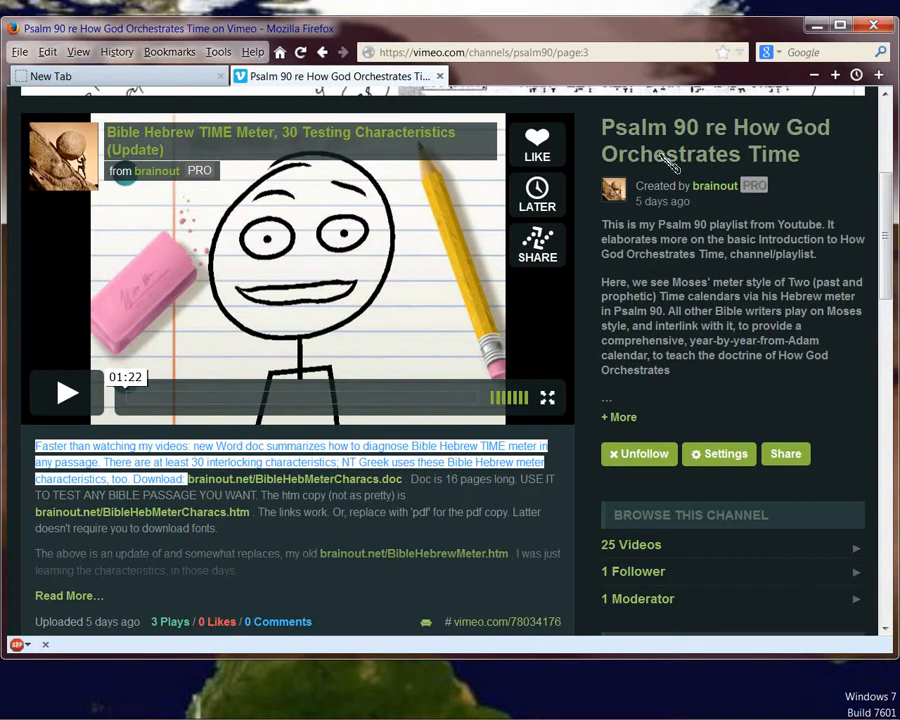
# - Reopen My Channels from the Videos menu and scroll down to the help and FAQ links
pyautogui.scroll(-3)
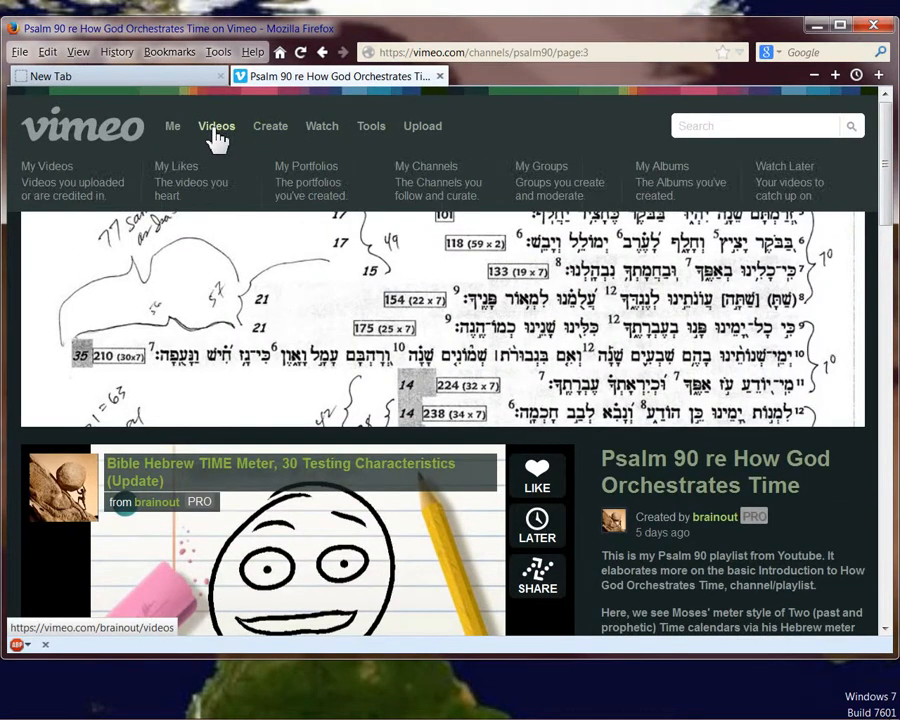
pyautogui.moveTo(438, 175)
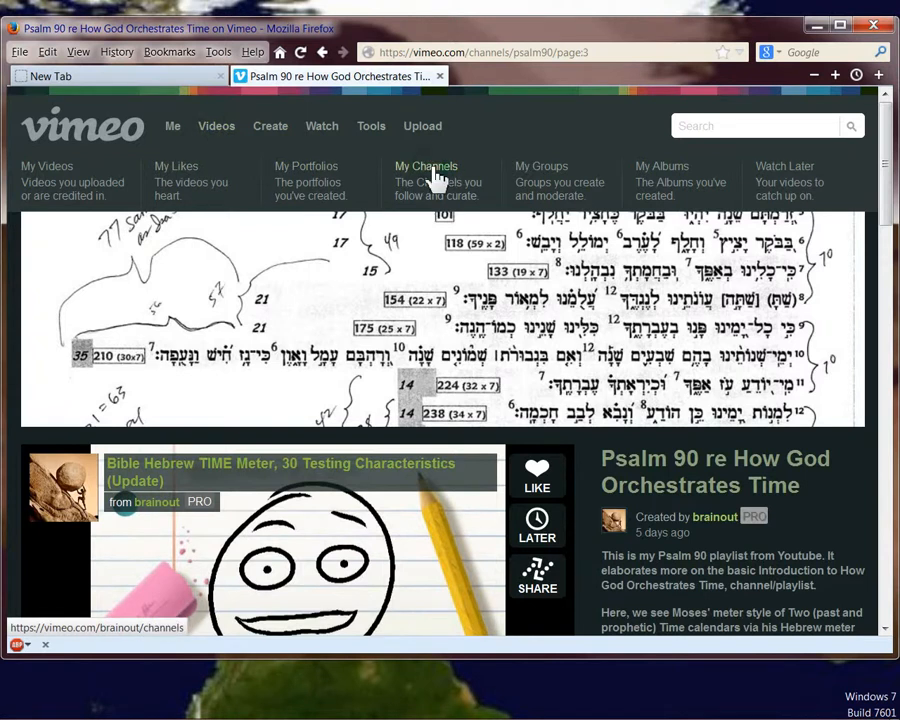
pyautogui.click(425, 166)
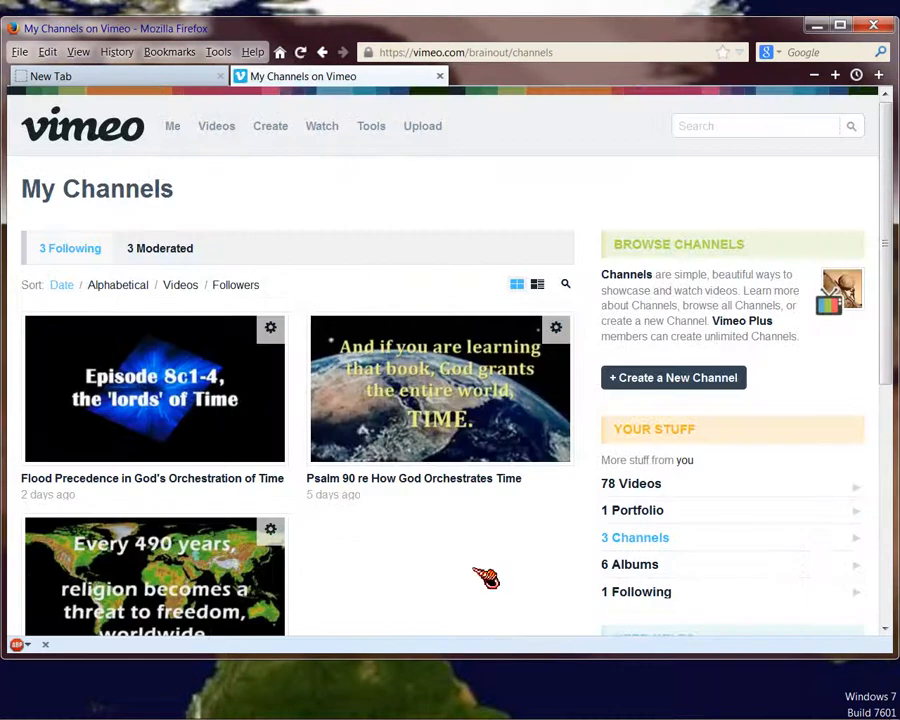
pyautogui.scroll(-3)
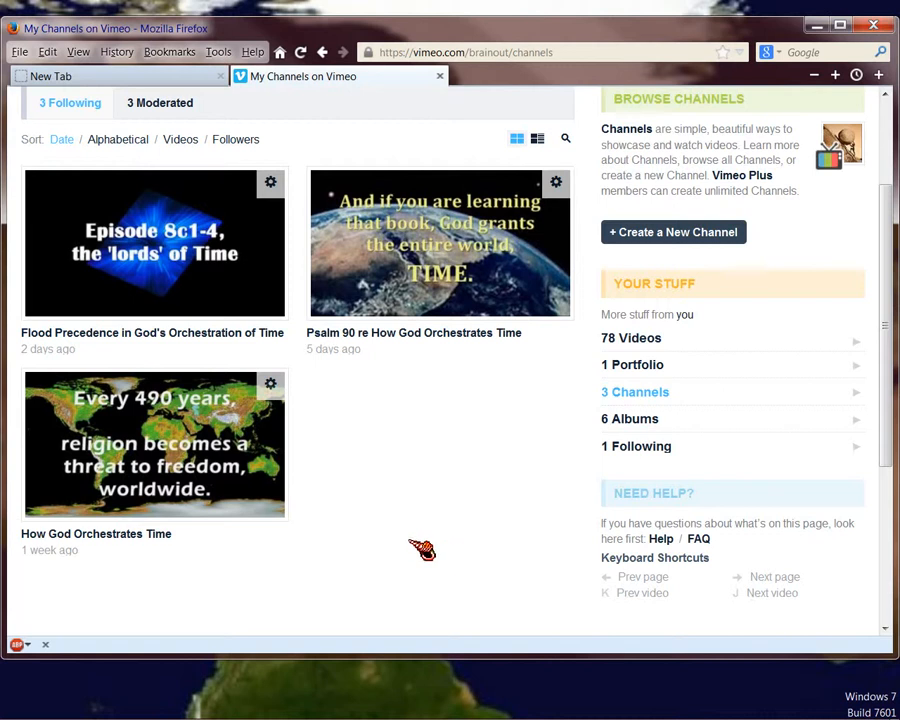
pyautogui.moveTo(148, 270)
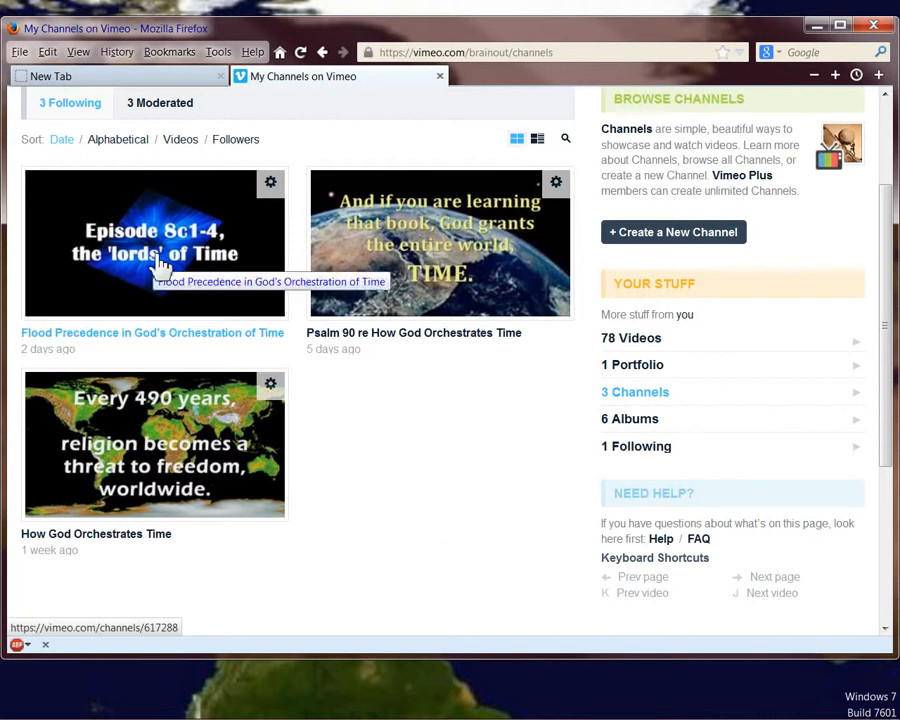
pyautogui.click(155, 250)
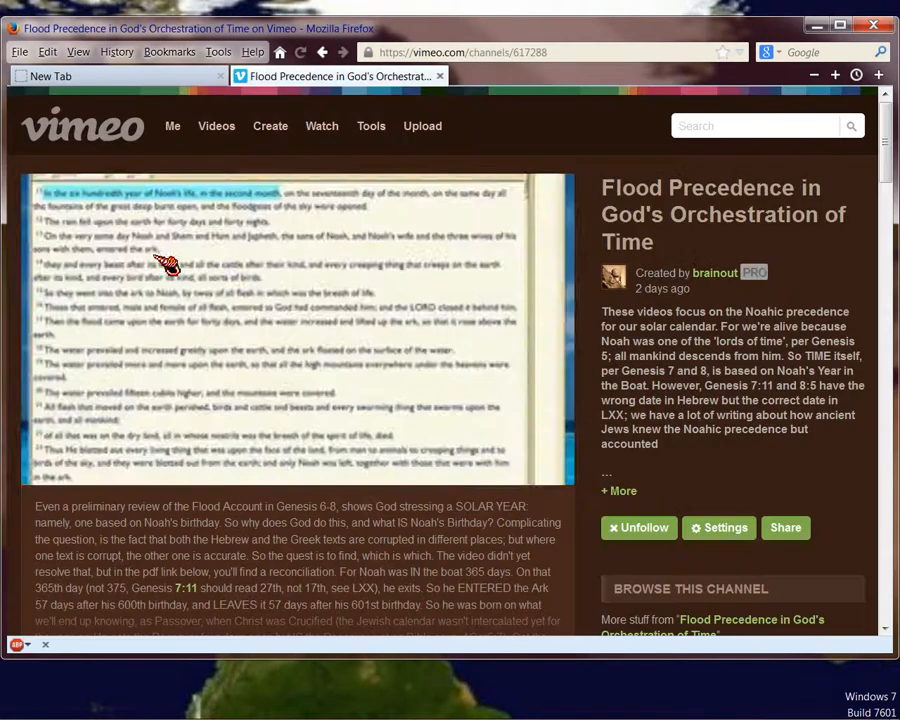
pyautogui.moveTo(280, 340)
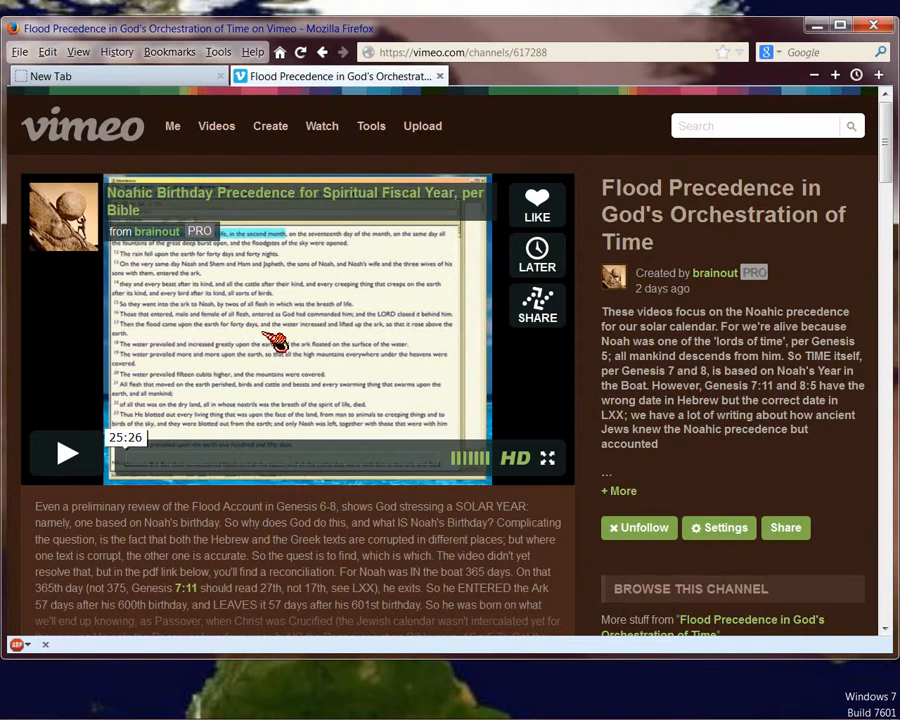
pyautogui.moveTo(290, 337)
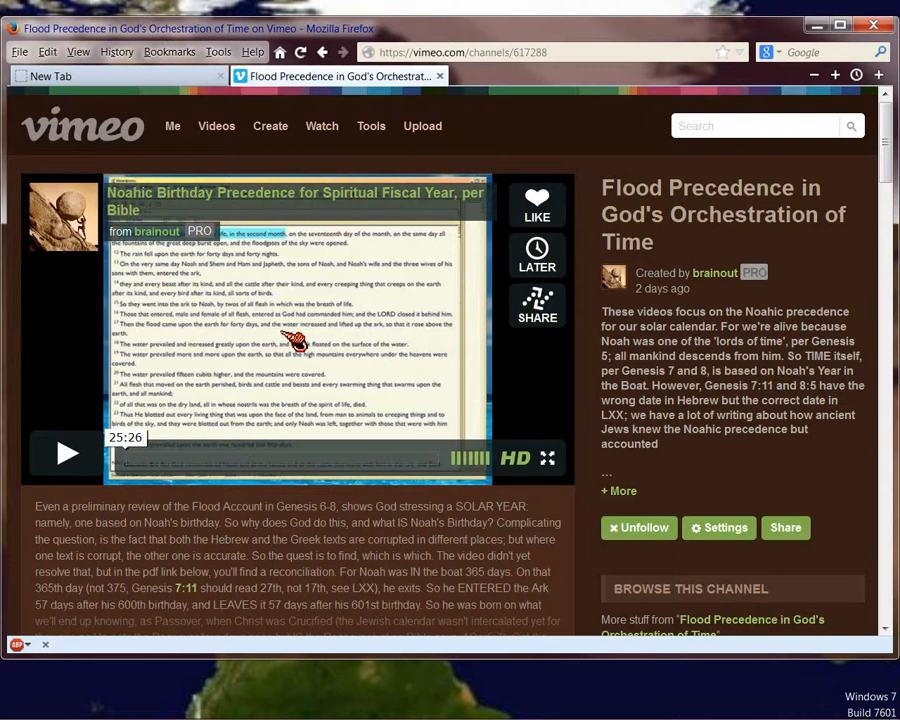
pyautogui.moveTo(714, 240)
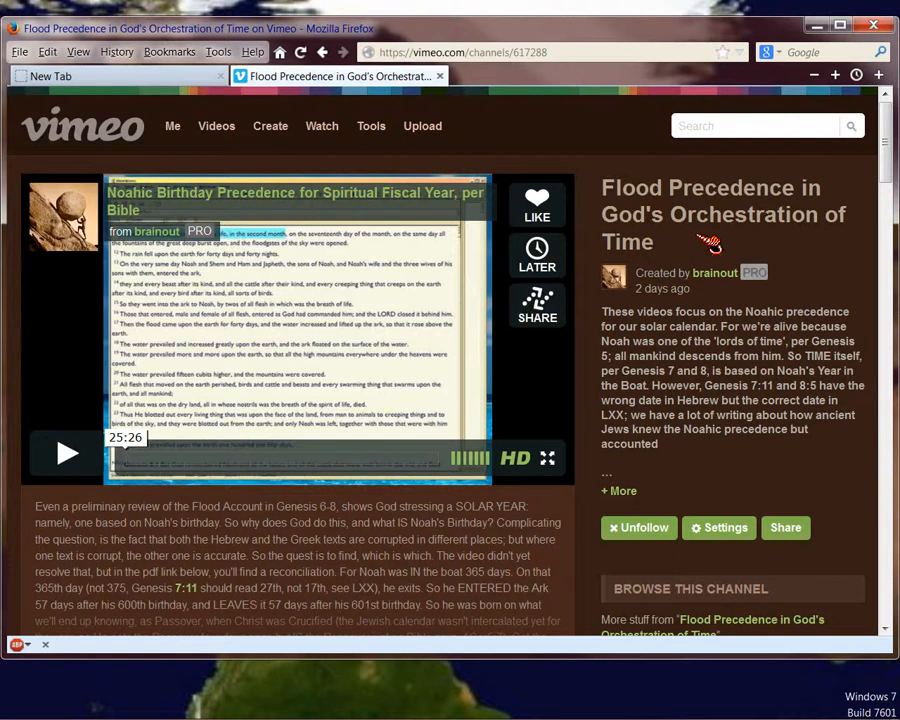
pyautogui.moveTo(700, 234)
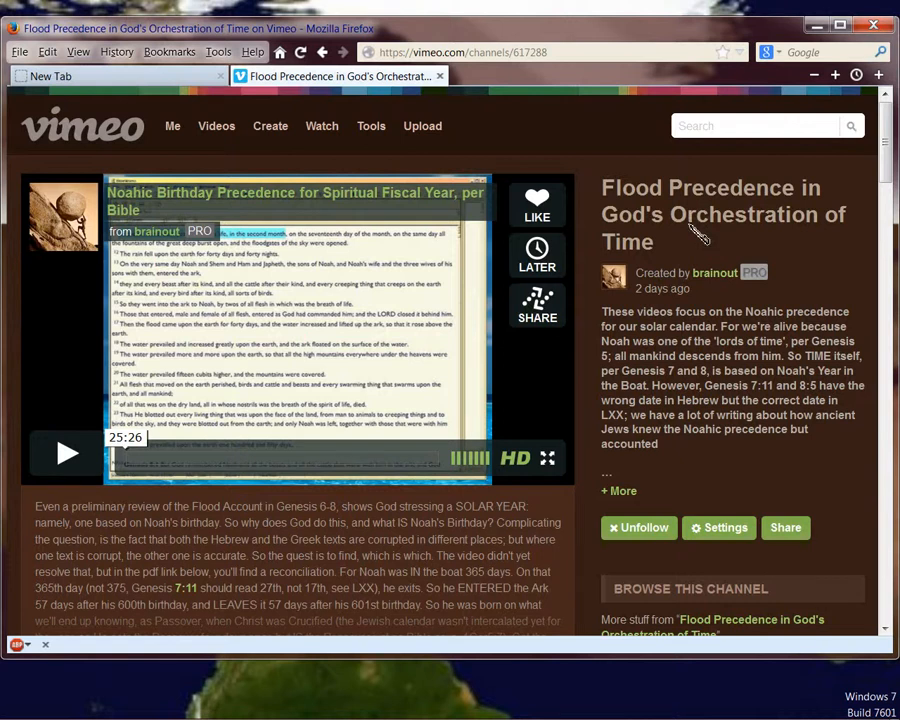
pyautogui.scroll(-3)
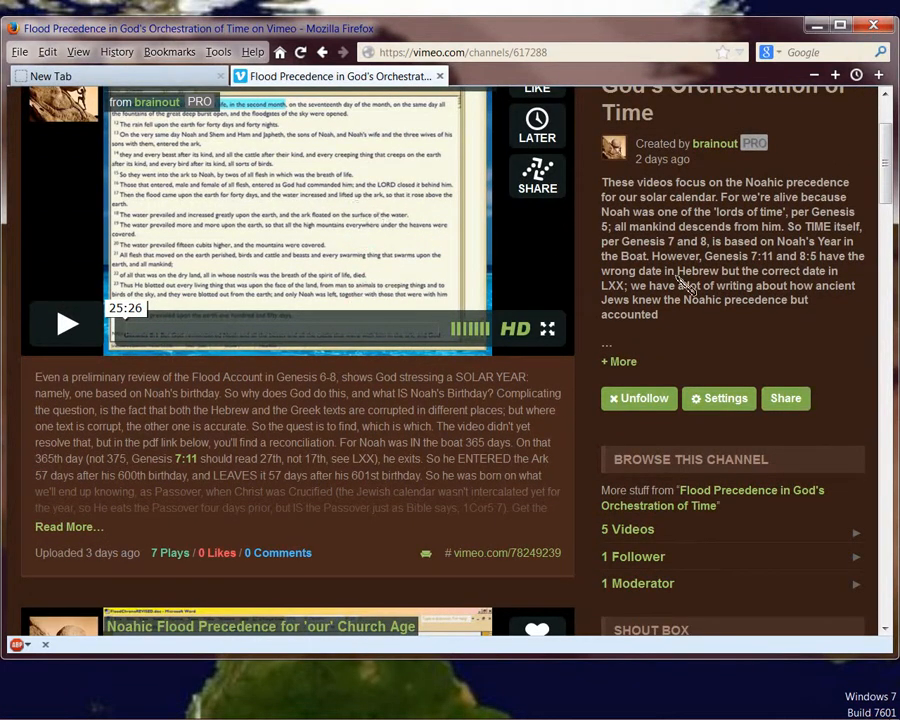
pyautogui.scroll(-3)
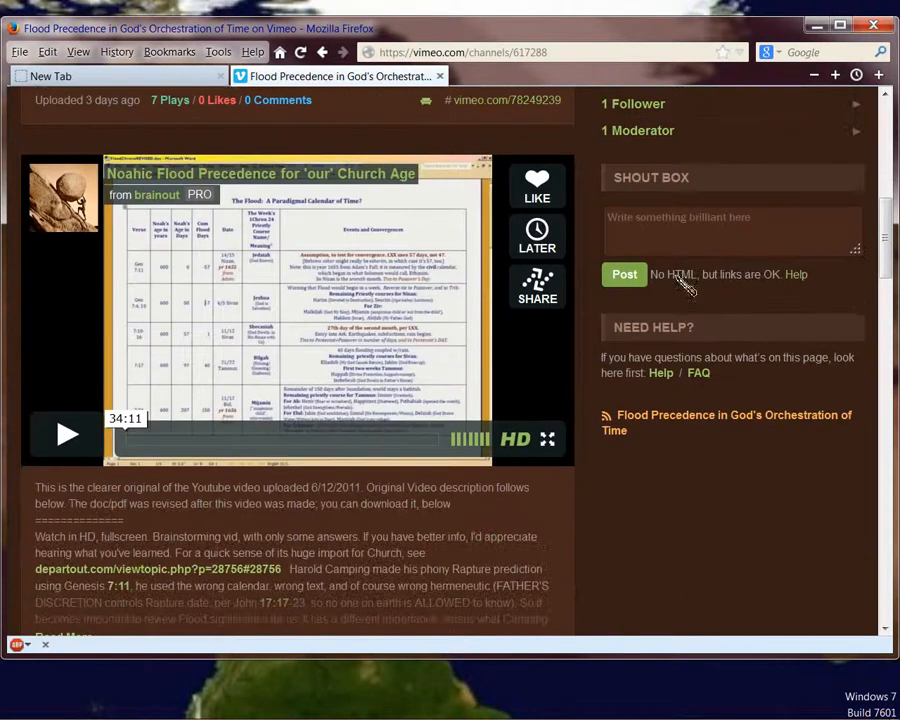
pyautogui.moveTo(245, 365)
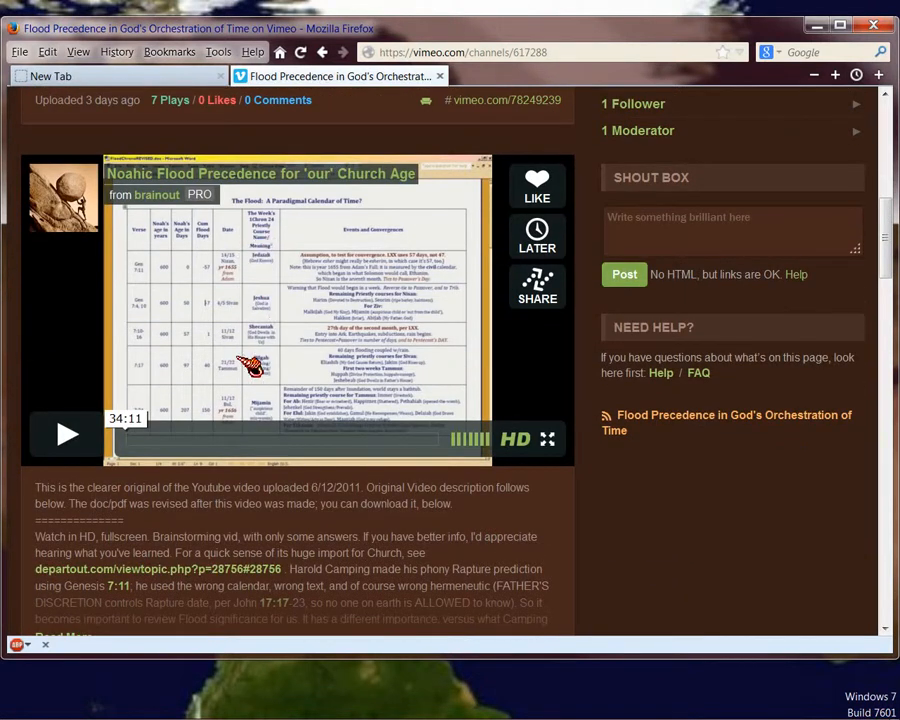
pyautogui.moveTo(290, 370)
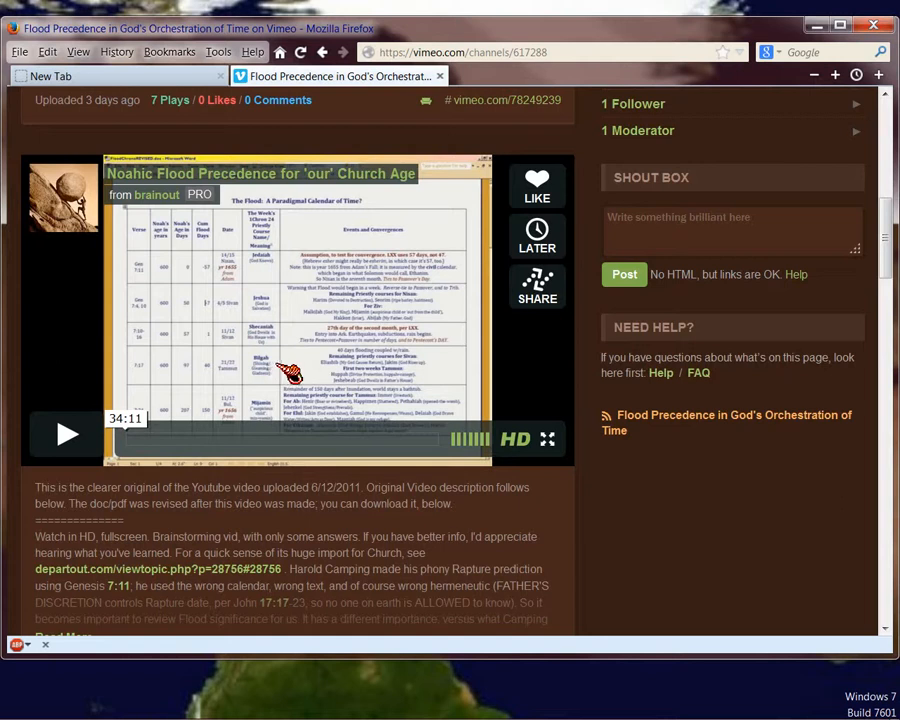
pyautogui.moveTo(295, 363)
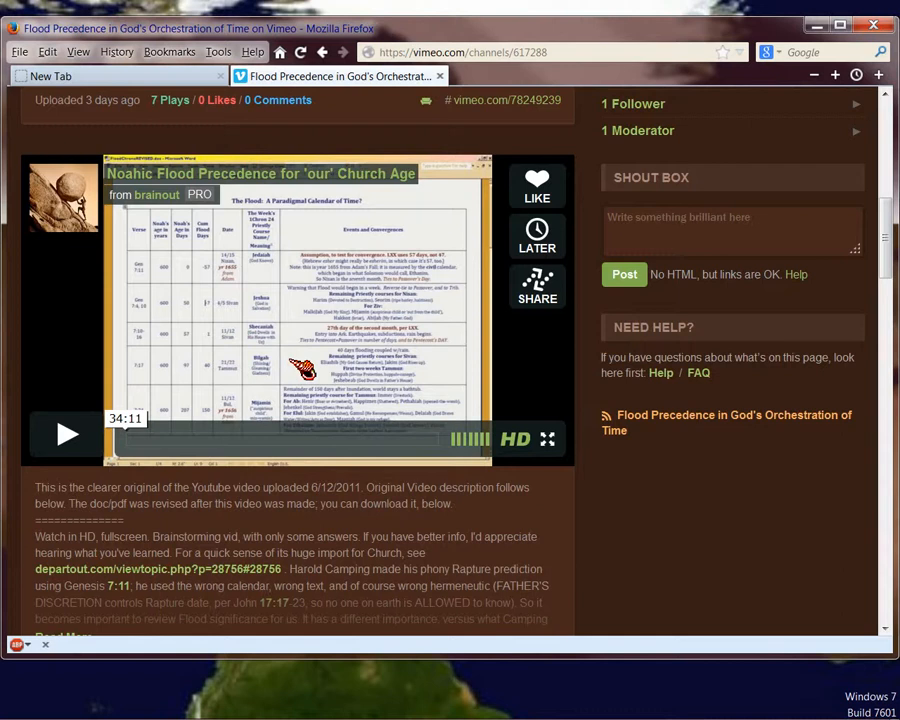
pyautogui.scroll(-3)
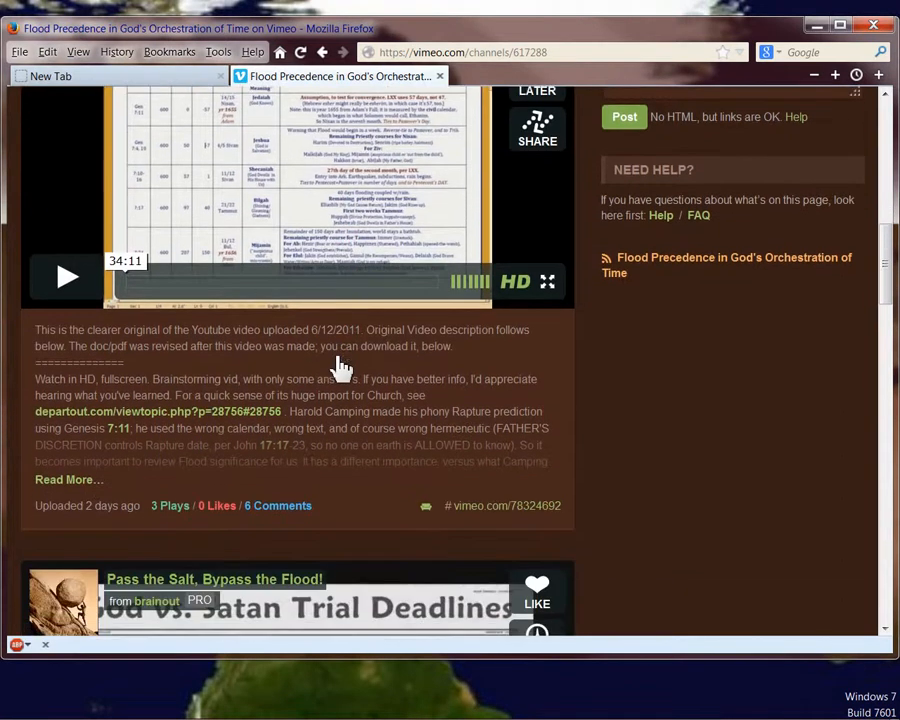
pyautogui.scroll(-3)
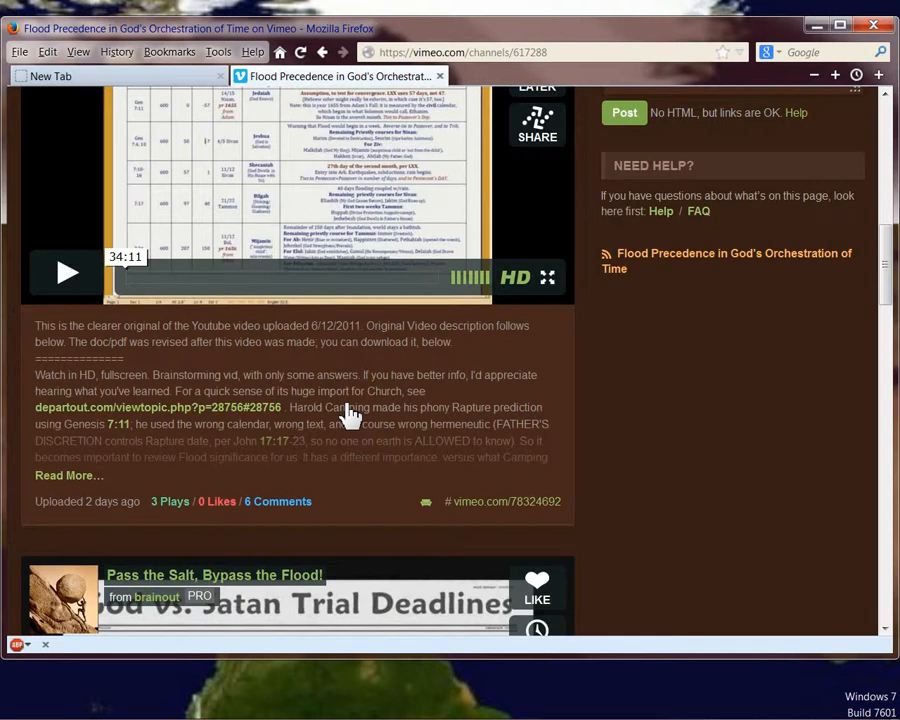
pyautogui.moveTo(648, 435)
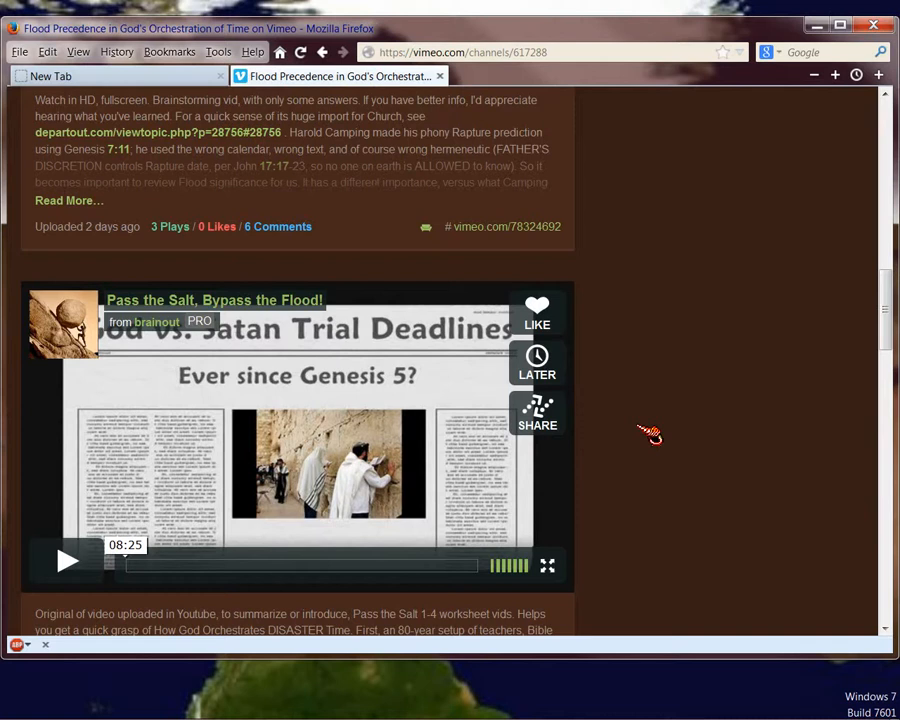
pyautogui.moveTo(645, 427)
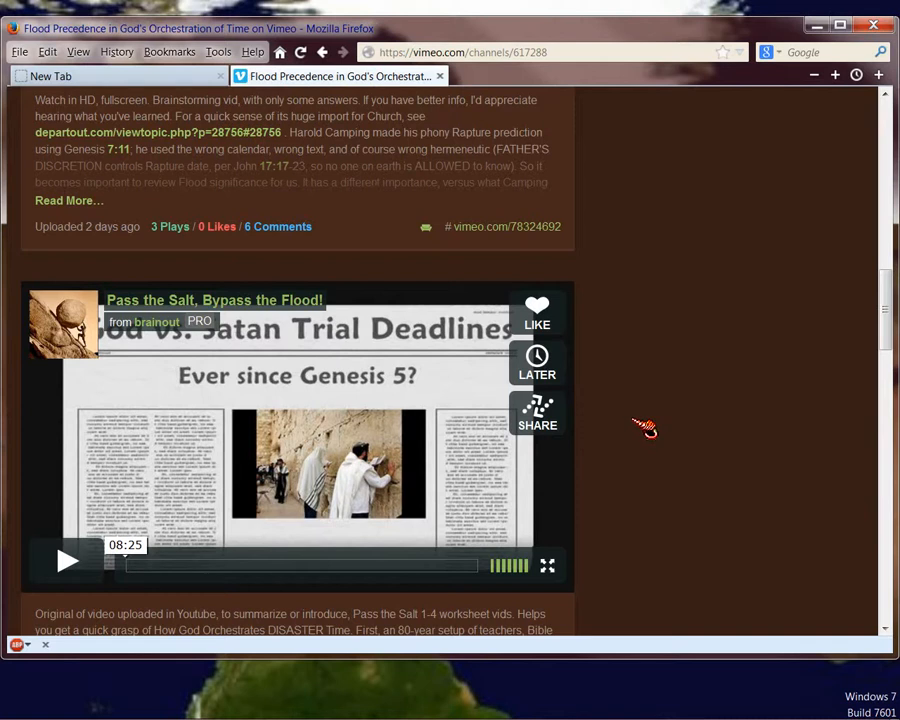
pyautogui.scroll(-3)
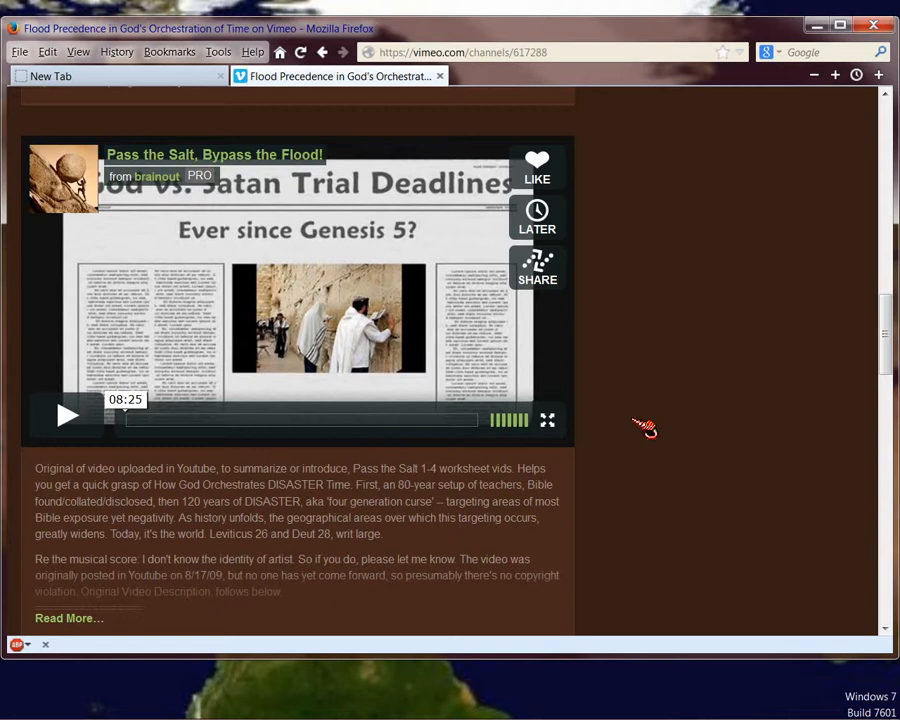
pyautogui.scroll(-3)
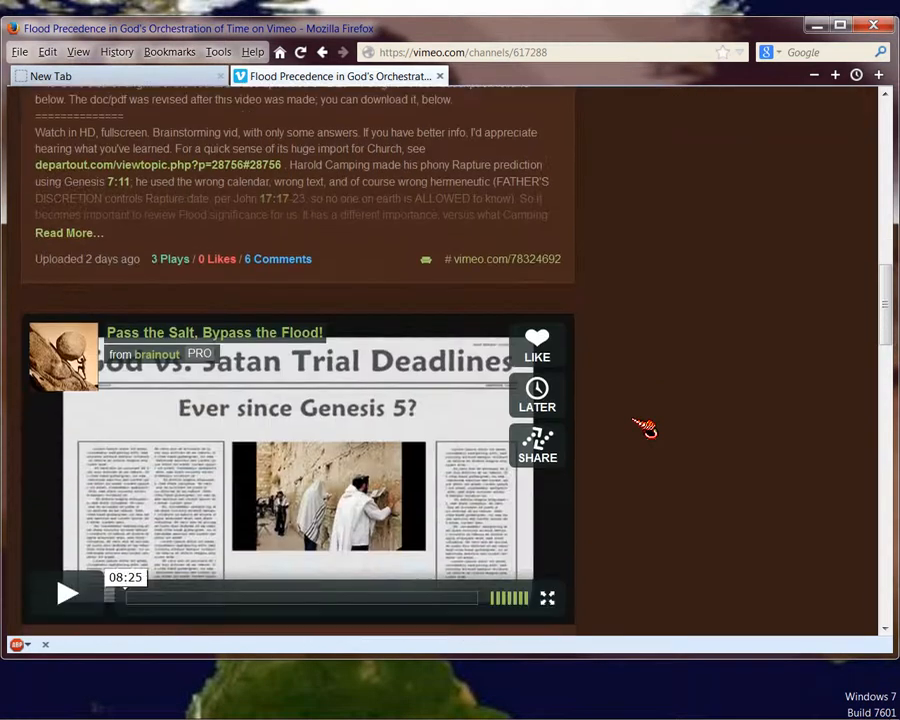
pyautogui.scroll(-3)
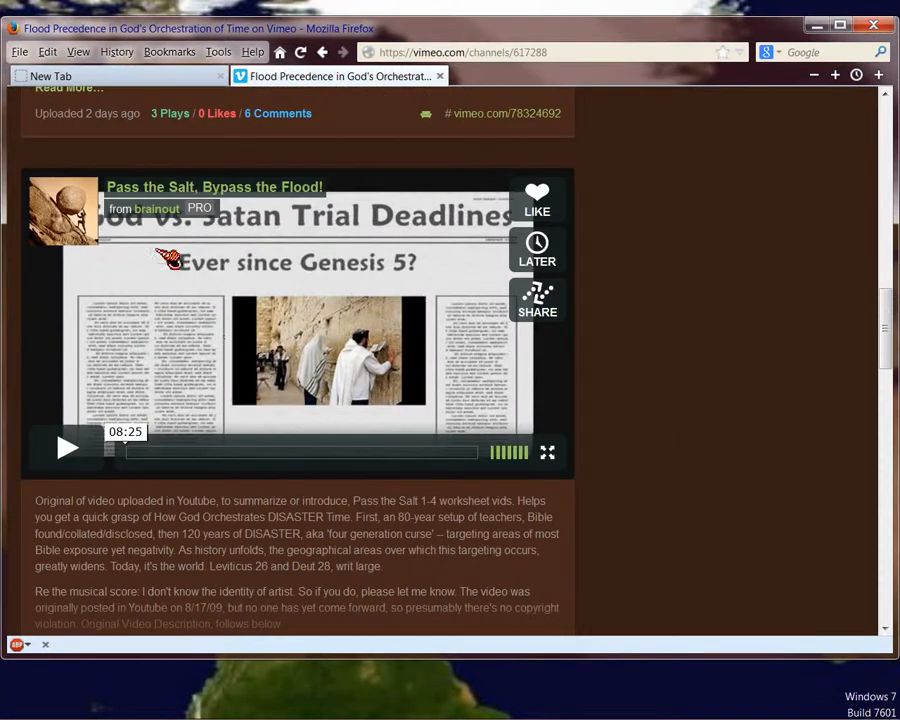
pyautogui.moveTo(185, 227)
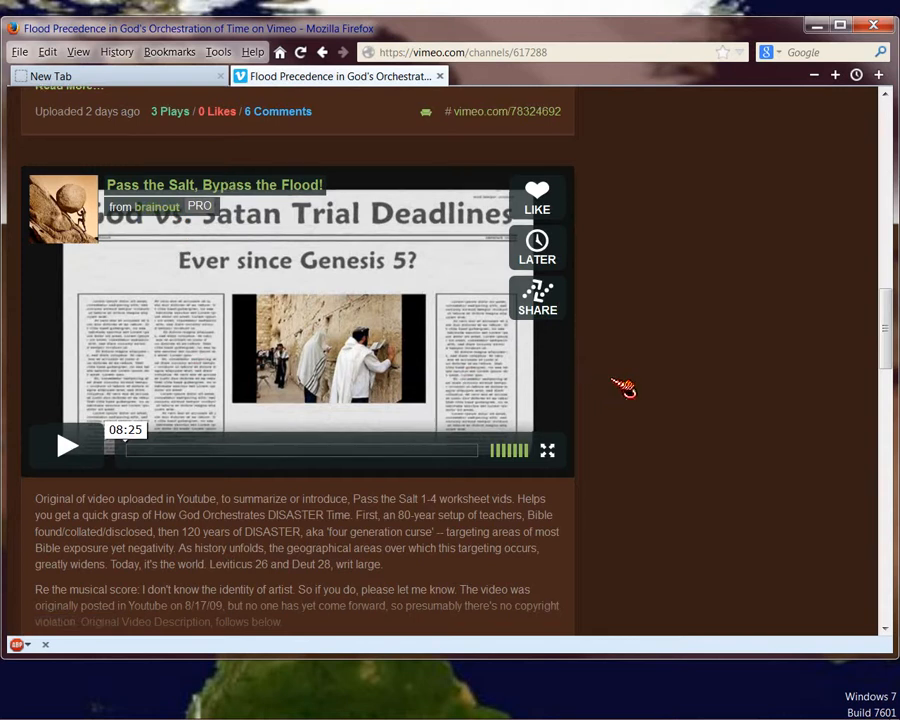
pyautogui.scroll(-3)
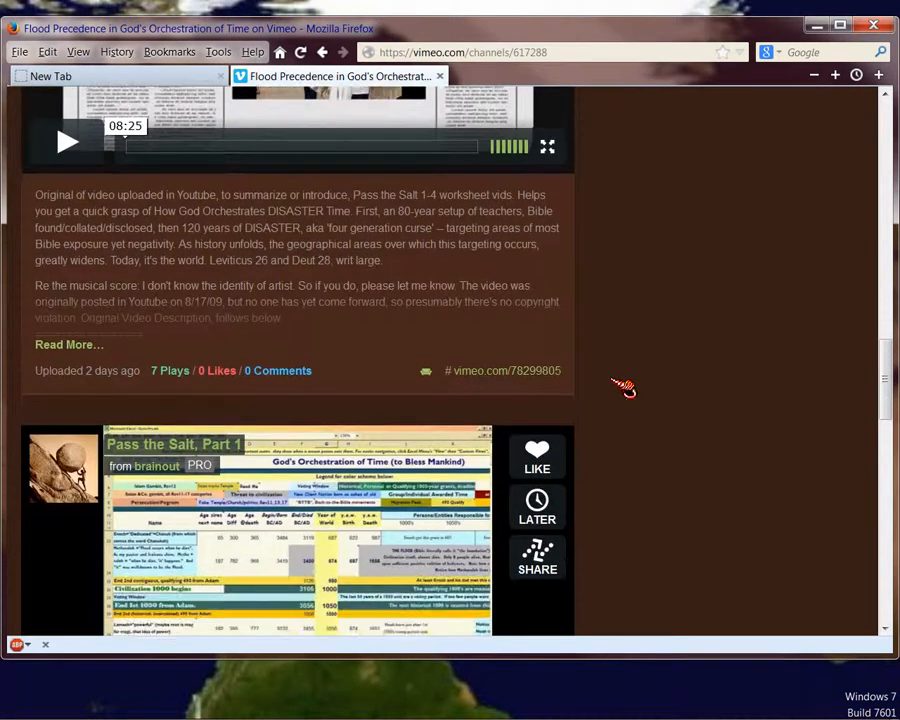
pyautogui.scroll(-3)
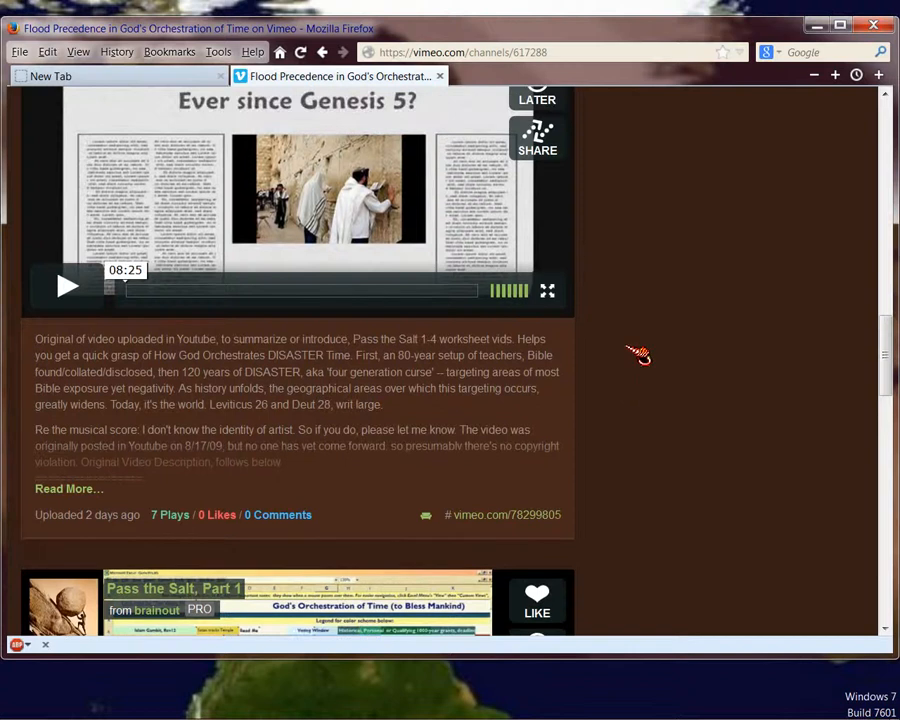
pyautogui.scroll(-3)
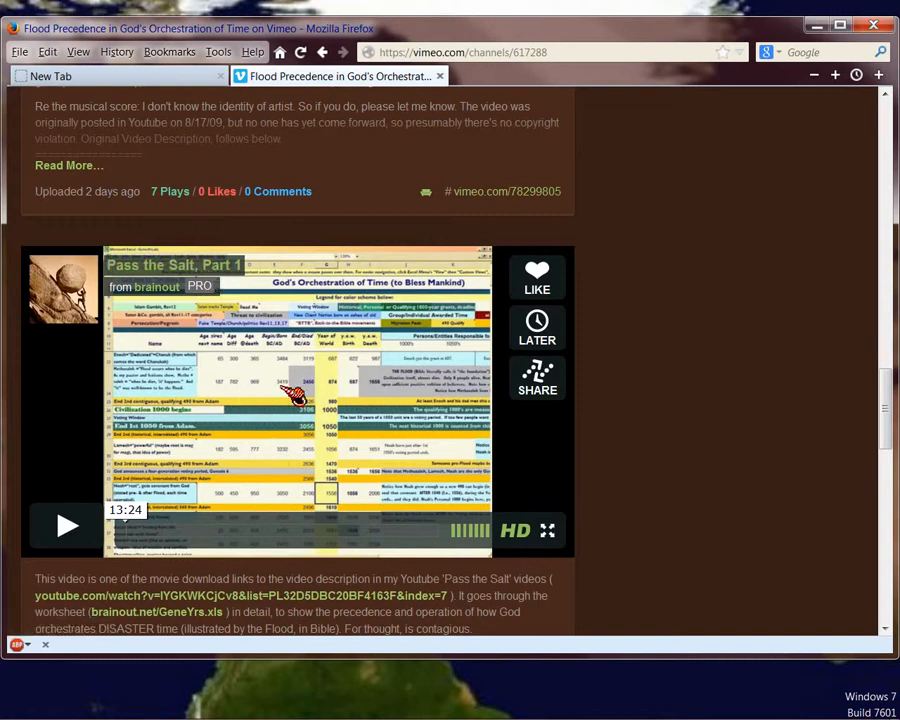
pyautogui.scroll(-3)
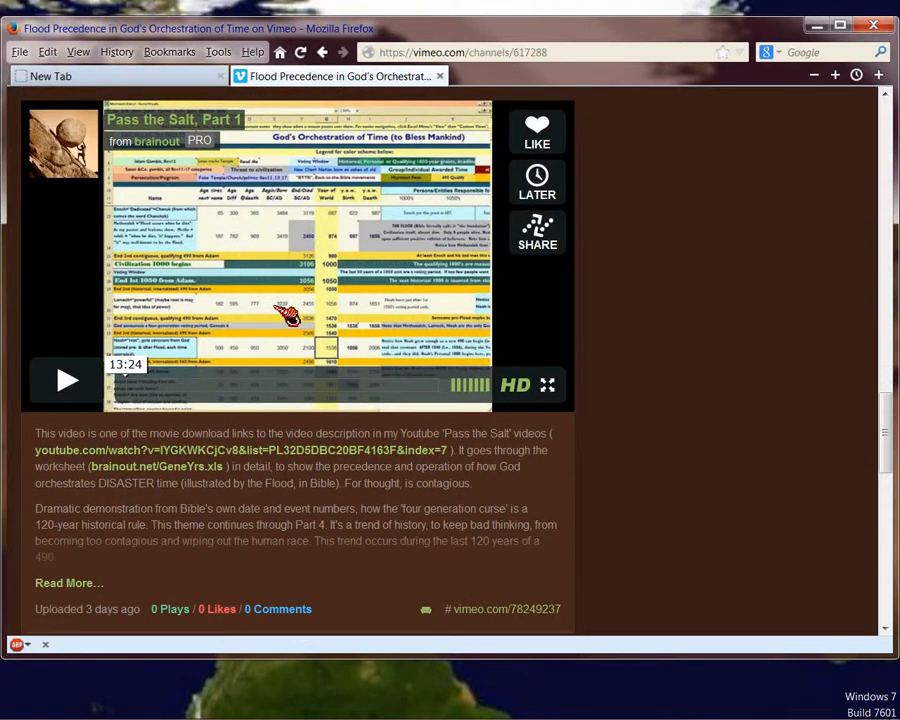
pyautogui.scroll(-3)
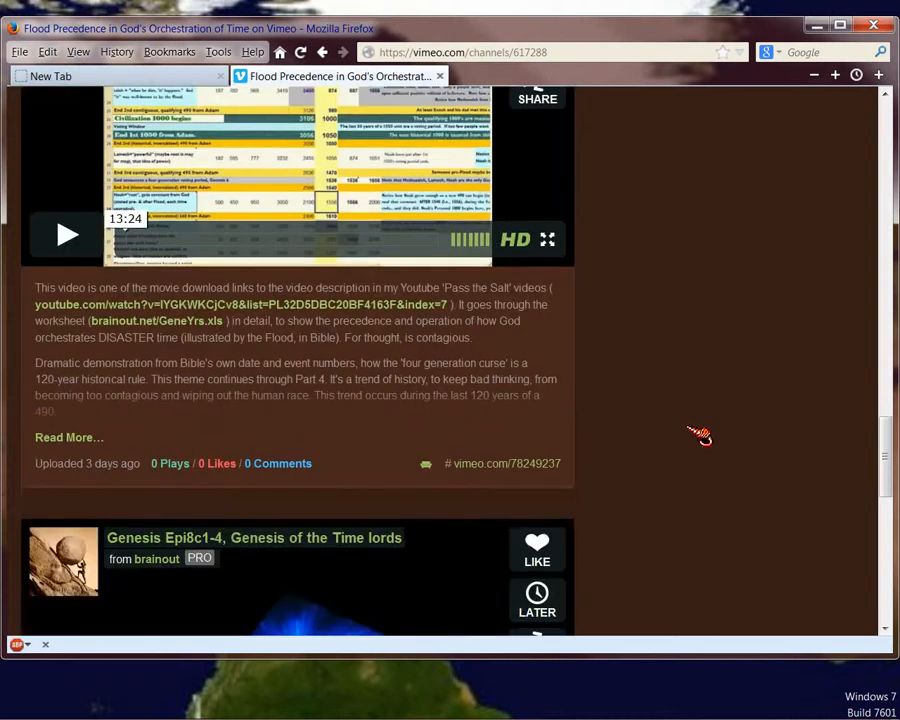
pyautogui.scroll(-3)
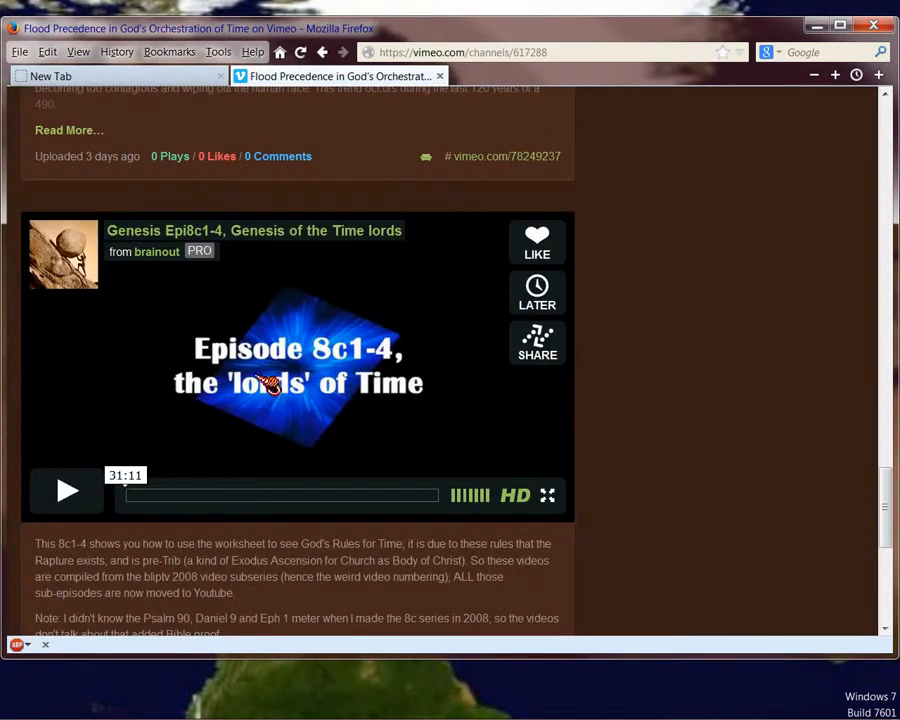
pyautogui.moveTo(298, 370)
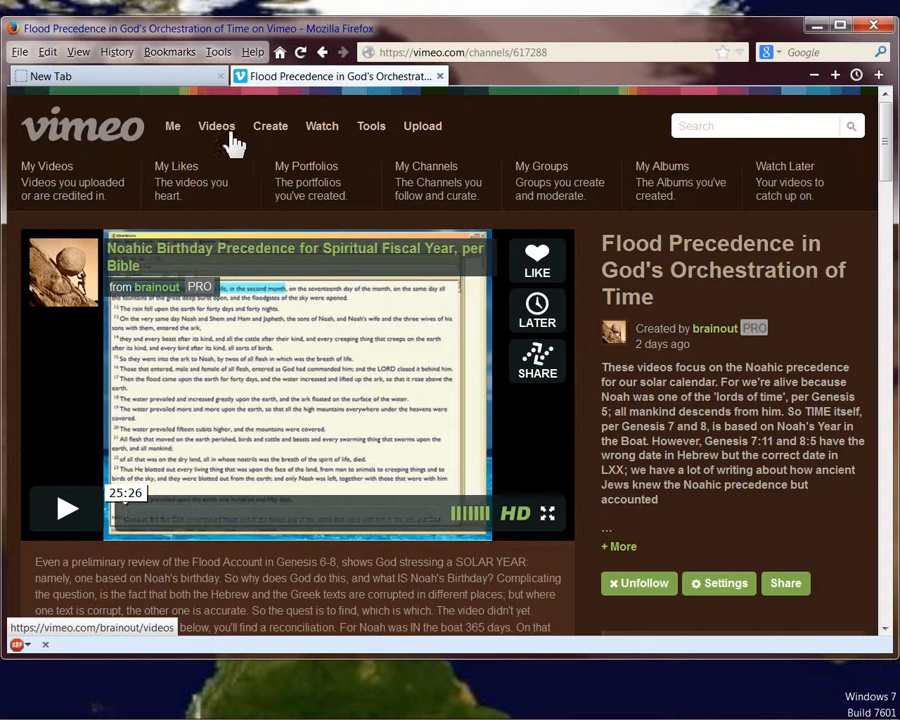
pyautogui.click(426, 166)
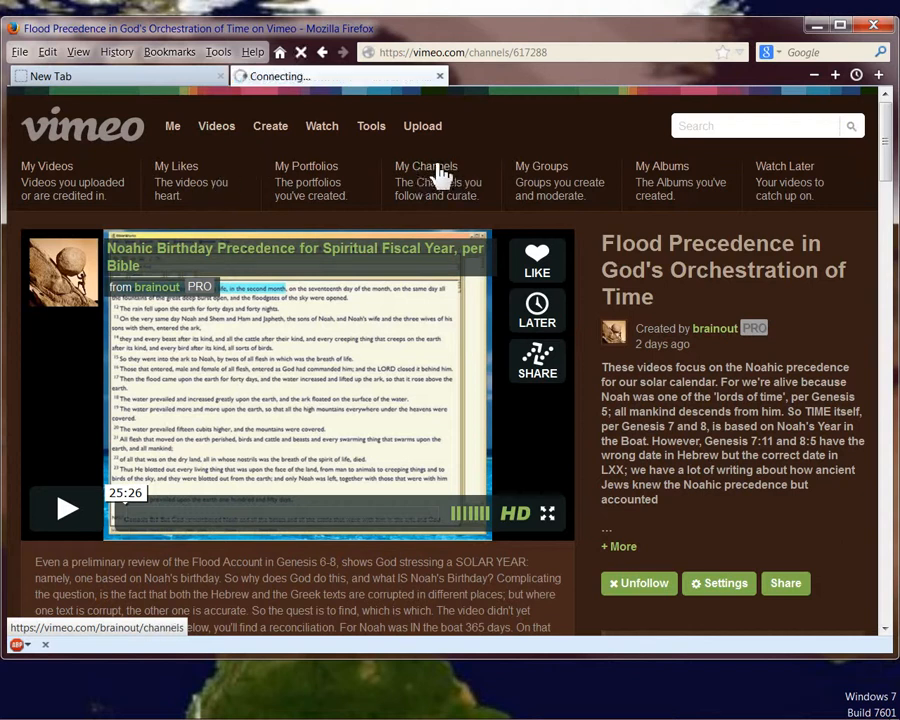
pyautogui.click(426, 166)
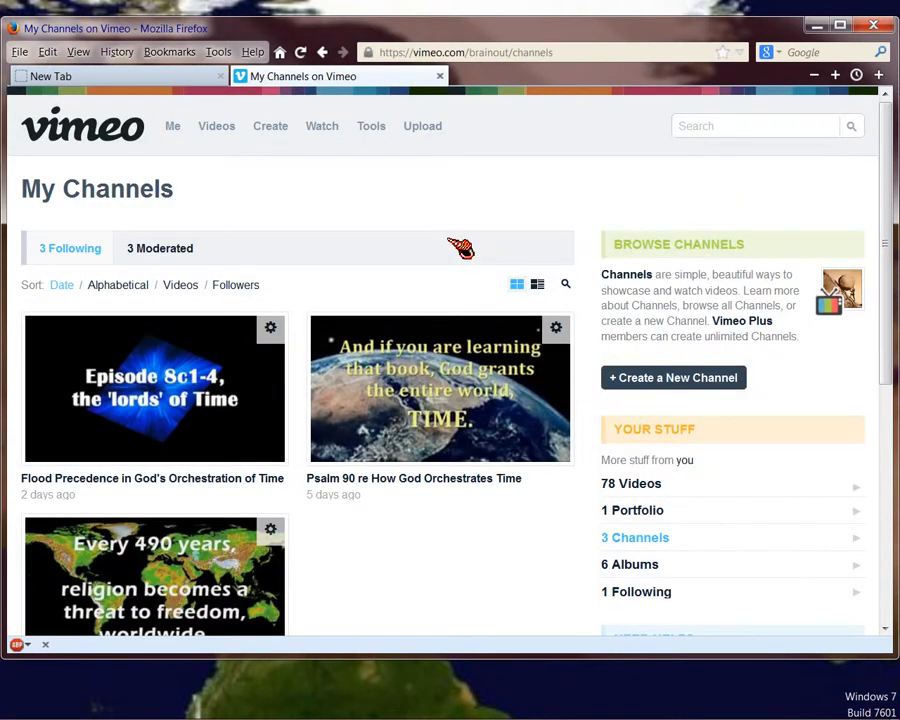
pyautogui.scroll(-3)
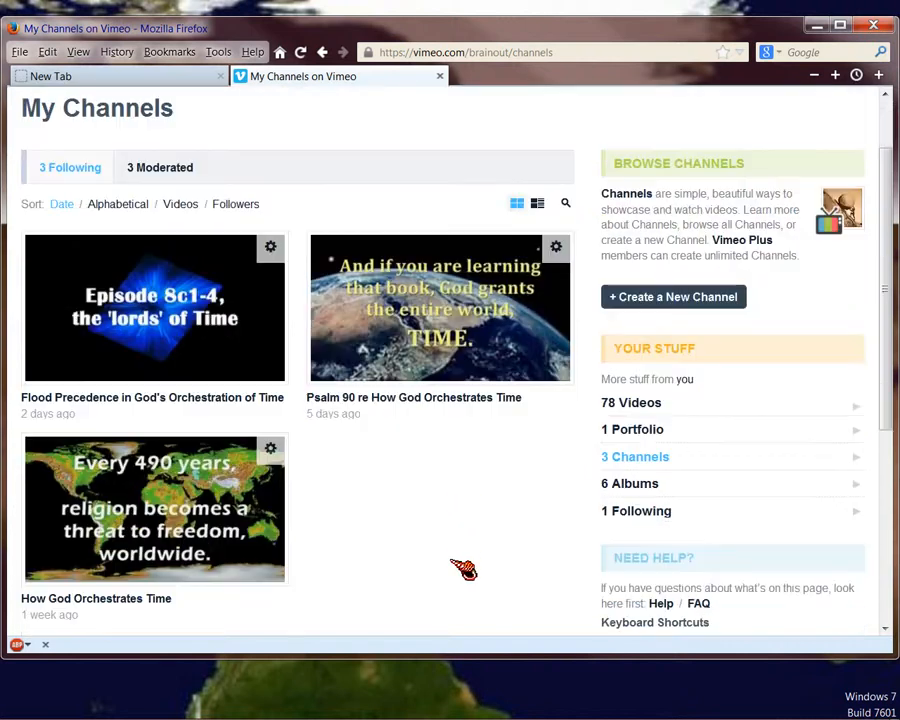
pyautogui.moveTo(150, 505)
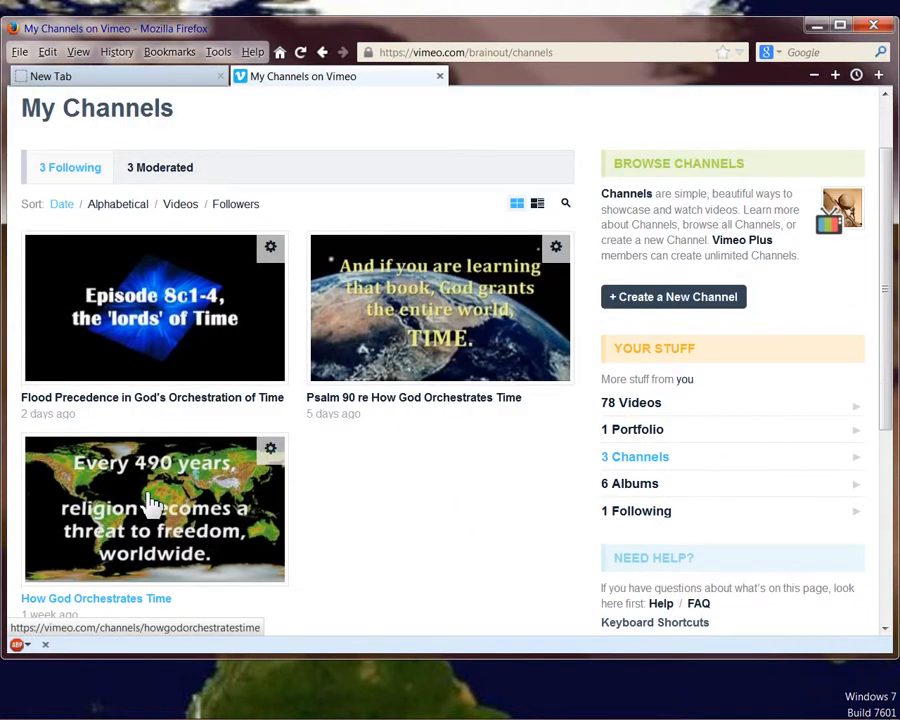
pyautogui.click(150, 508)
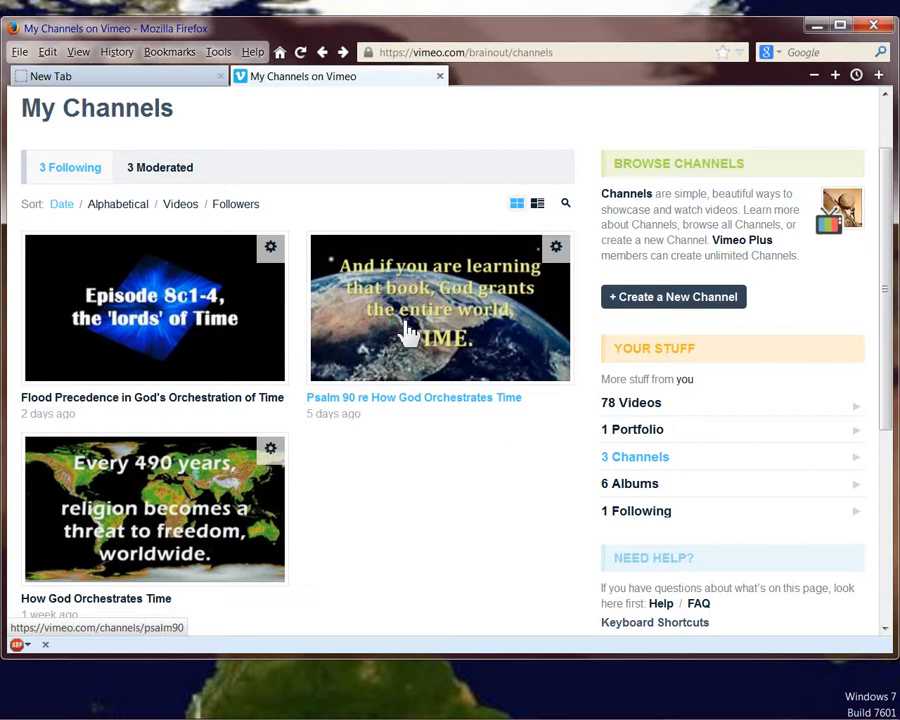
pyautogui.click(438, 307)
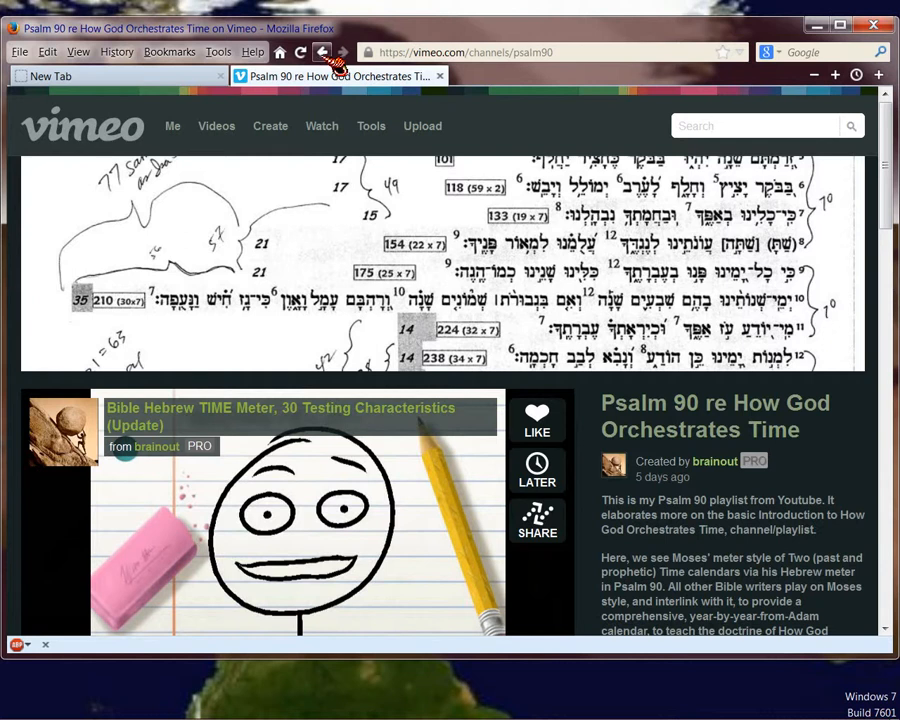
pyautogui.click(322, 52)
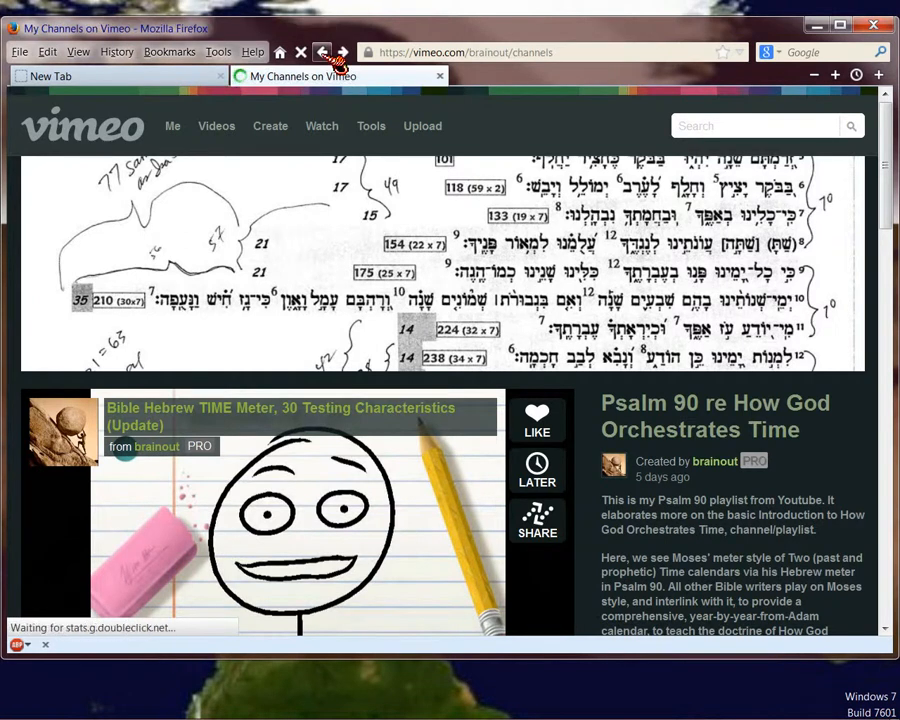
pyautogui.click(323, 52)
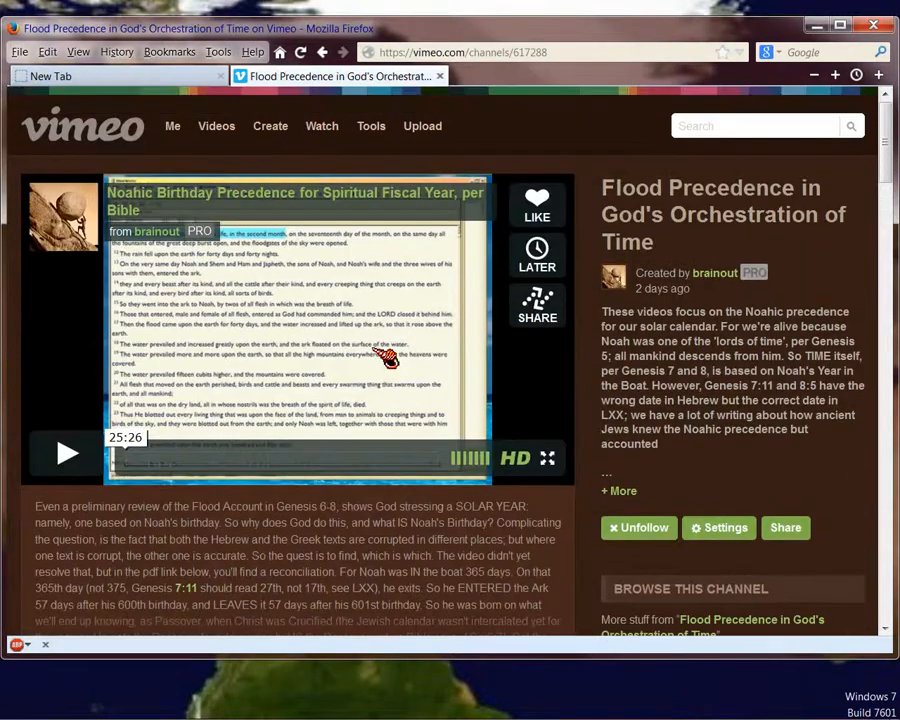
# - Choose My Channels under the Videos menu to list the three followed channels
pyautogui.click(216, 124)
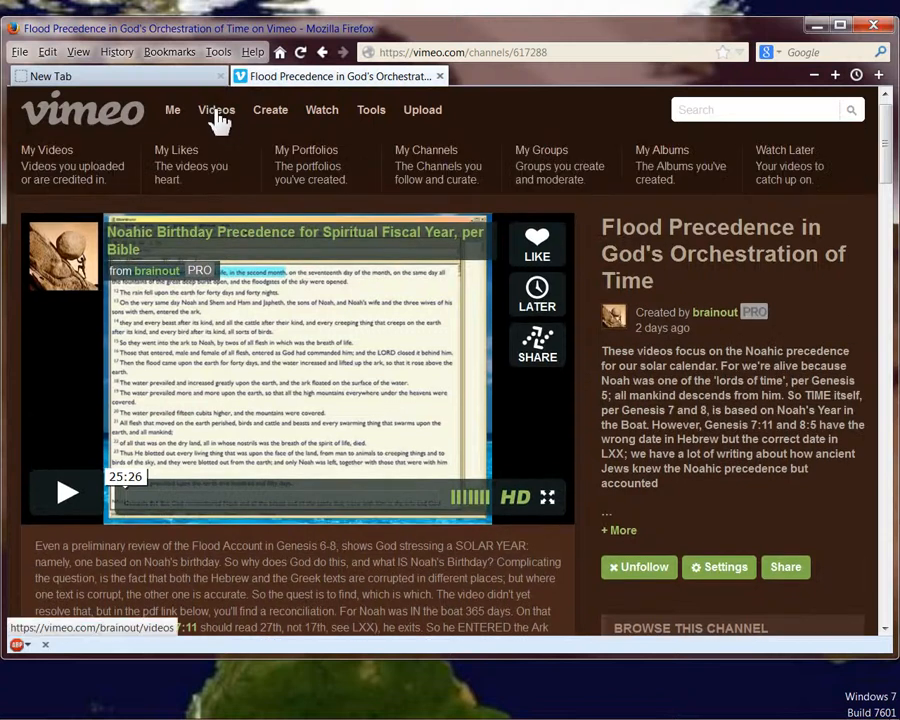
pyautogui.click(426, 150)
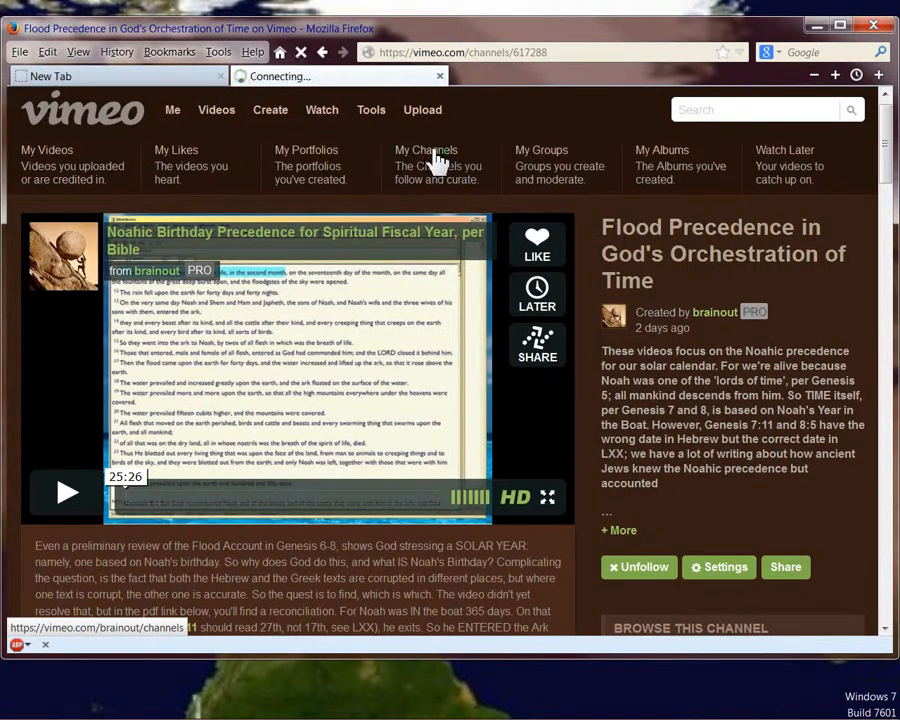
pyautogui.click(426, 150)
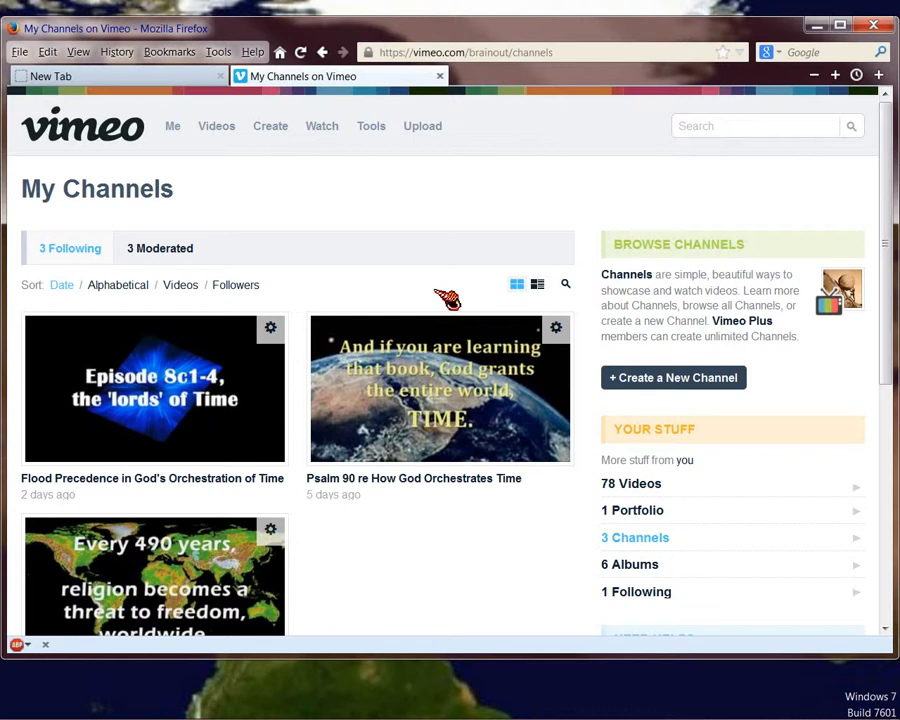
pyautogui.moveTo(277, 203)
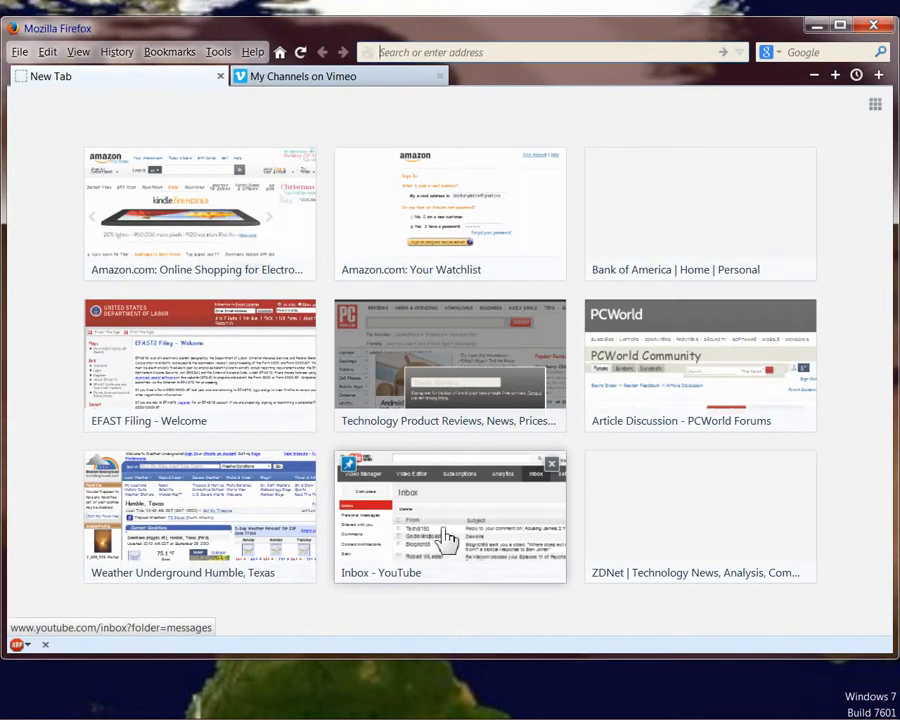
# - Leave the YouTube inbox for Video Manager's uploaded videos
pyautogui.click(449, 525)
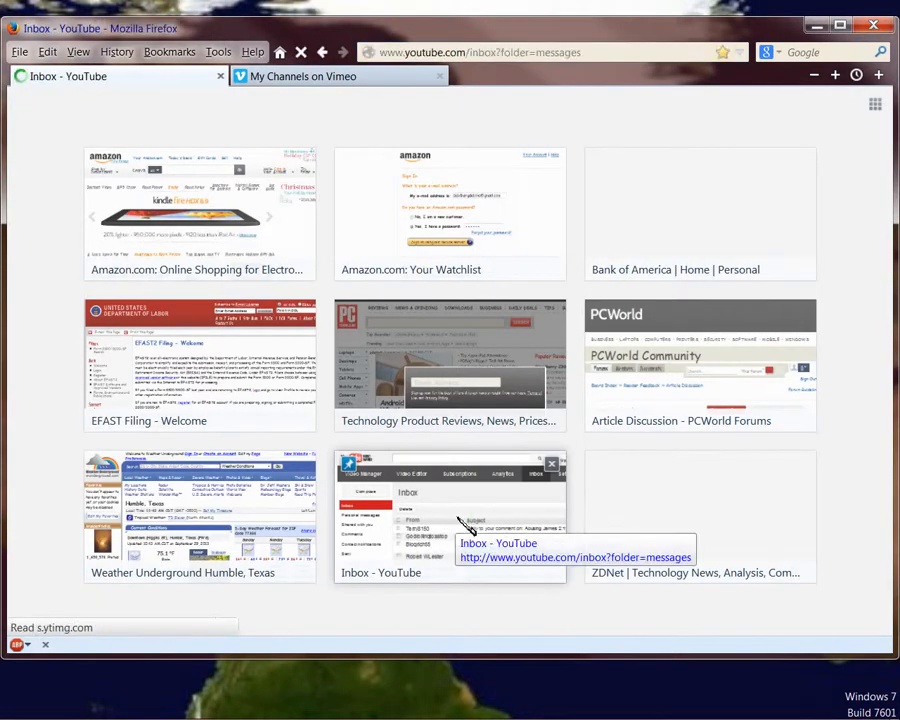
pyautogui.click(450, 515)
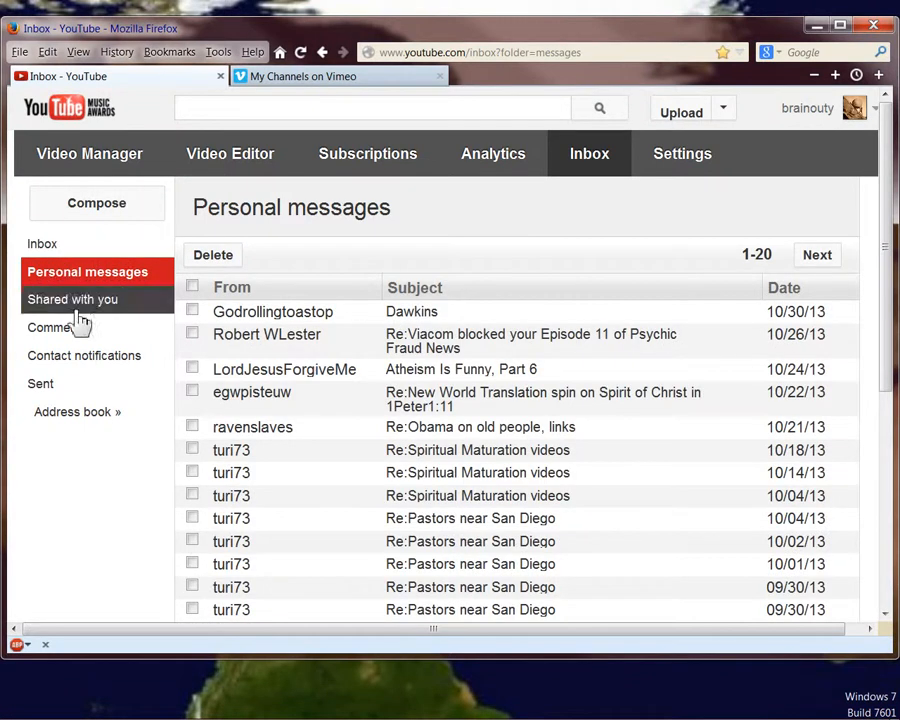
pyautogui.click(89, 153)
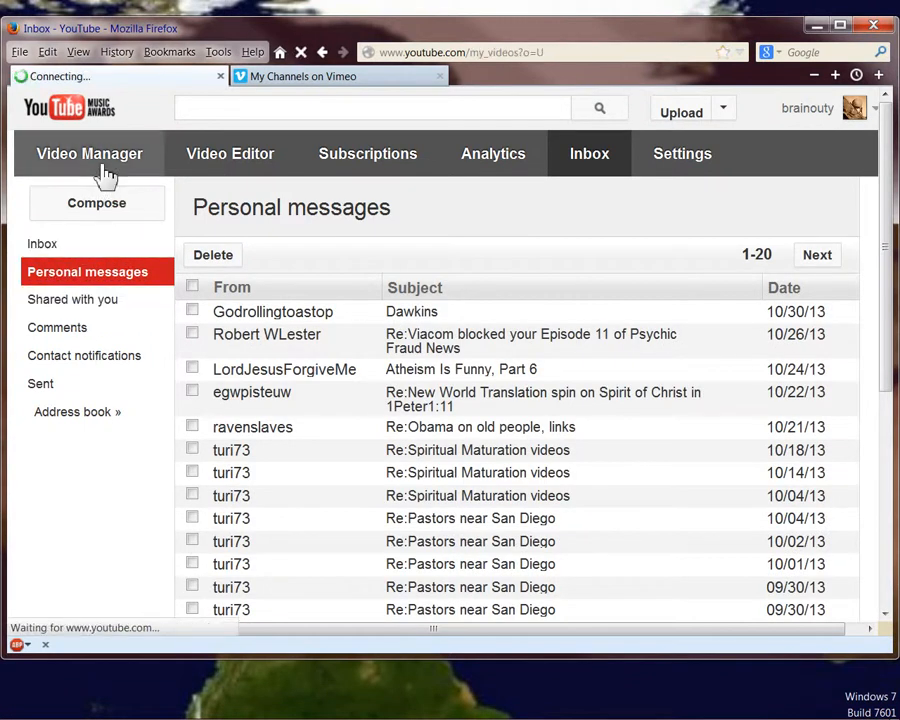
pyautogui.click(89, 153)
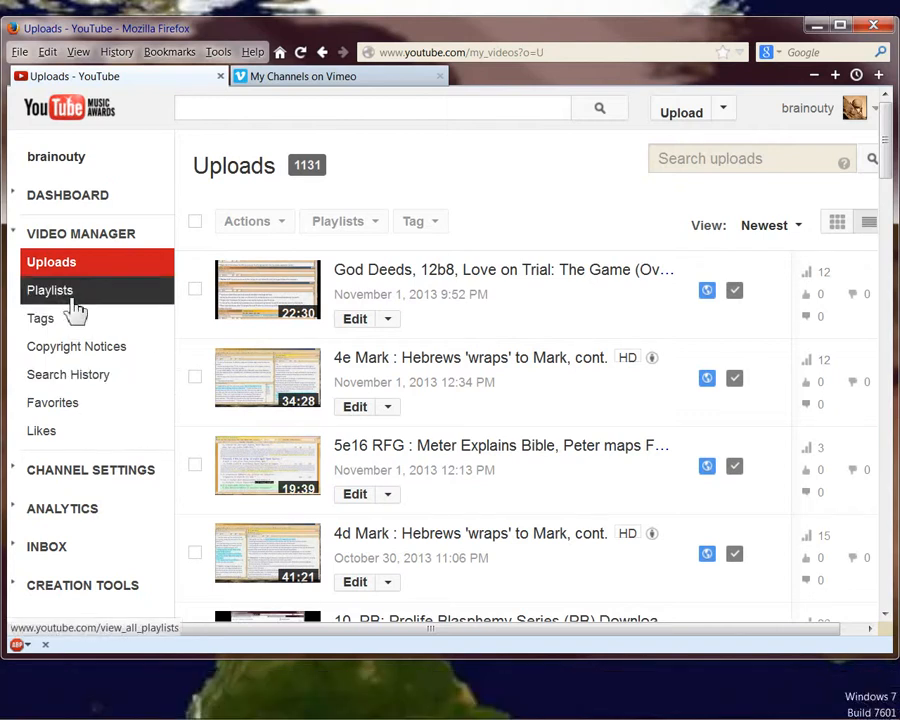
# - Show the channel's 88 playlists sorted alphabetically by name
pyautogui.click(49, 290)
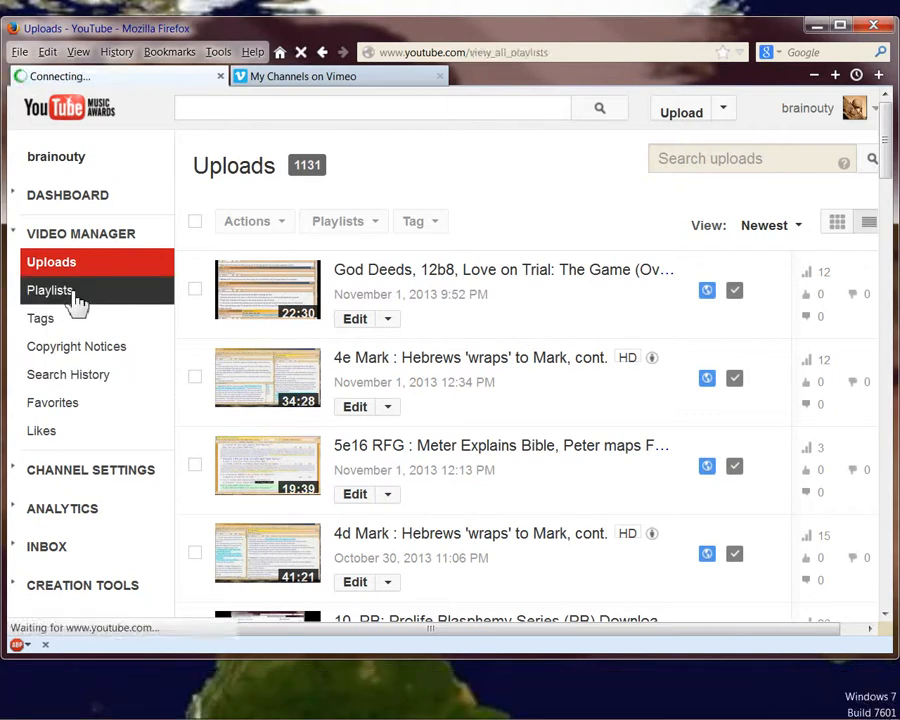
pyautogui.click(50, 290)
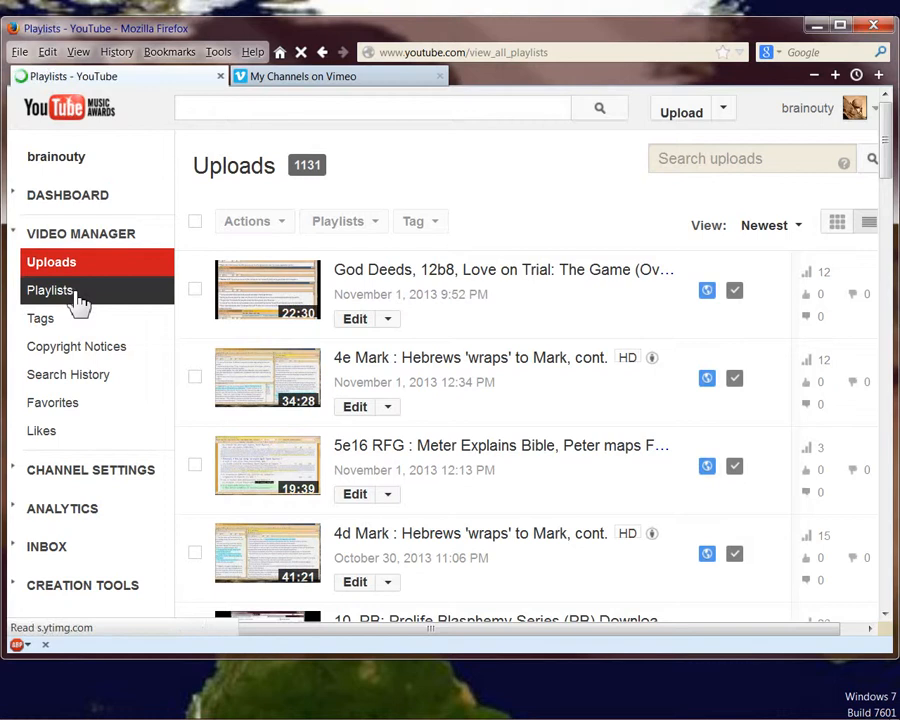
pyautogui.click(51, 290)
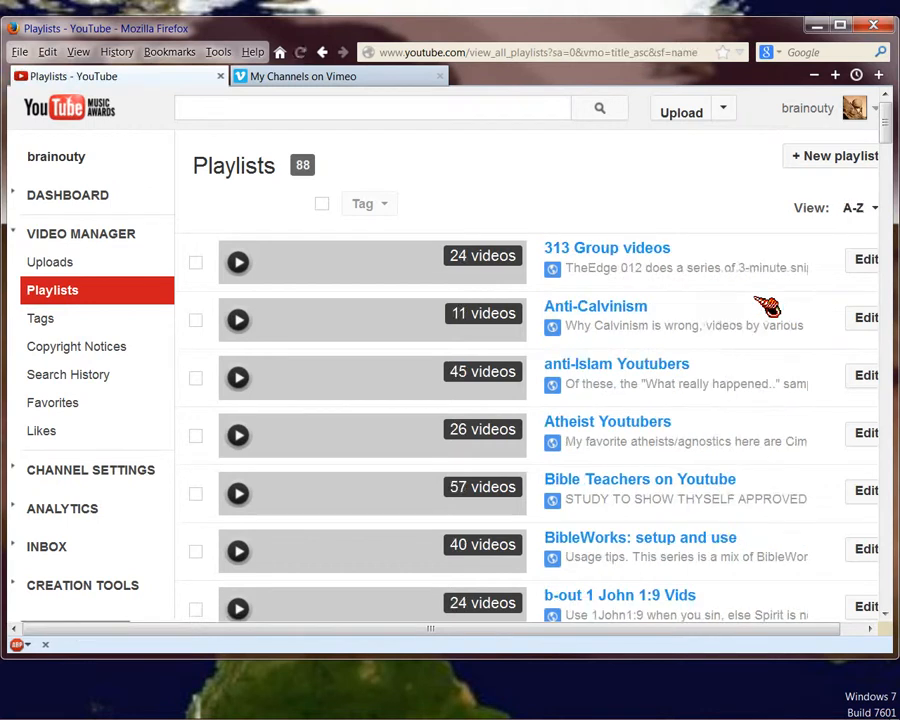
# - Scroll the playlists and open 'b-out GGS God Meters Time'
pyautogui.scroll(-3)
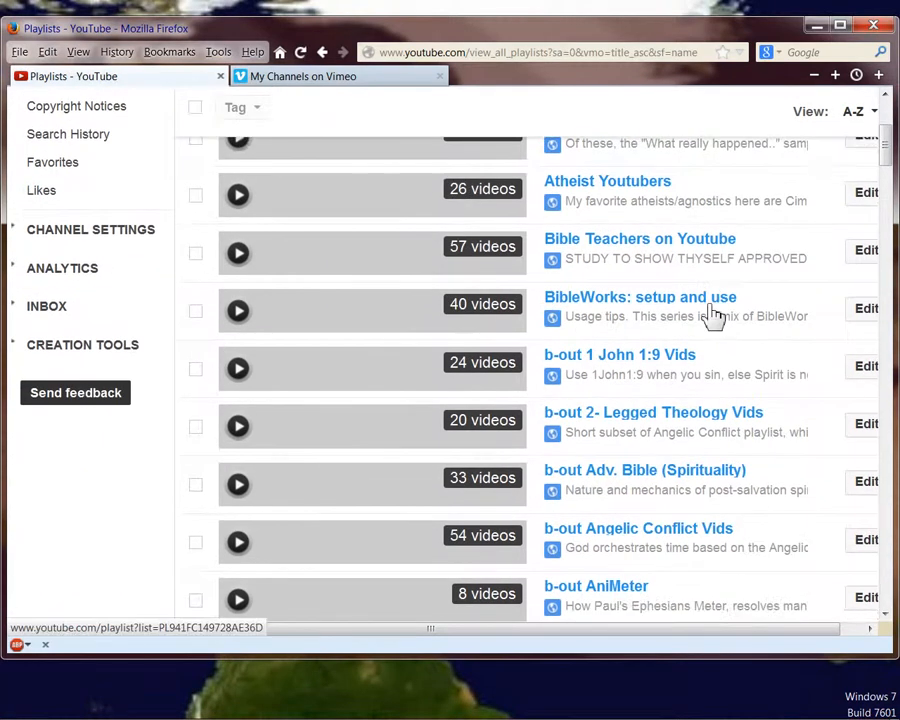
pyautogui.scroll(-3)
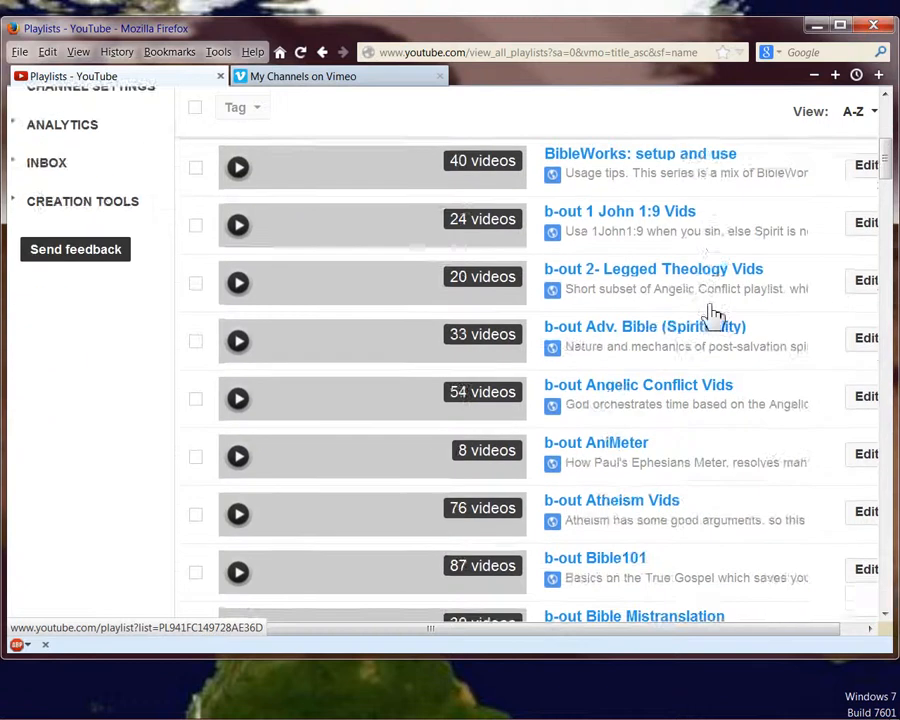
pyautogui.scroll(-3)
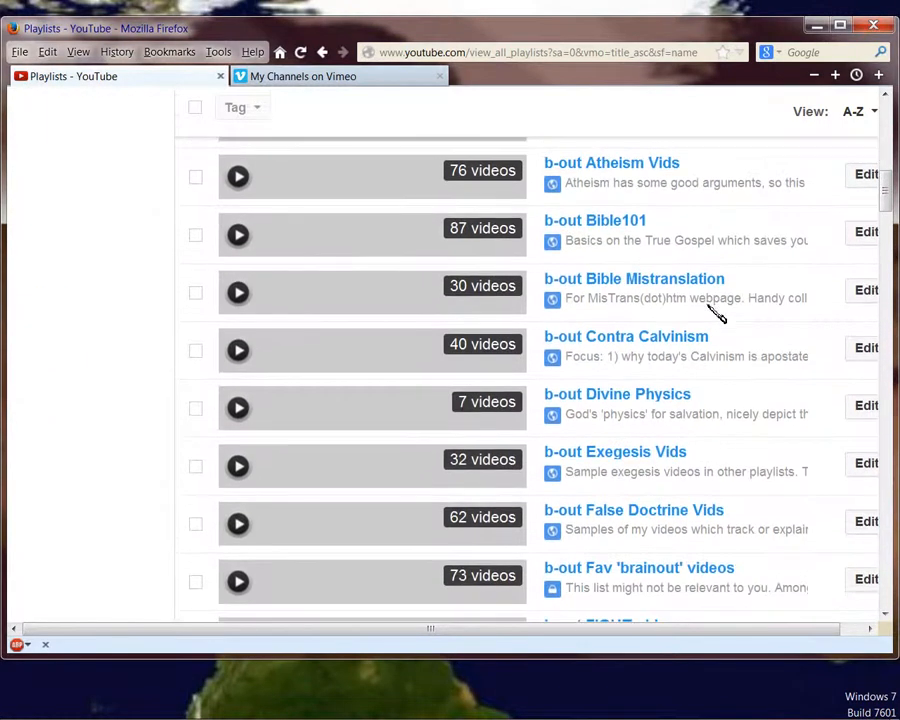
pyautogui.scroll(-3)
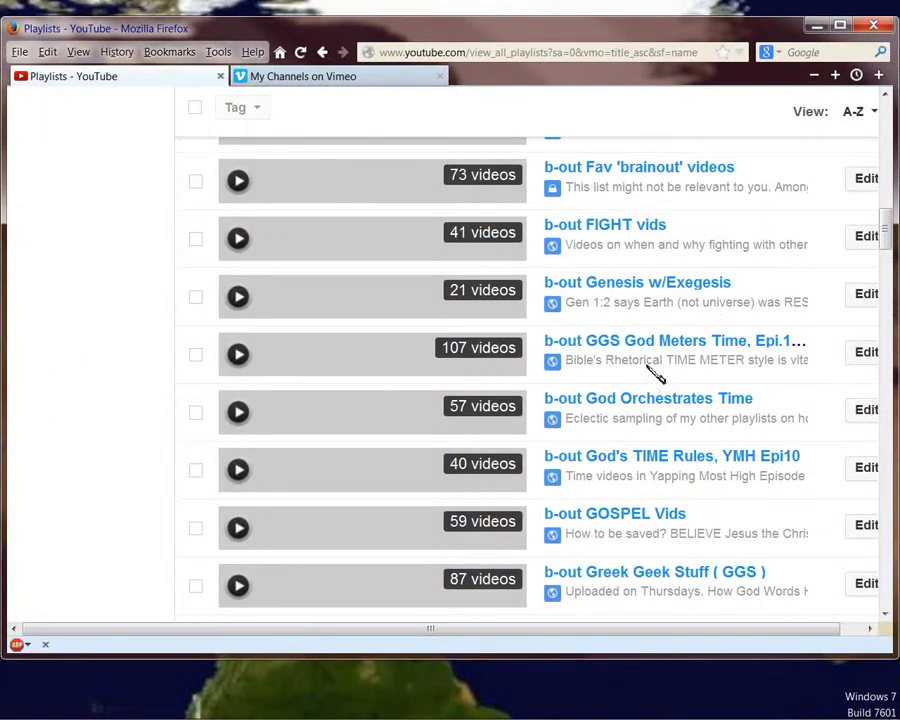
pyautogui.click(671, 340)
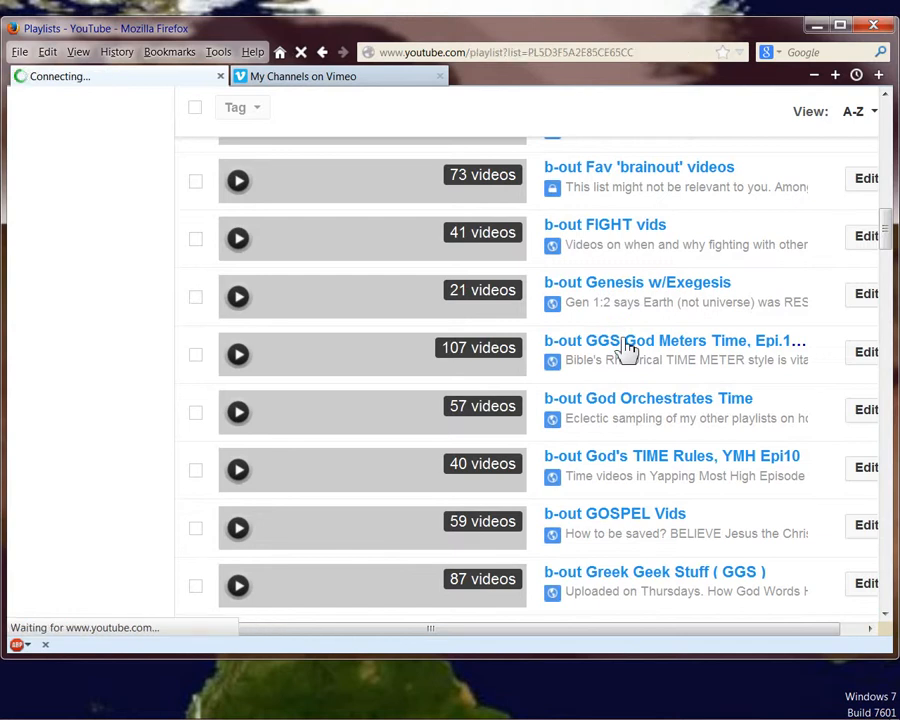
pyautogui.click(673, 340)
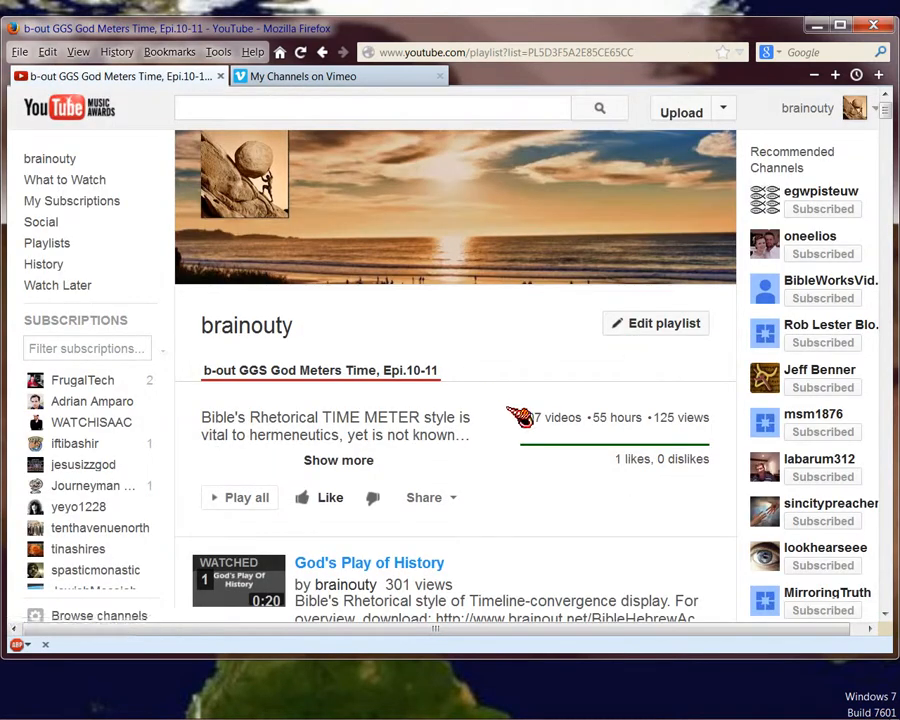
pyautogui.moveTo(365, 380)
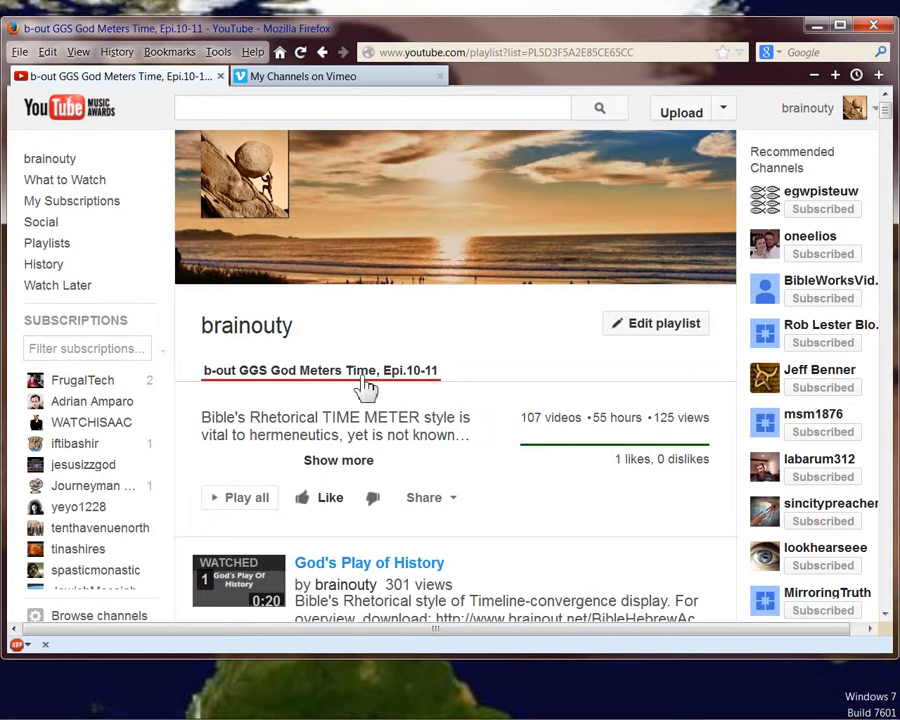
pyautogui.moveTo(398, 376)
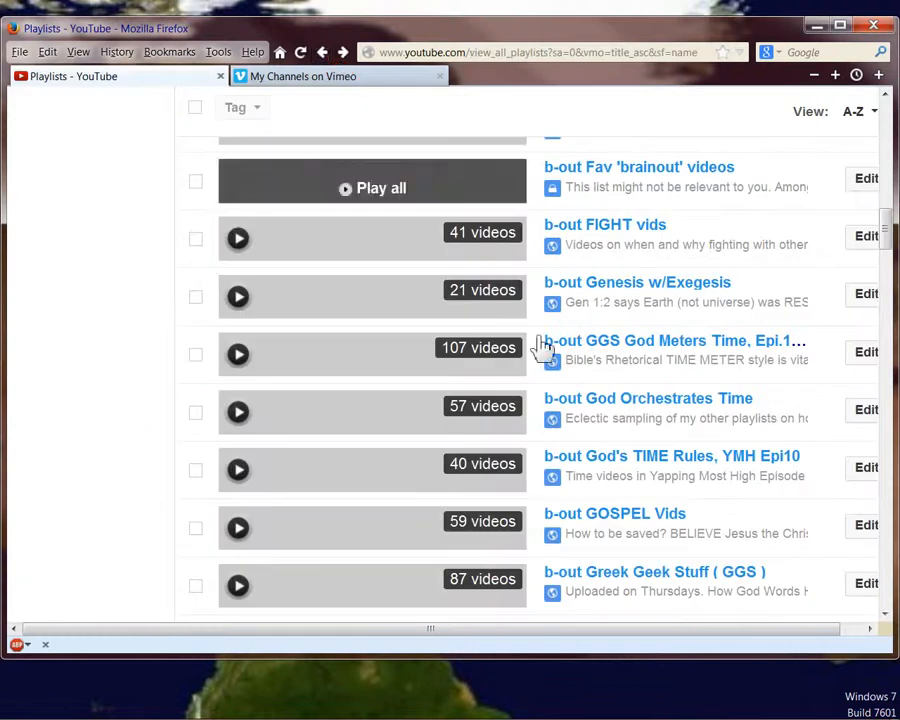
# - Back on the playlist list, scroll further and select Mary's Magnificat
pyautogui.scroll(-3)
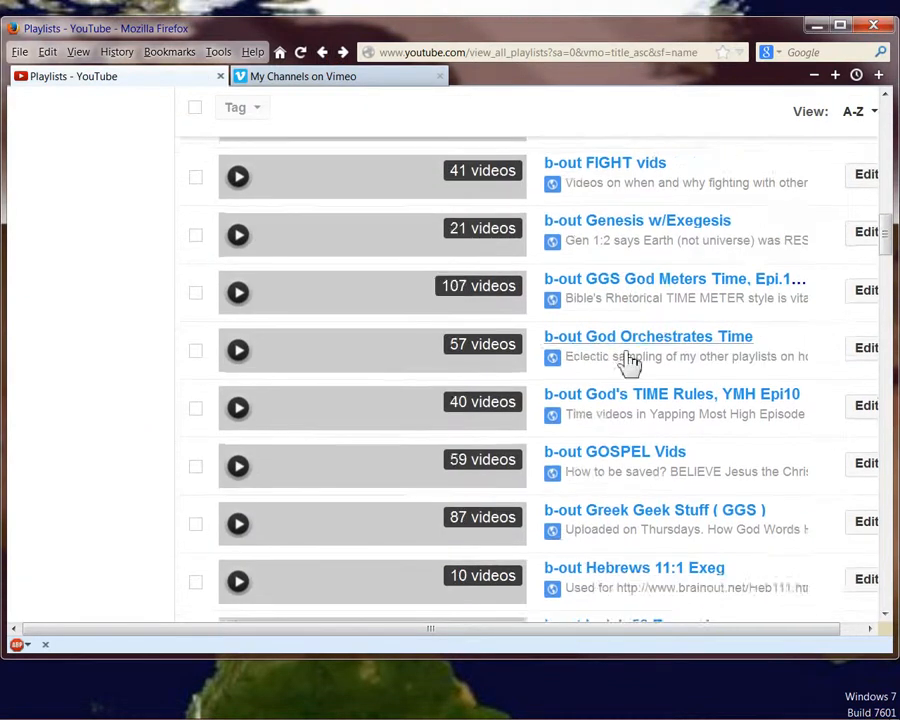
pyautogui.scroll(-3)
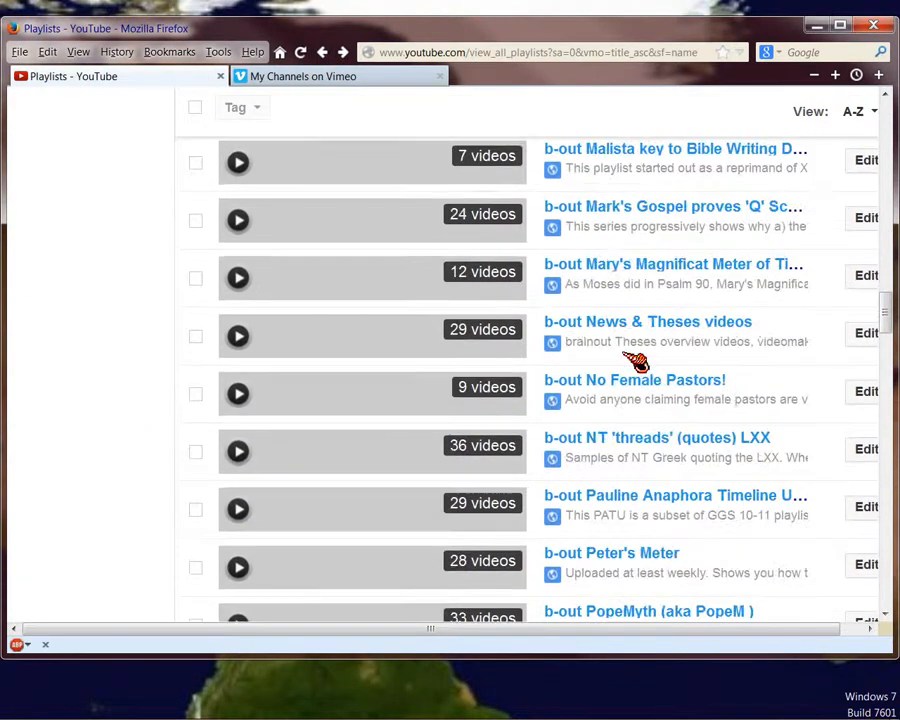
pyautogui.click(673, 242)
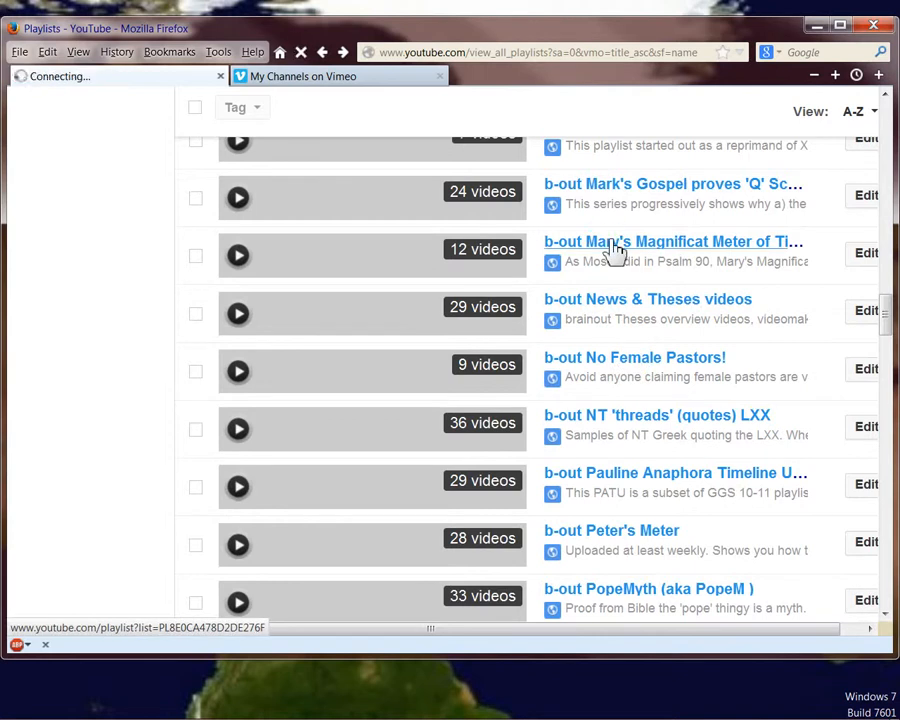
pyautogui.click(672, 241)
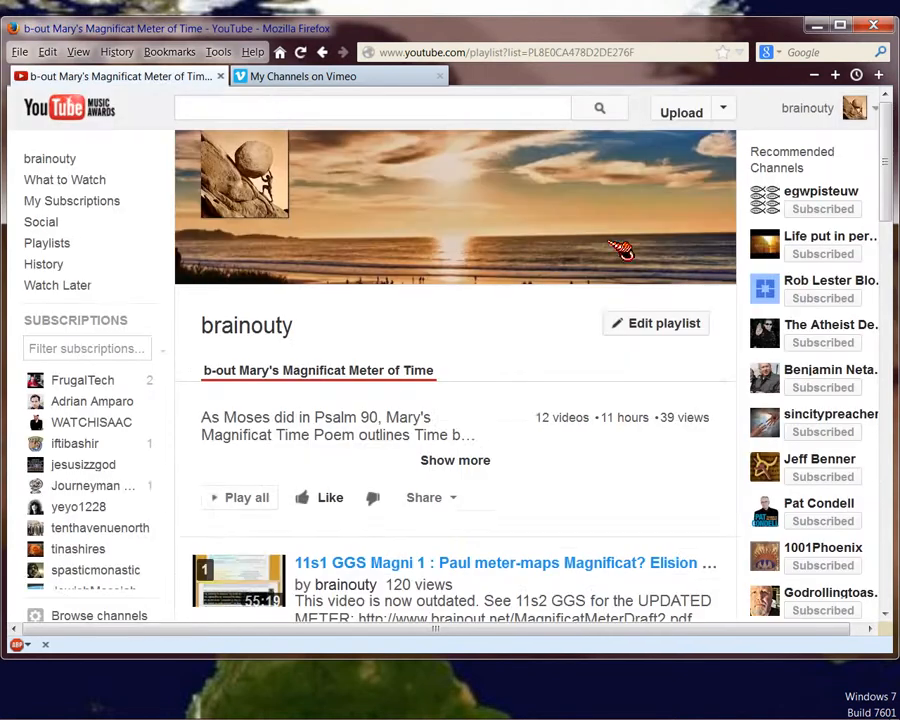
pyautogui.scroll(-3)
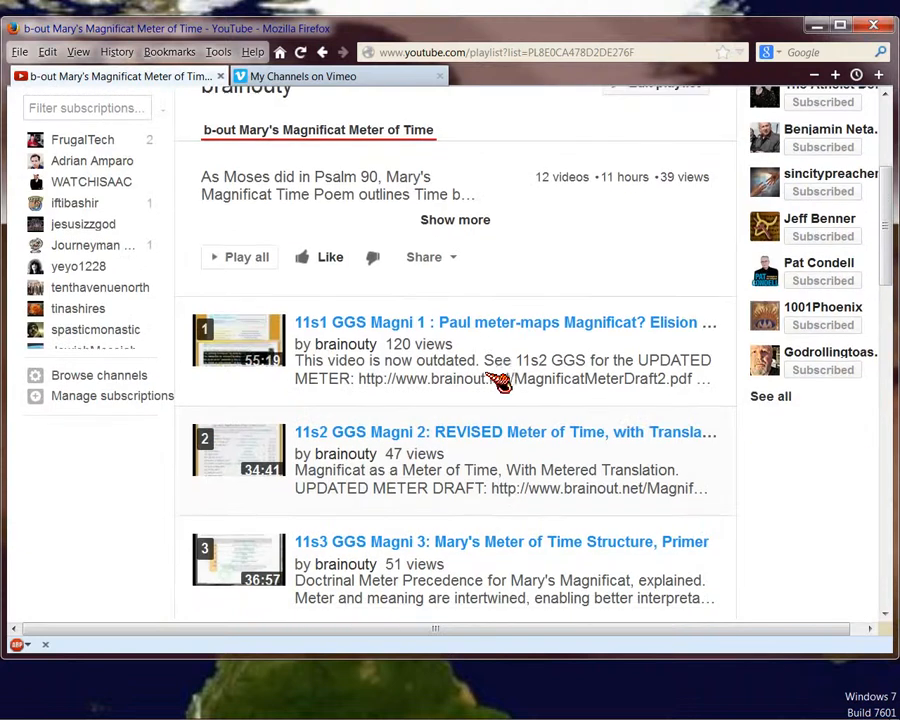
pyautogui.moveTo(488, 346)
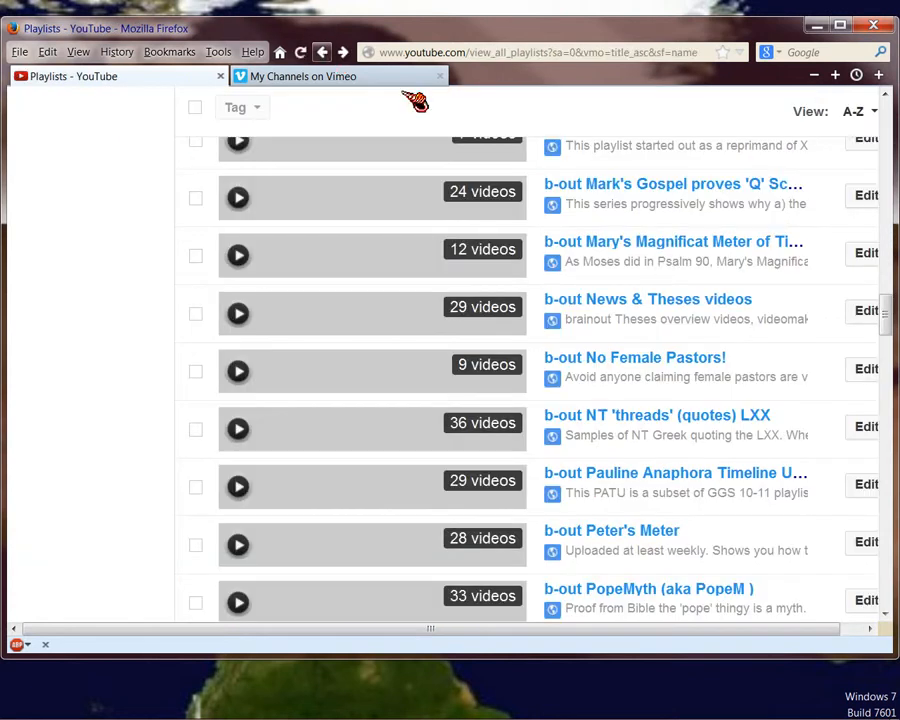
pyautogui.moveTo(633, 267)
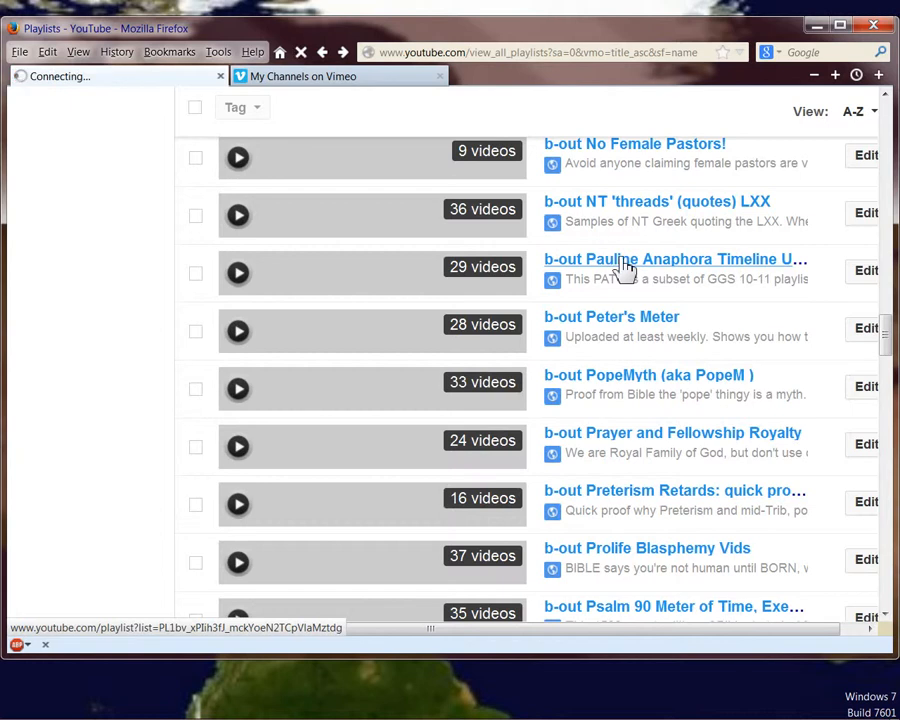
# - View the Pauline Anaphora Timeline Update playlist, then pick b-out Peter's Meter from the playlists
pyautogui.click(679, 259)
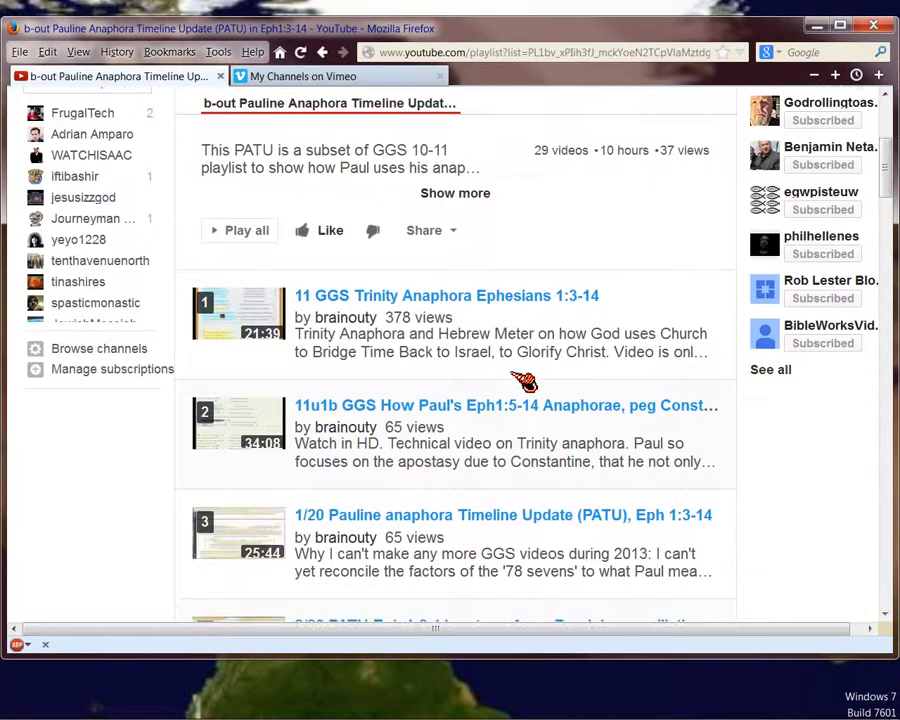
pyautogui.moveTo(475, 528)
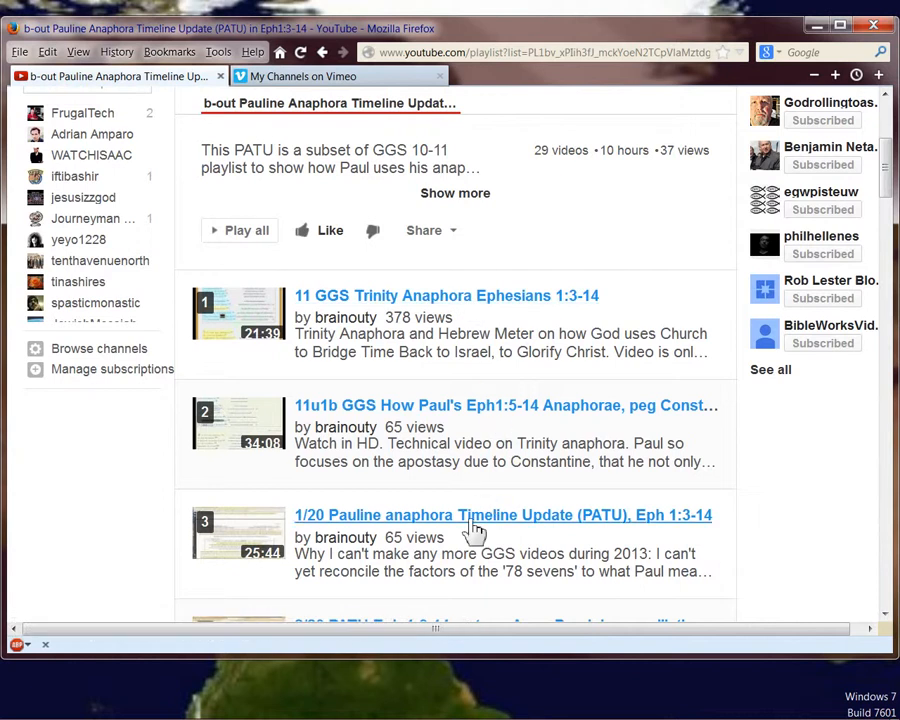
pyautogui.moveTo(539, 243)
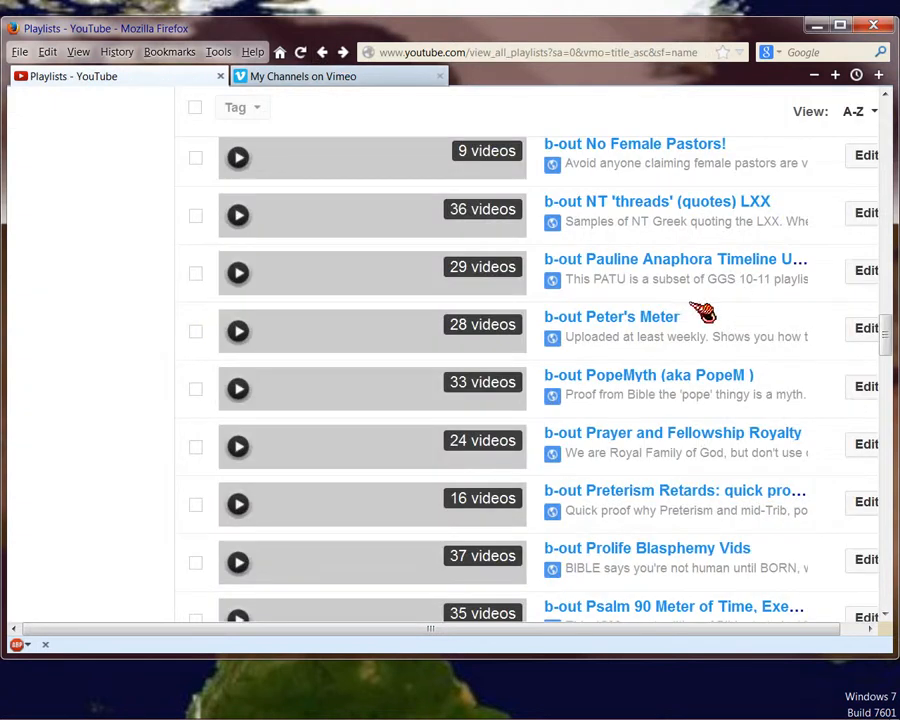
pyautogui.scroll(-3)
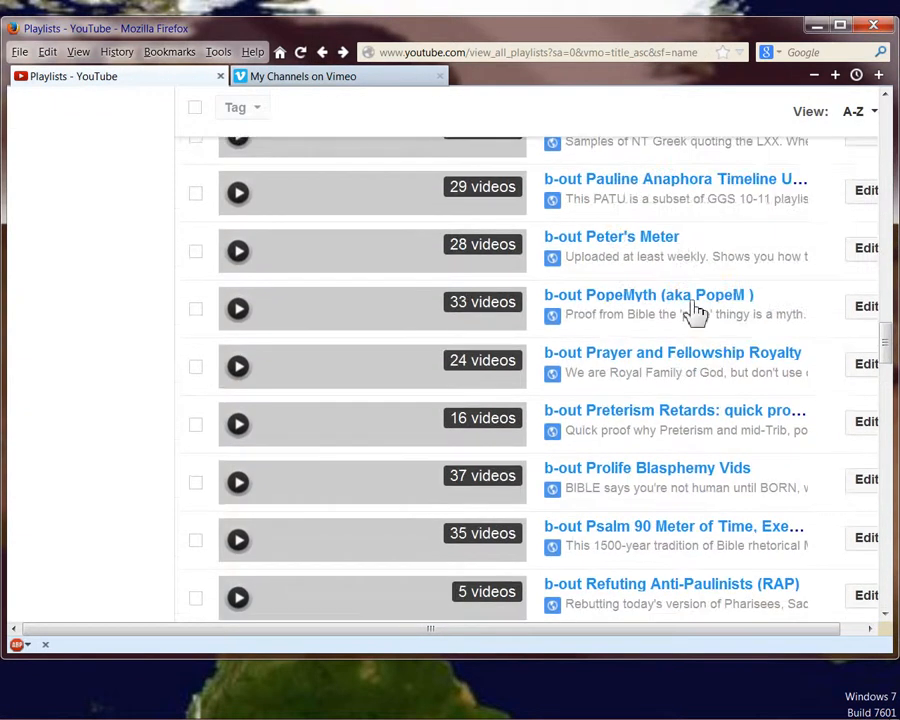
pyautogui.click(613, 240)
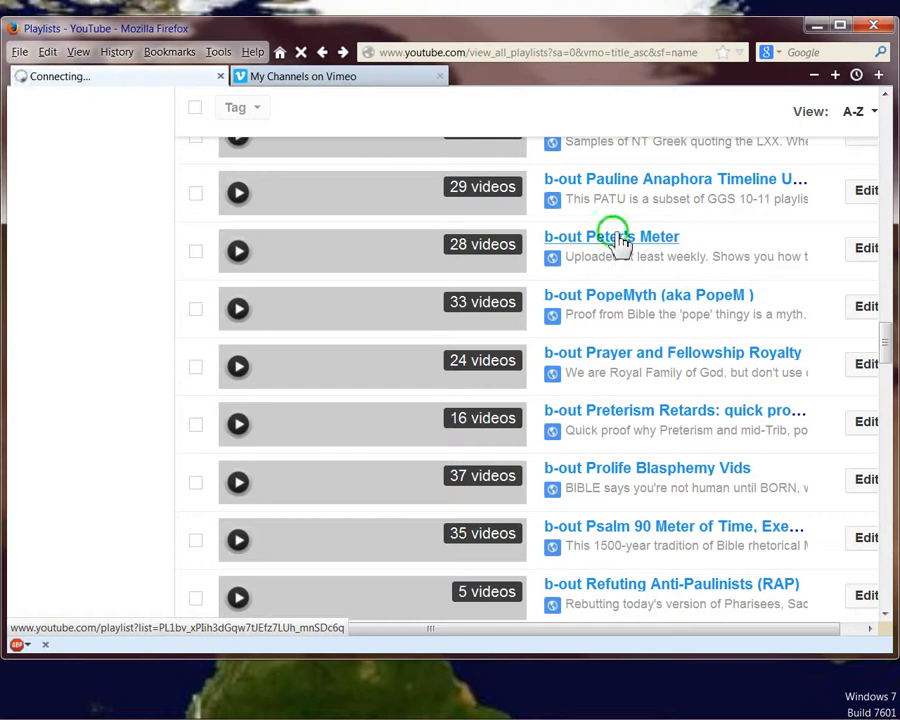
# - Scroll through the b-out Peter's Meter playlist's 28 videos down to the page footer
pyautogui.click(612, 236)
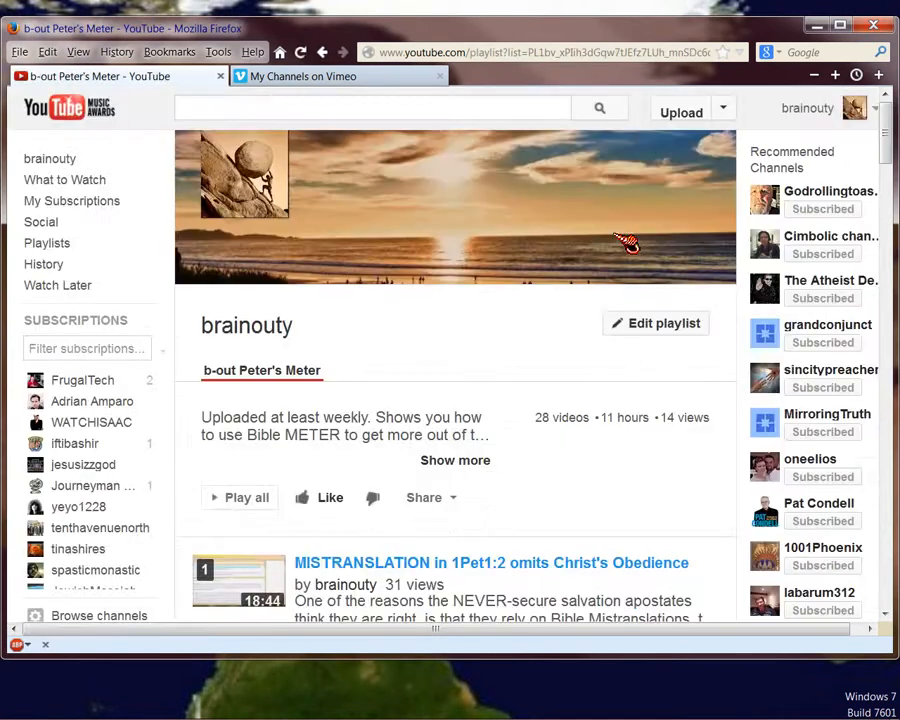
pyautogui.scroll(-3)
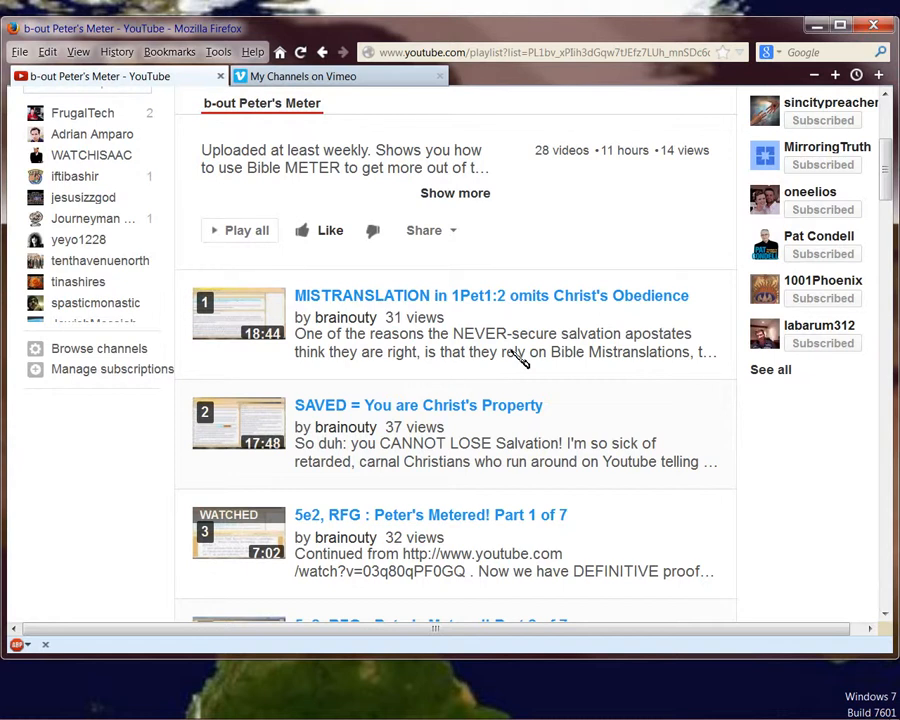
pyautogui.moveTo(545, 238)
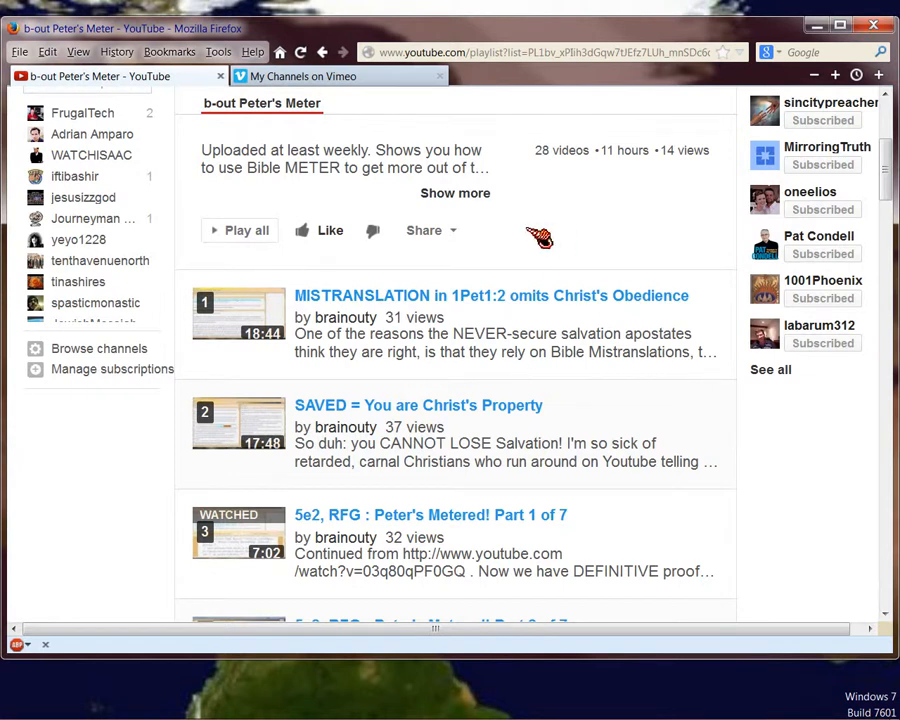
pyautogui.scroll(-3)
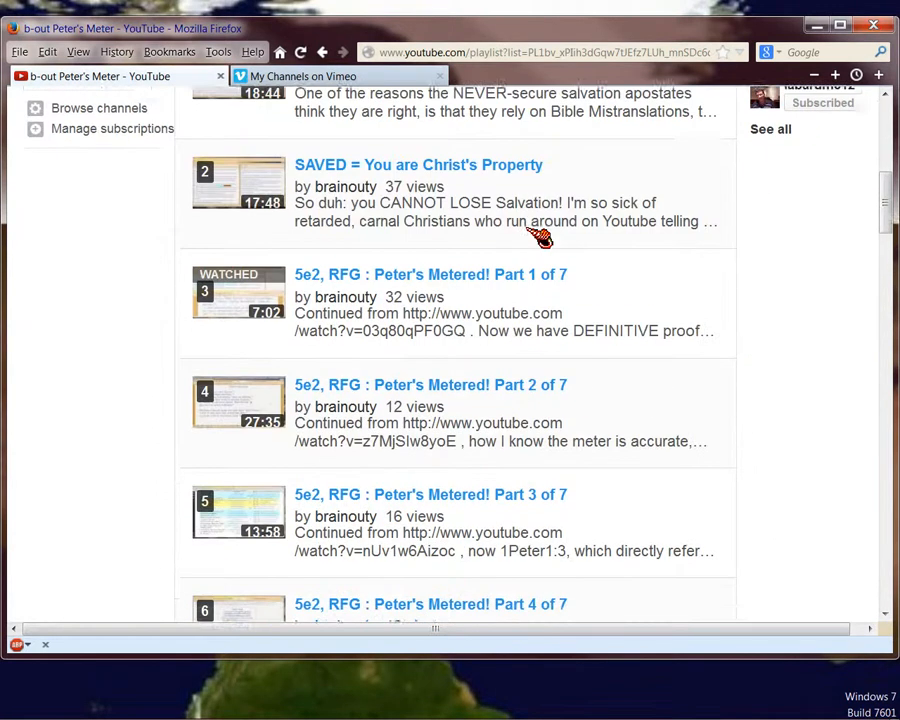
pyautogui.scroll(-3)
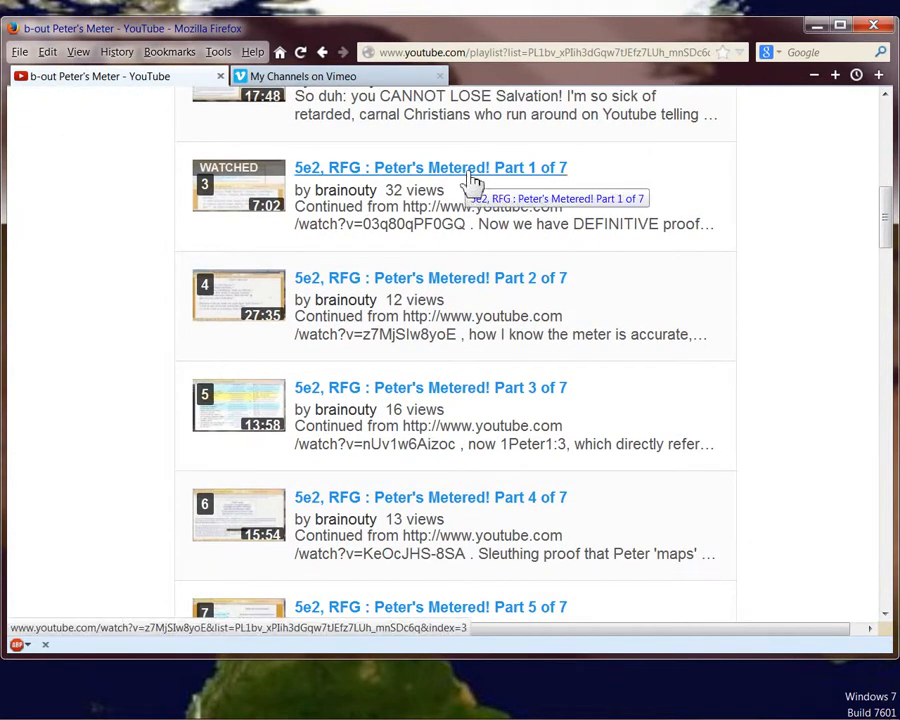
pyautogui.moveTo(468, 395)
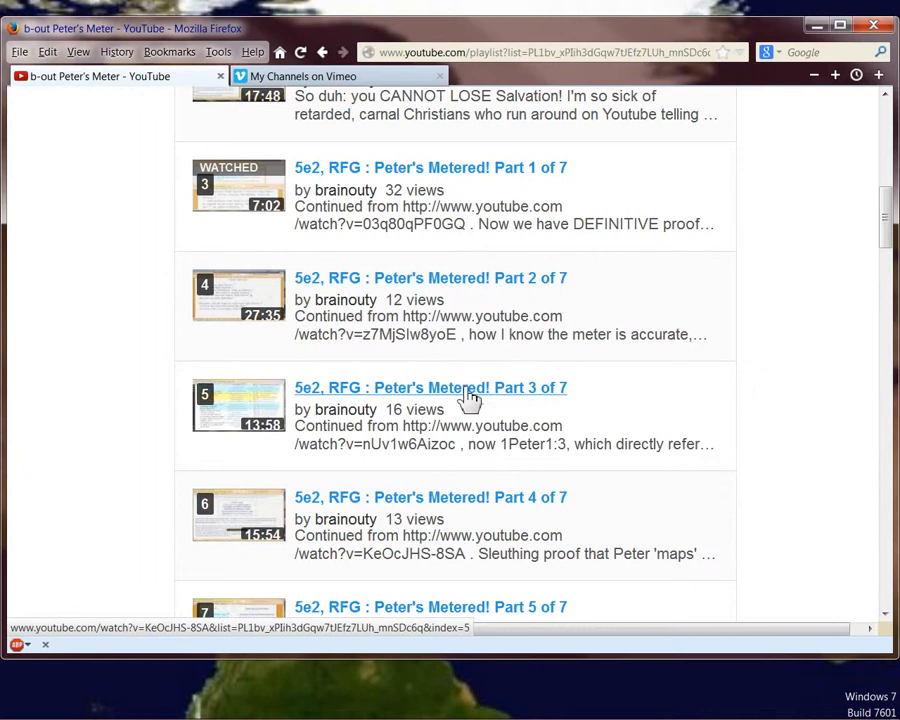
pyautogui.scroll(-3)
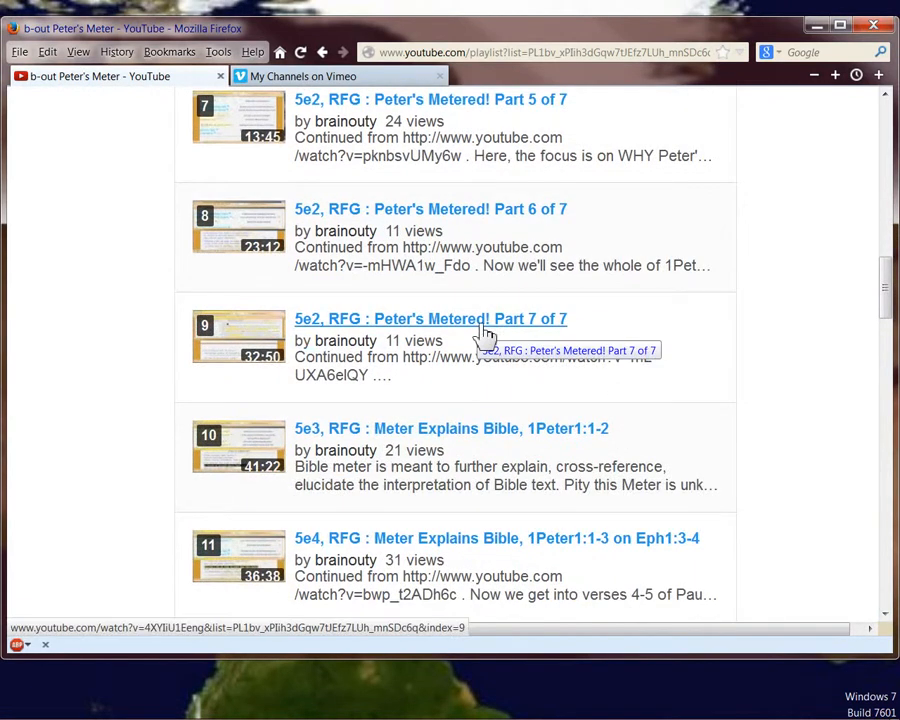
pyautogui.scroll(-3)
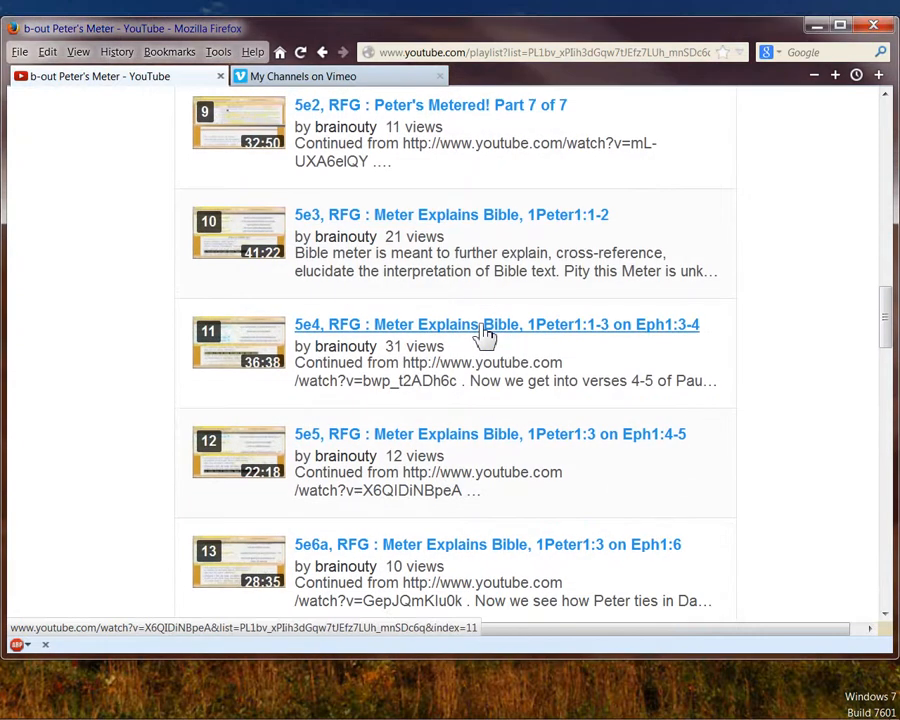
pyautogui.scroll(-3)
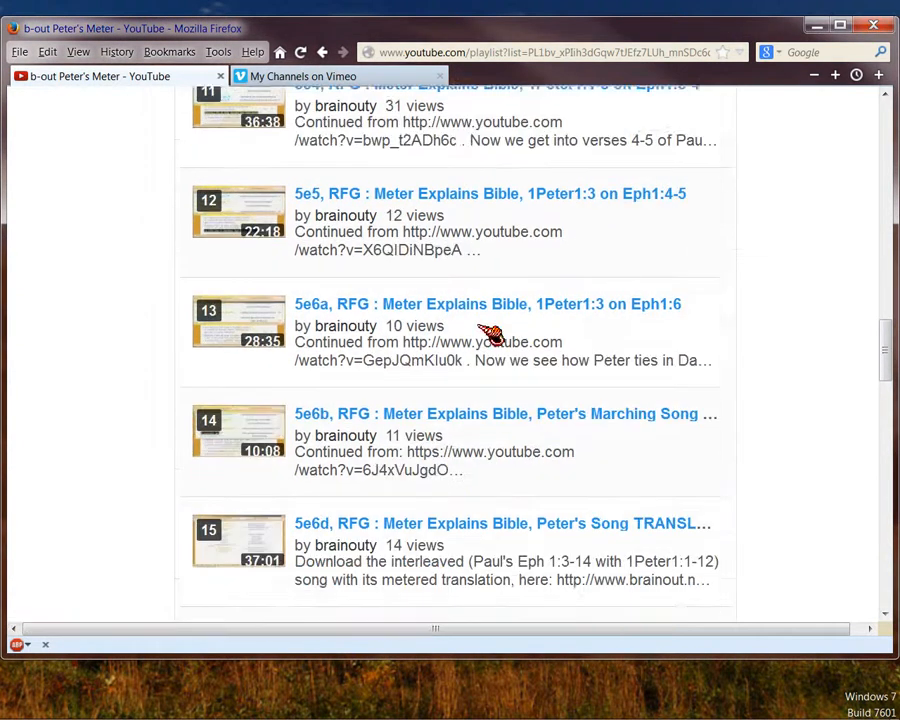
pyautogui.scroll(-3)
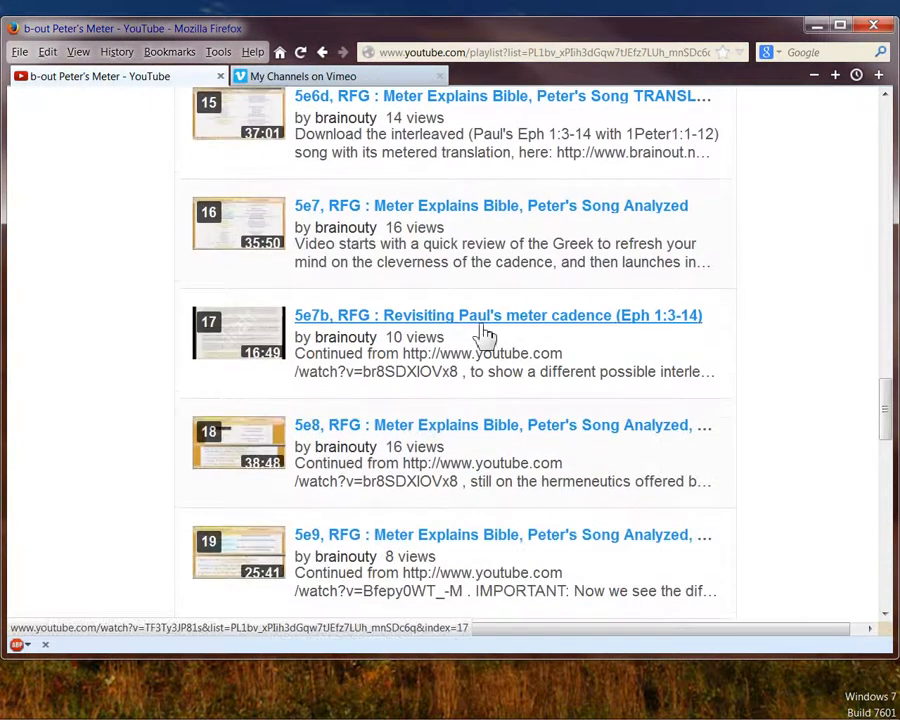
pyautogui.scroll(-3)
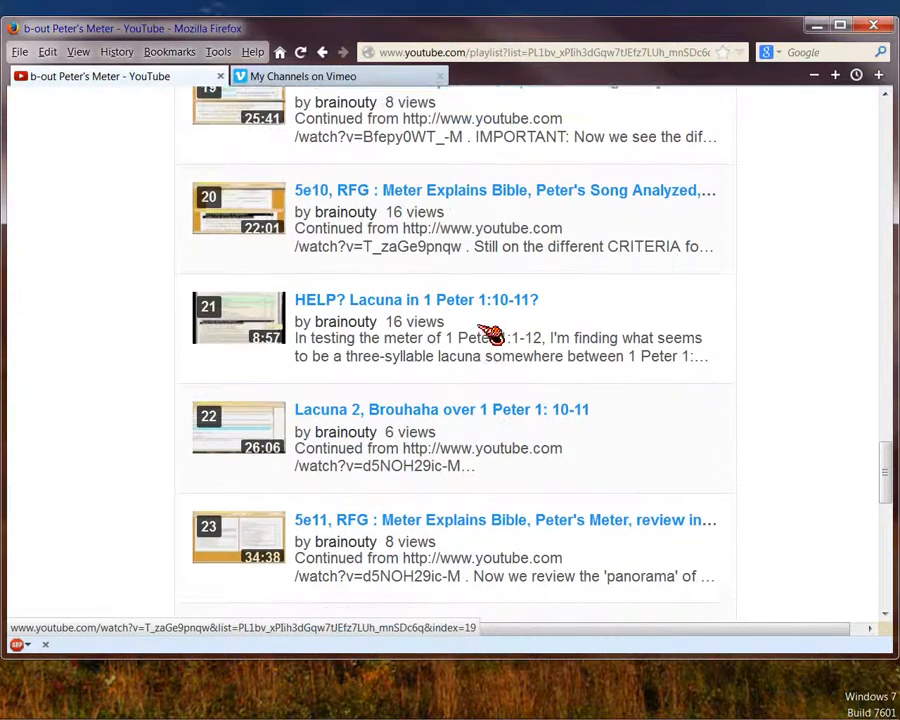
pyautogui.scroll(-3)
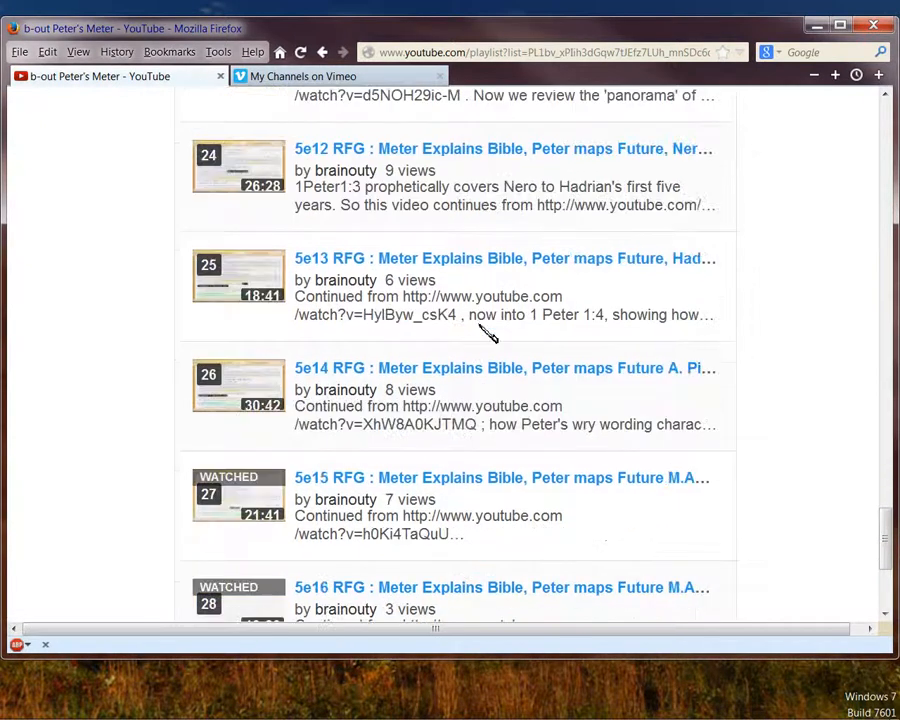
pyautogui.moveTo(457, 388)
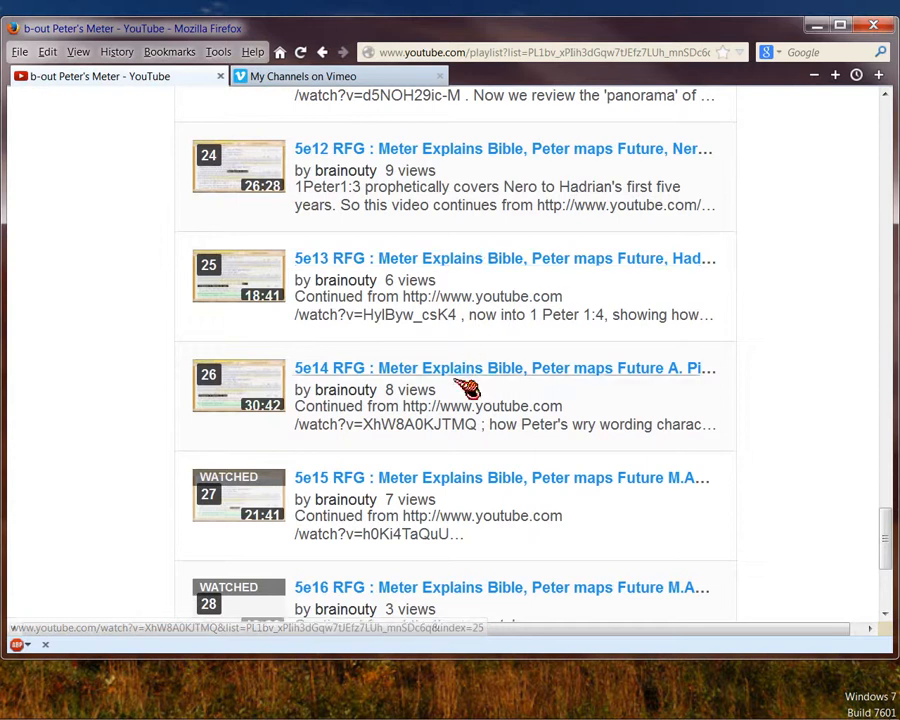
pyautogui.scroll(-3)
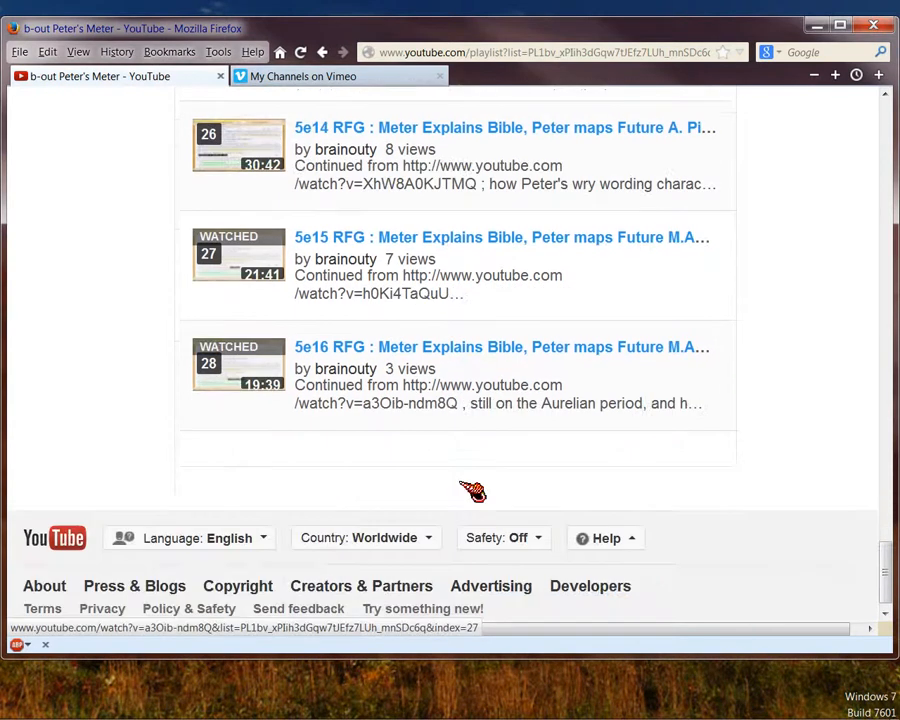
pyautogui.moveTo(455, 350)
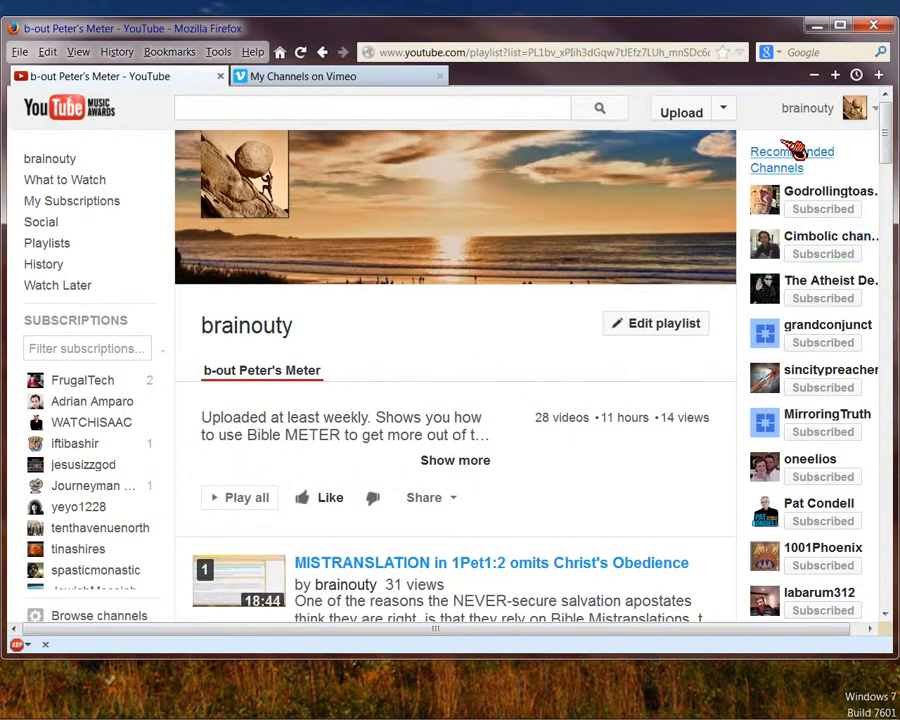
# - Open Playlists through Video Manager and sort the 88 playlists A–Z
pyautogui.click(850, 108)
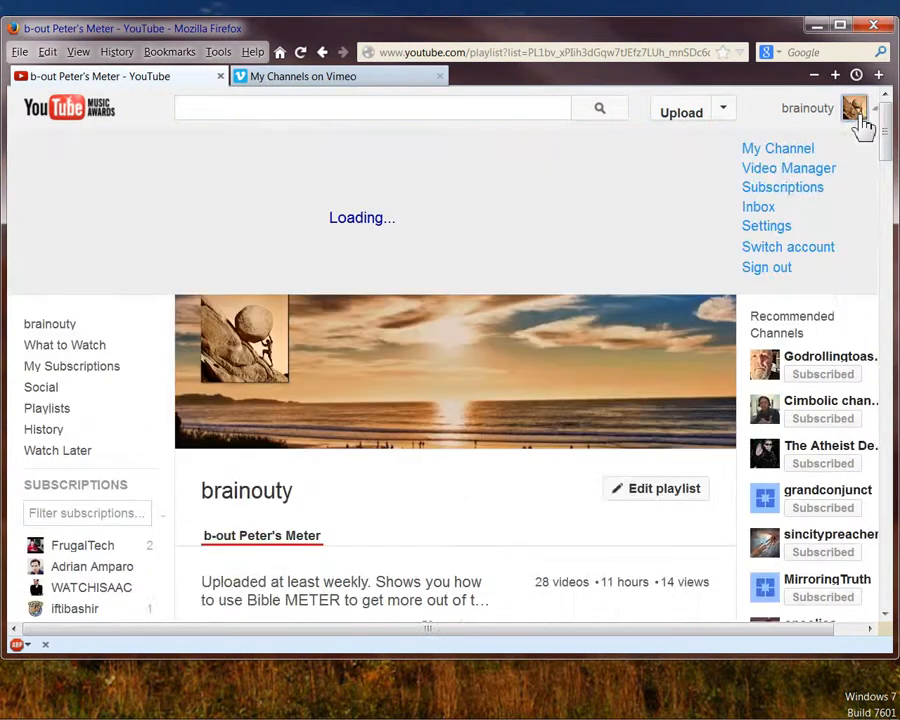
pyautogui.click(788, 168)
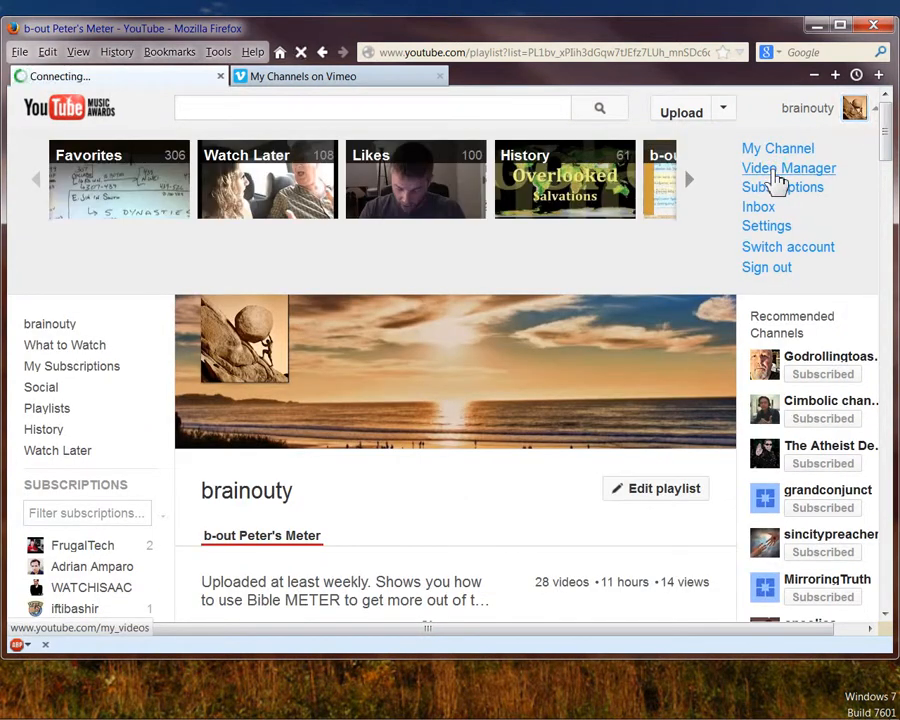
pyautogui.click(790, 168)
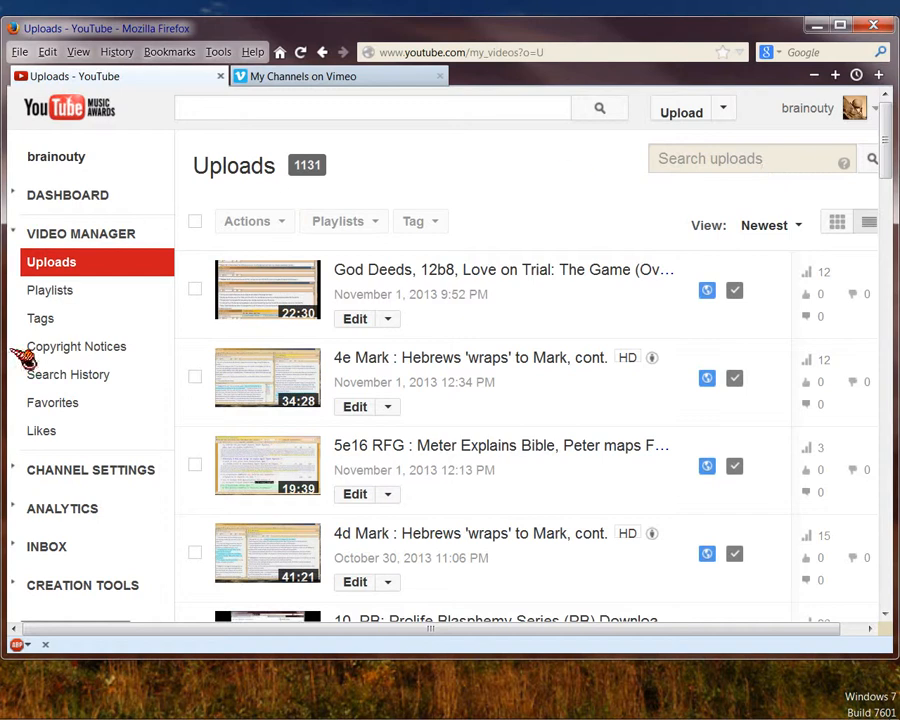
pyautogui.click(49, 290)
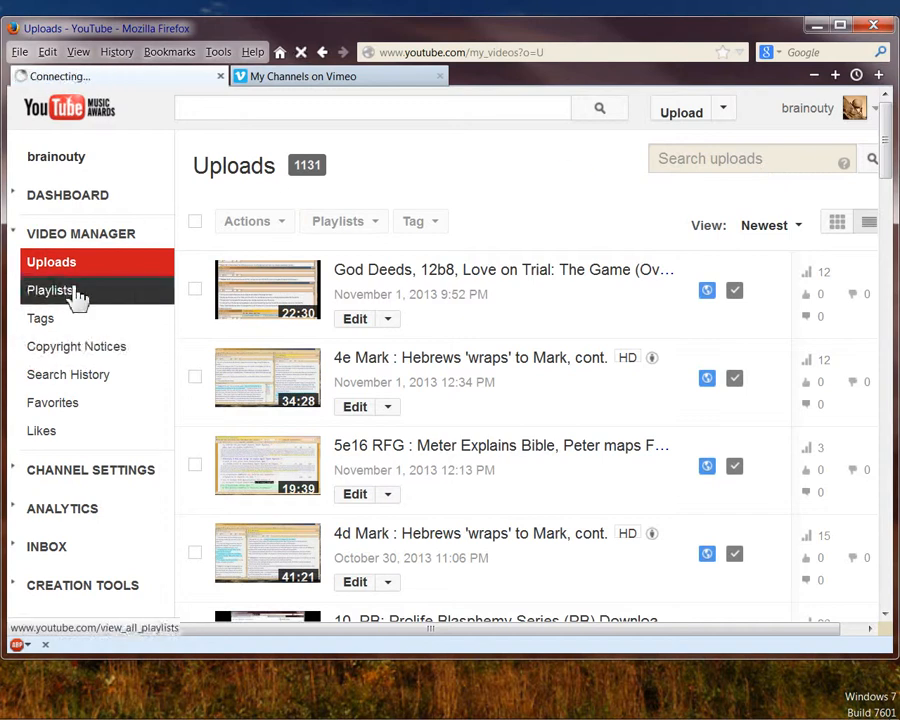
pyautogui.click(50, 289)
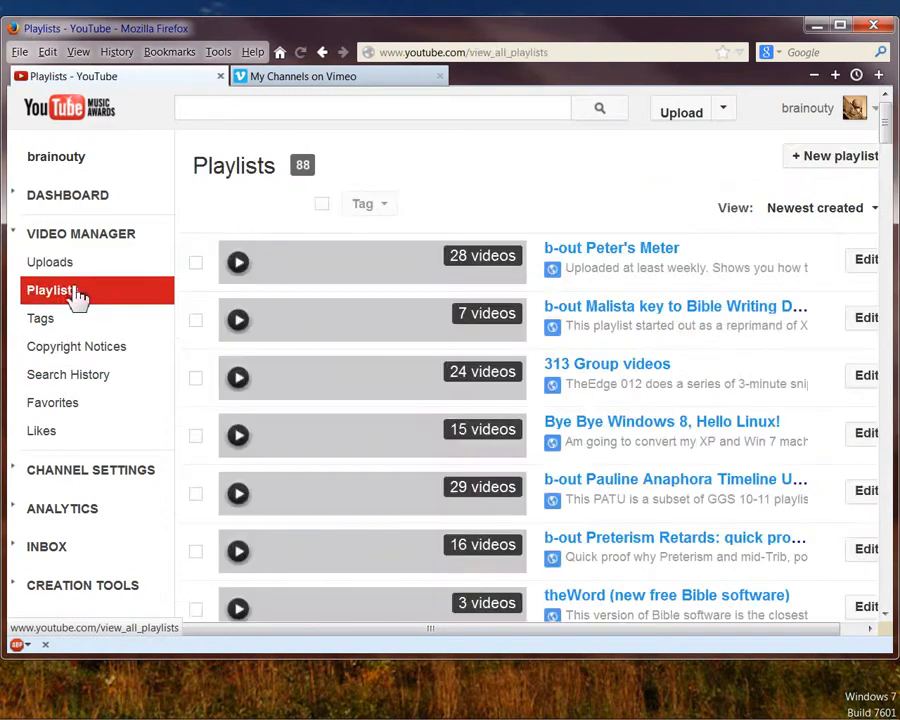
pyautogui.click(818, 207)
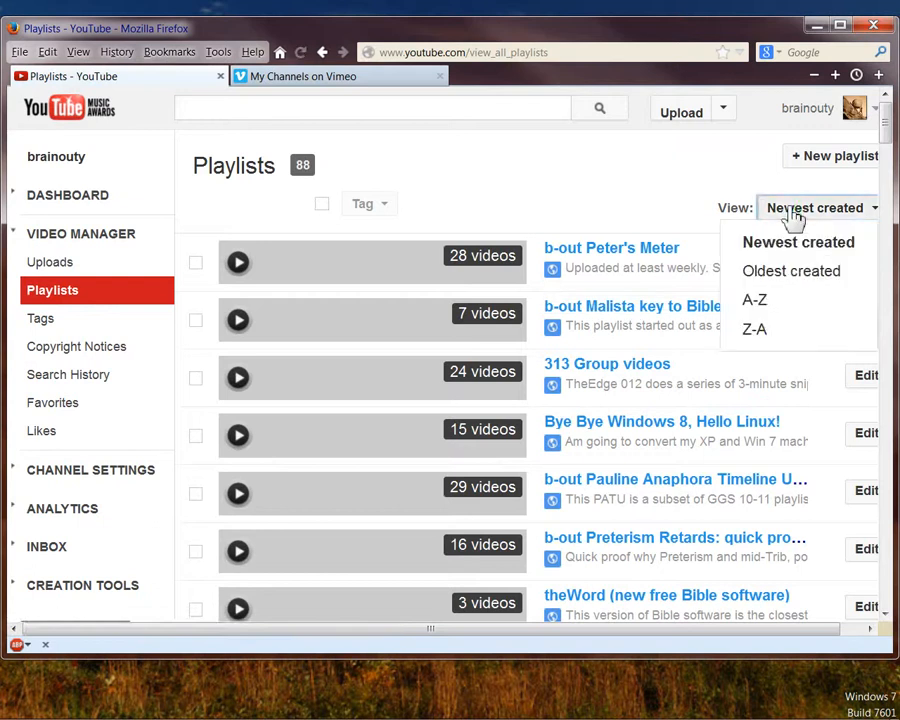
pyautogui.click(757, 299)
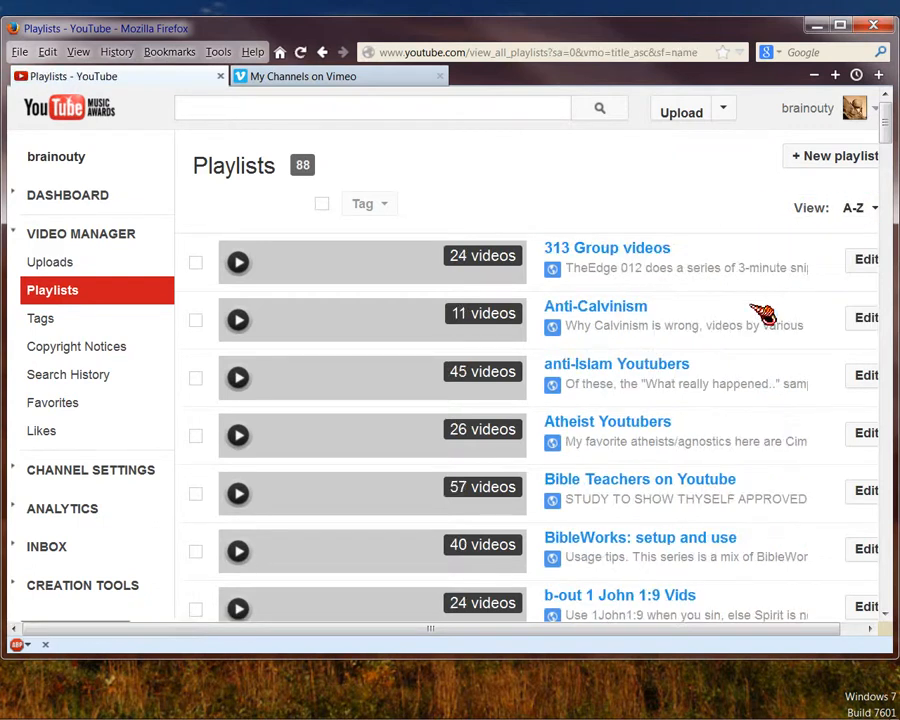
# - Scroll the A–Z playlist list through the b-out titles to Peter's Meter and Psalm 90 Meter
pyautogui.scroll(-3)
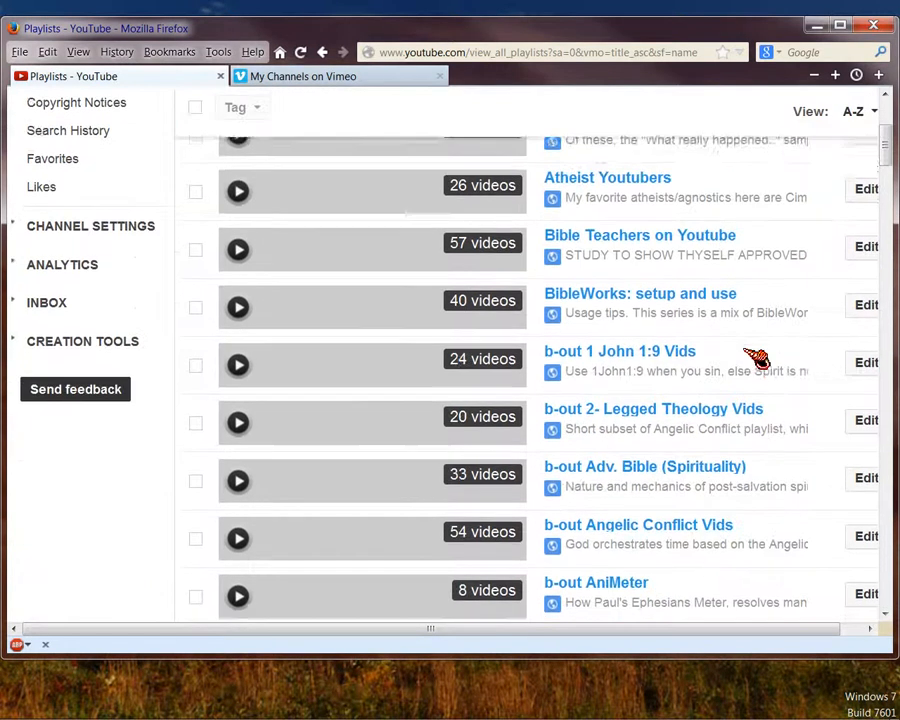
pyautogui.scroll(-3)
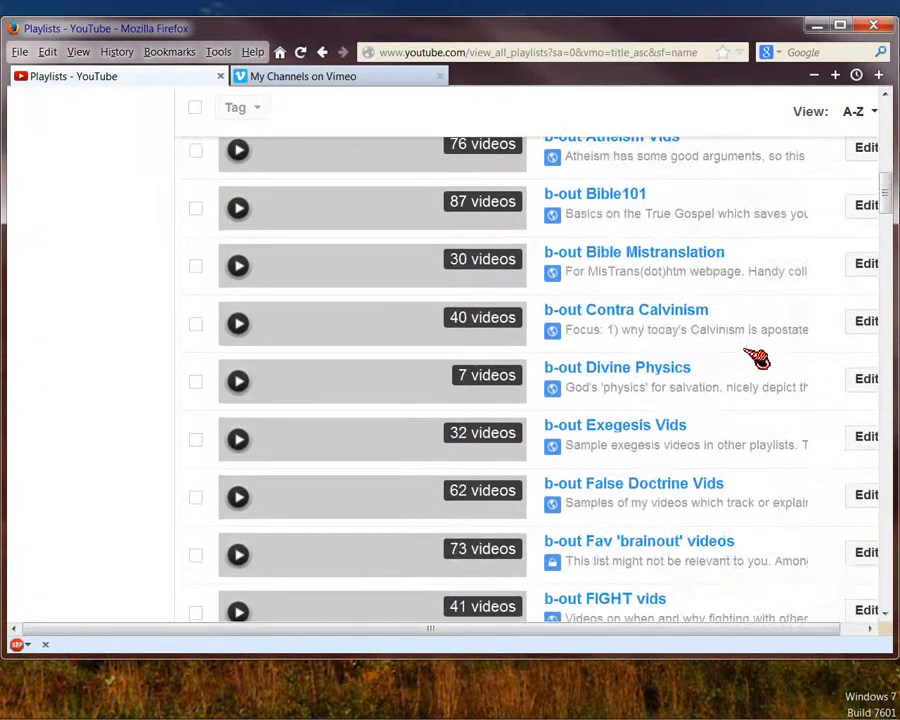
pyautogui.scroll(-3)
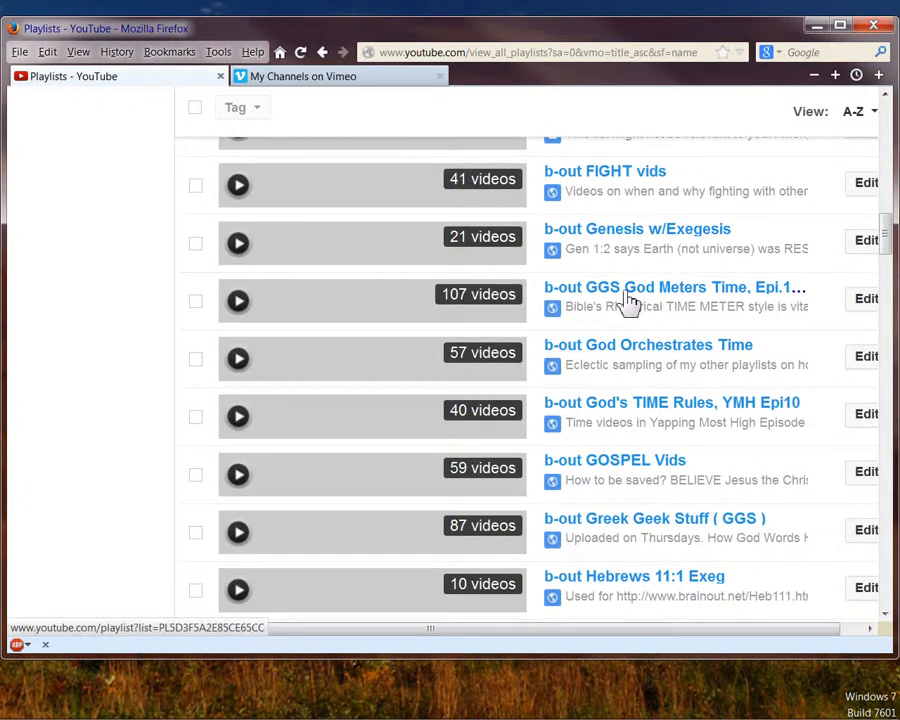
pyautogui.moveTo(640, 420)
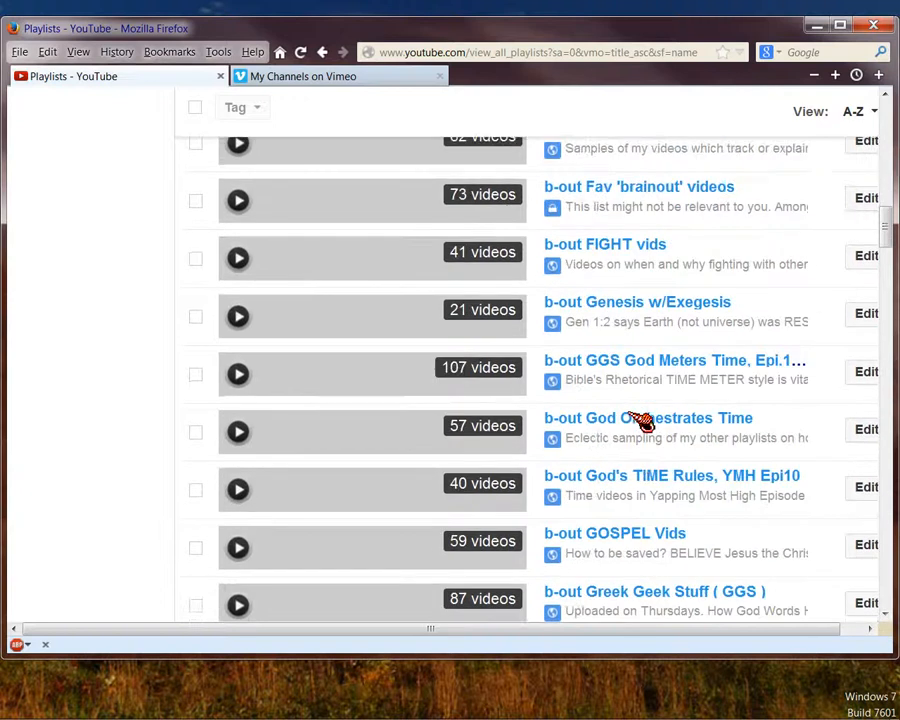
pyautogui.scroll(-3)
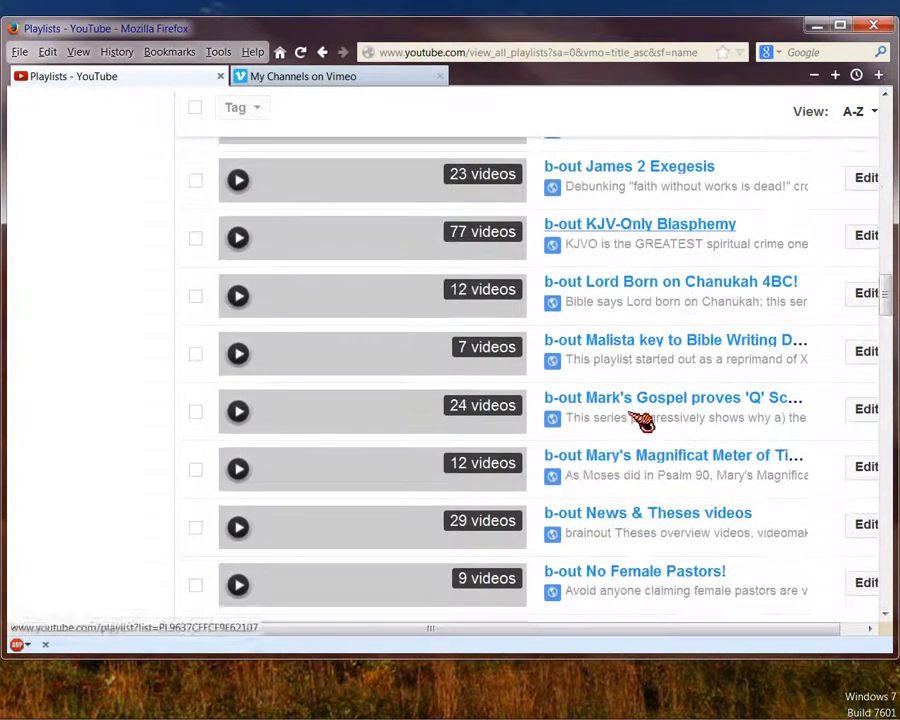
pyautogui.scroll(-3)
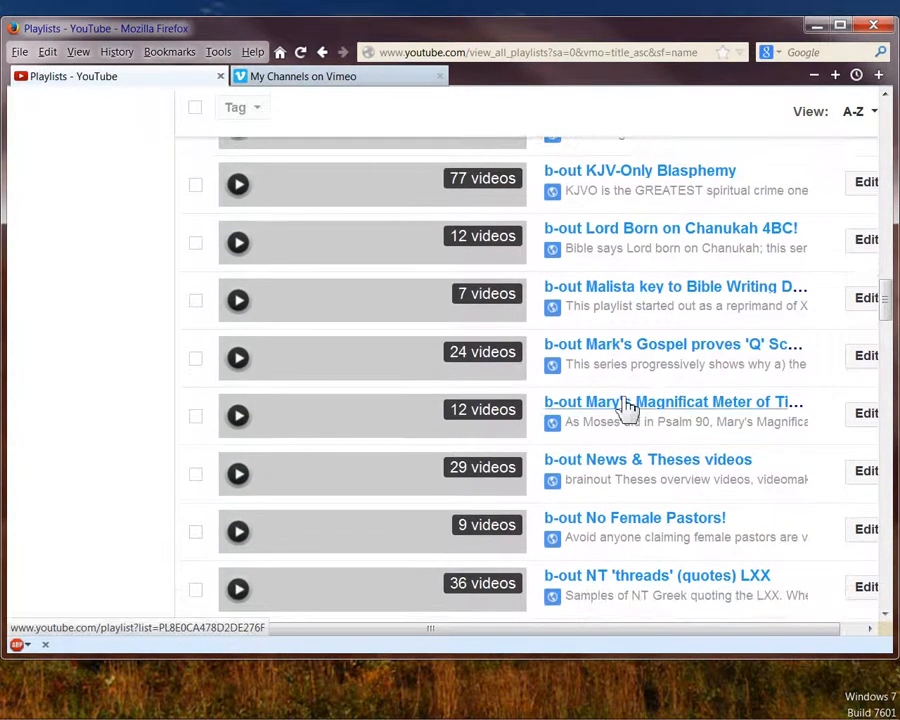
pyautogui.scroll(3)
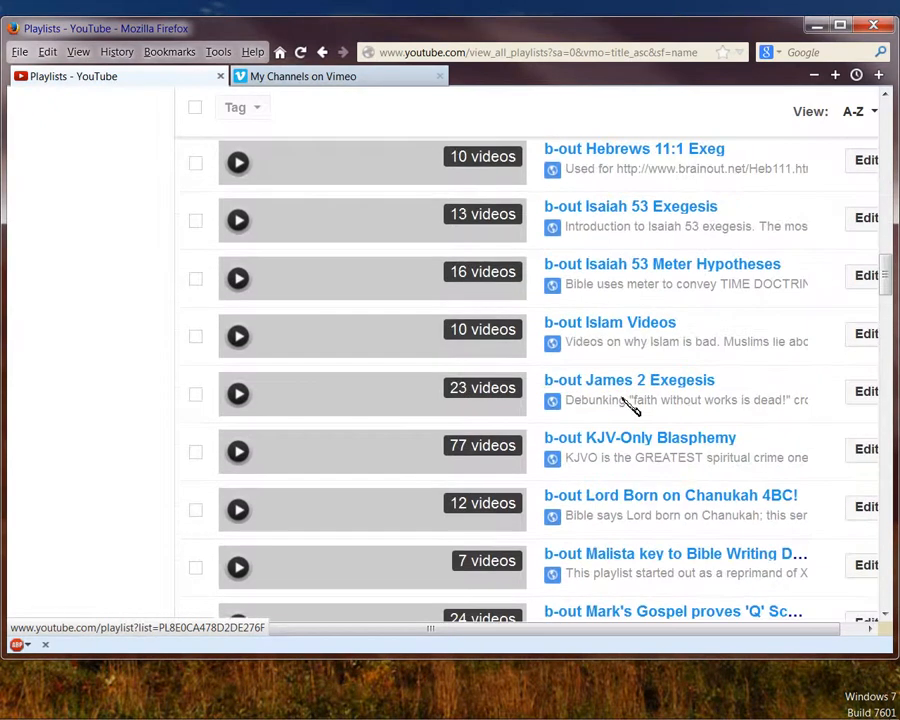
pyautogui.scroll(-3)
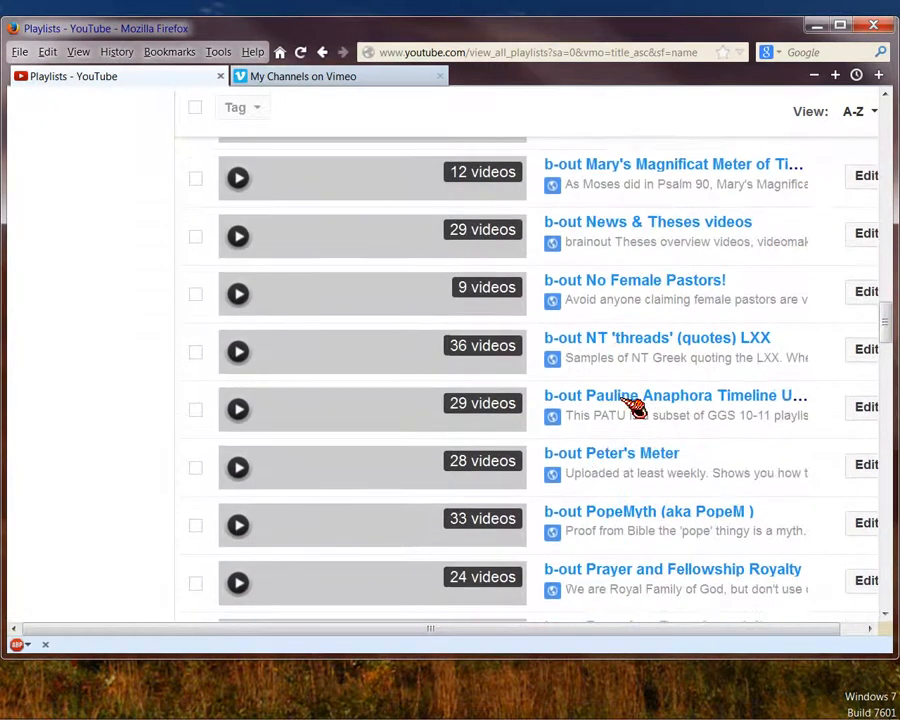
pyautogui.scroll(-3)
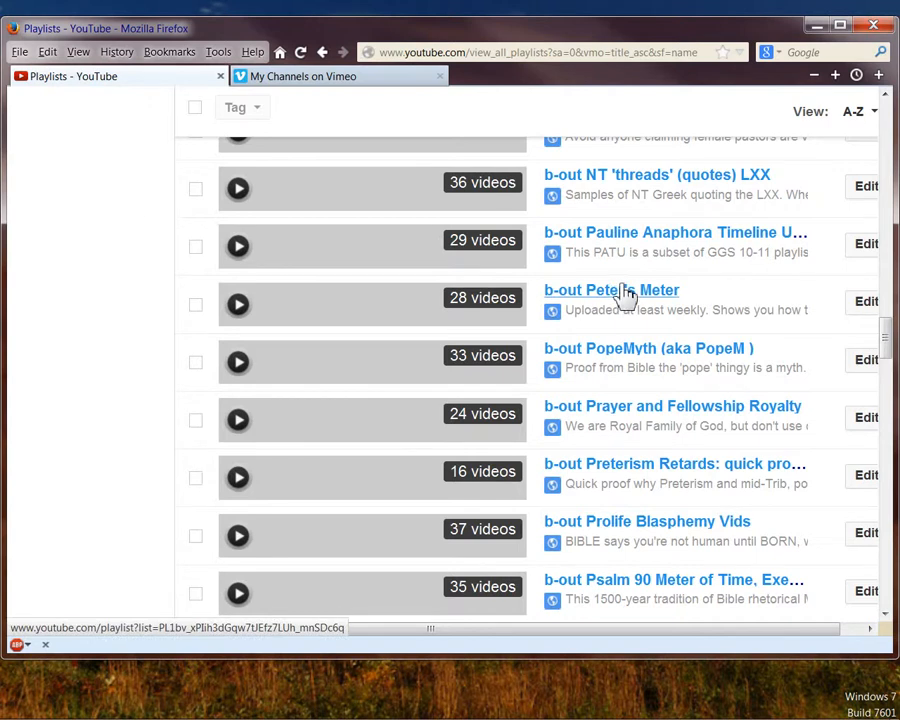
pyautogui.moveTo(633, 303)
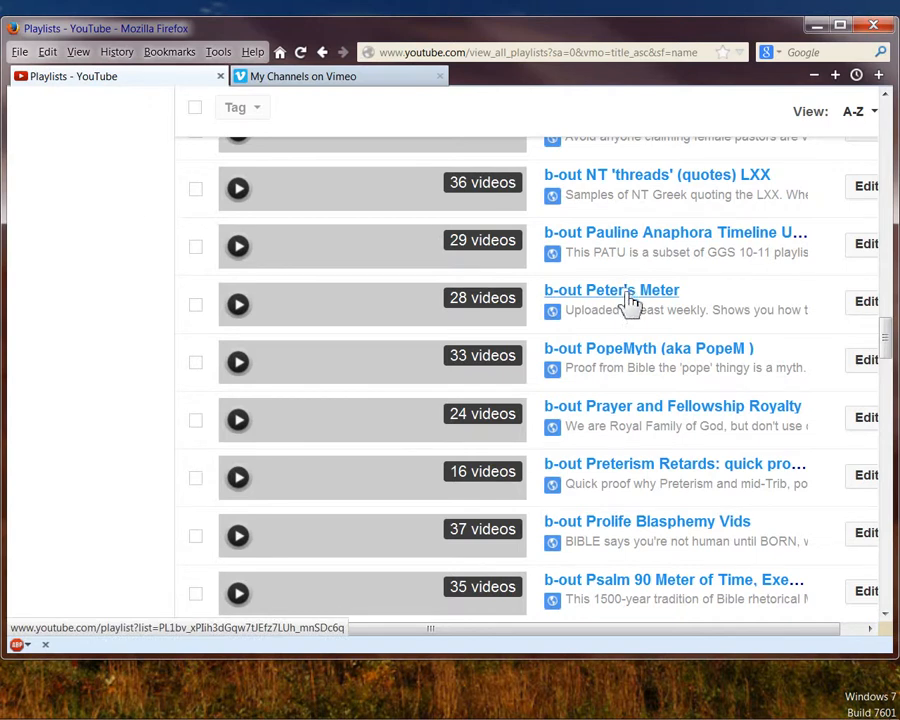
# - Switch to the 'My Channels on Vimeo' tab and bring How God Orchestrates Time into view
pyautogui.click(330, 75)
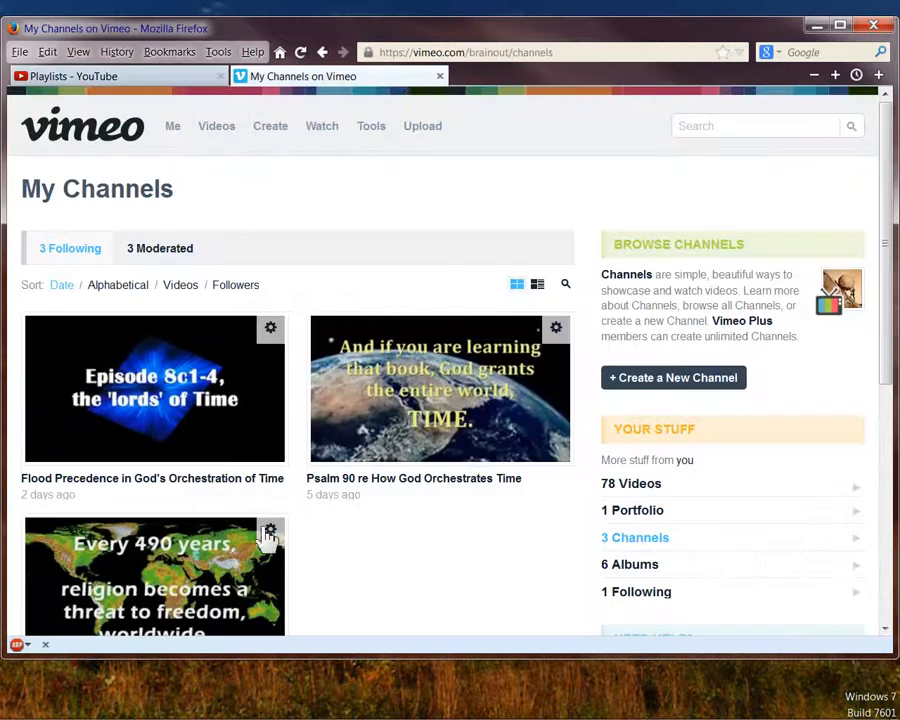
pyautogui.scroll(-3)
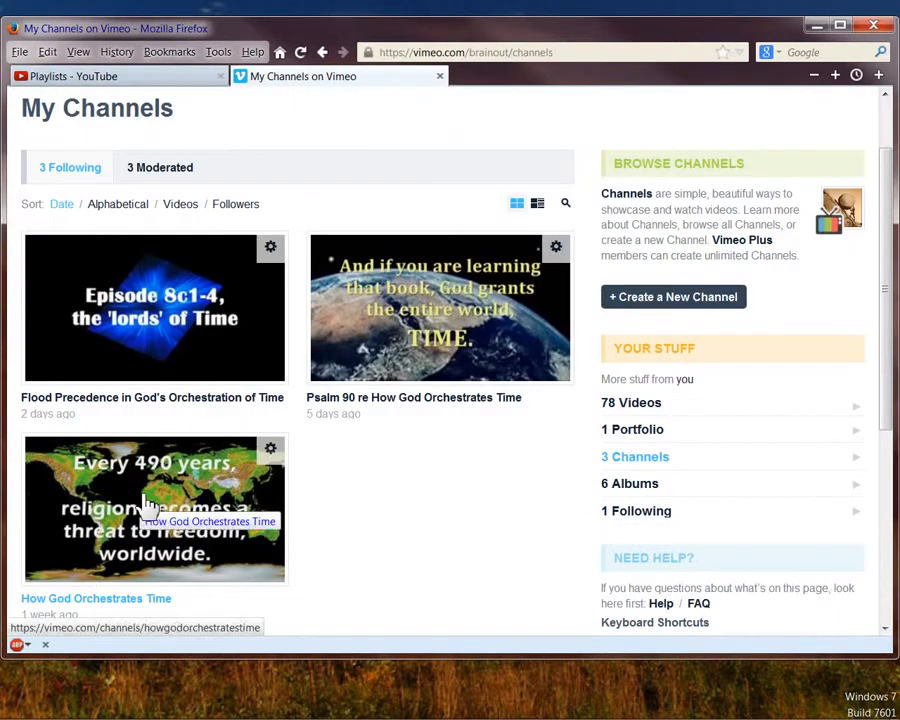
pyautogui.moveTo(440, 330)
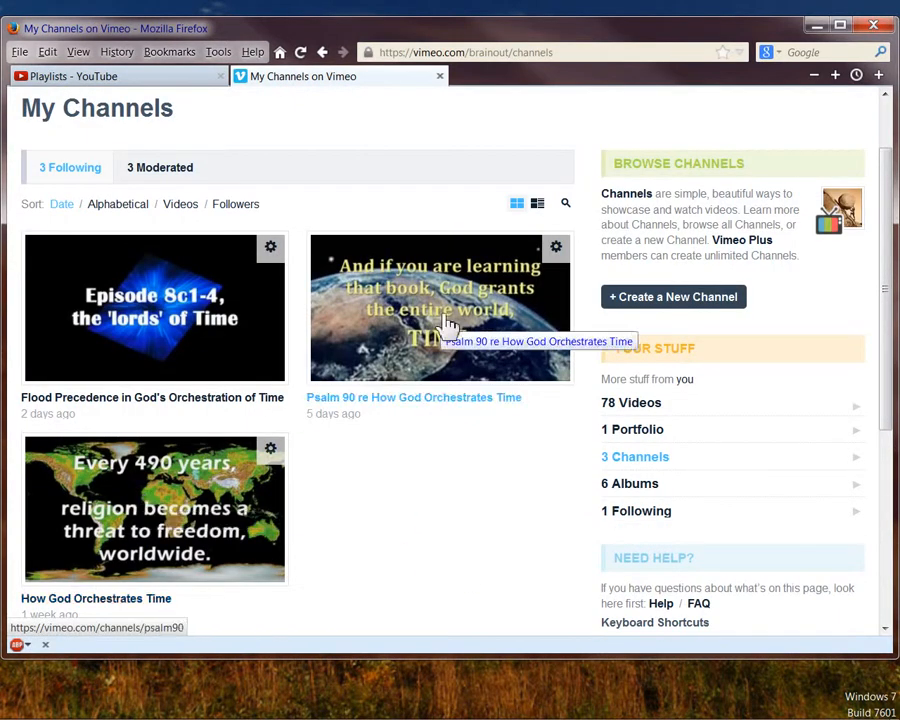